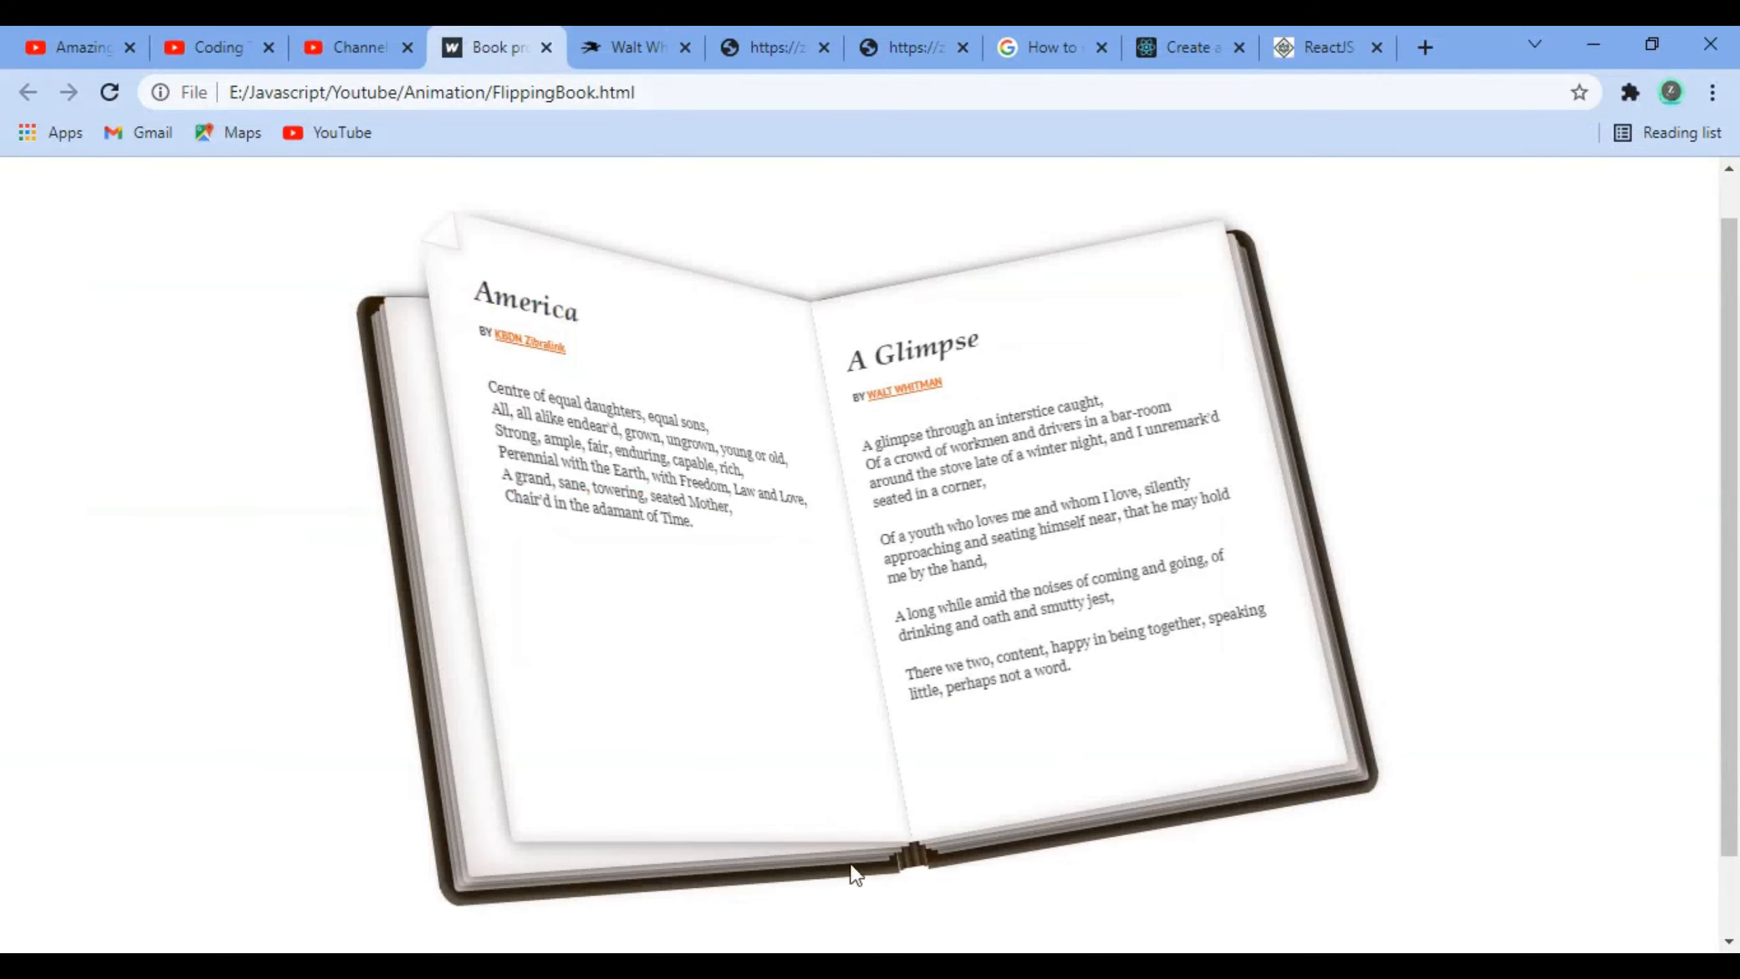
{"action": "left_click", "coordinate": [109, 93]}
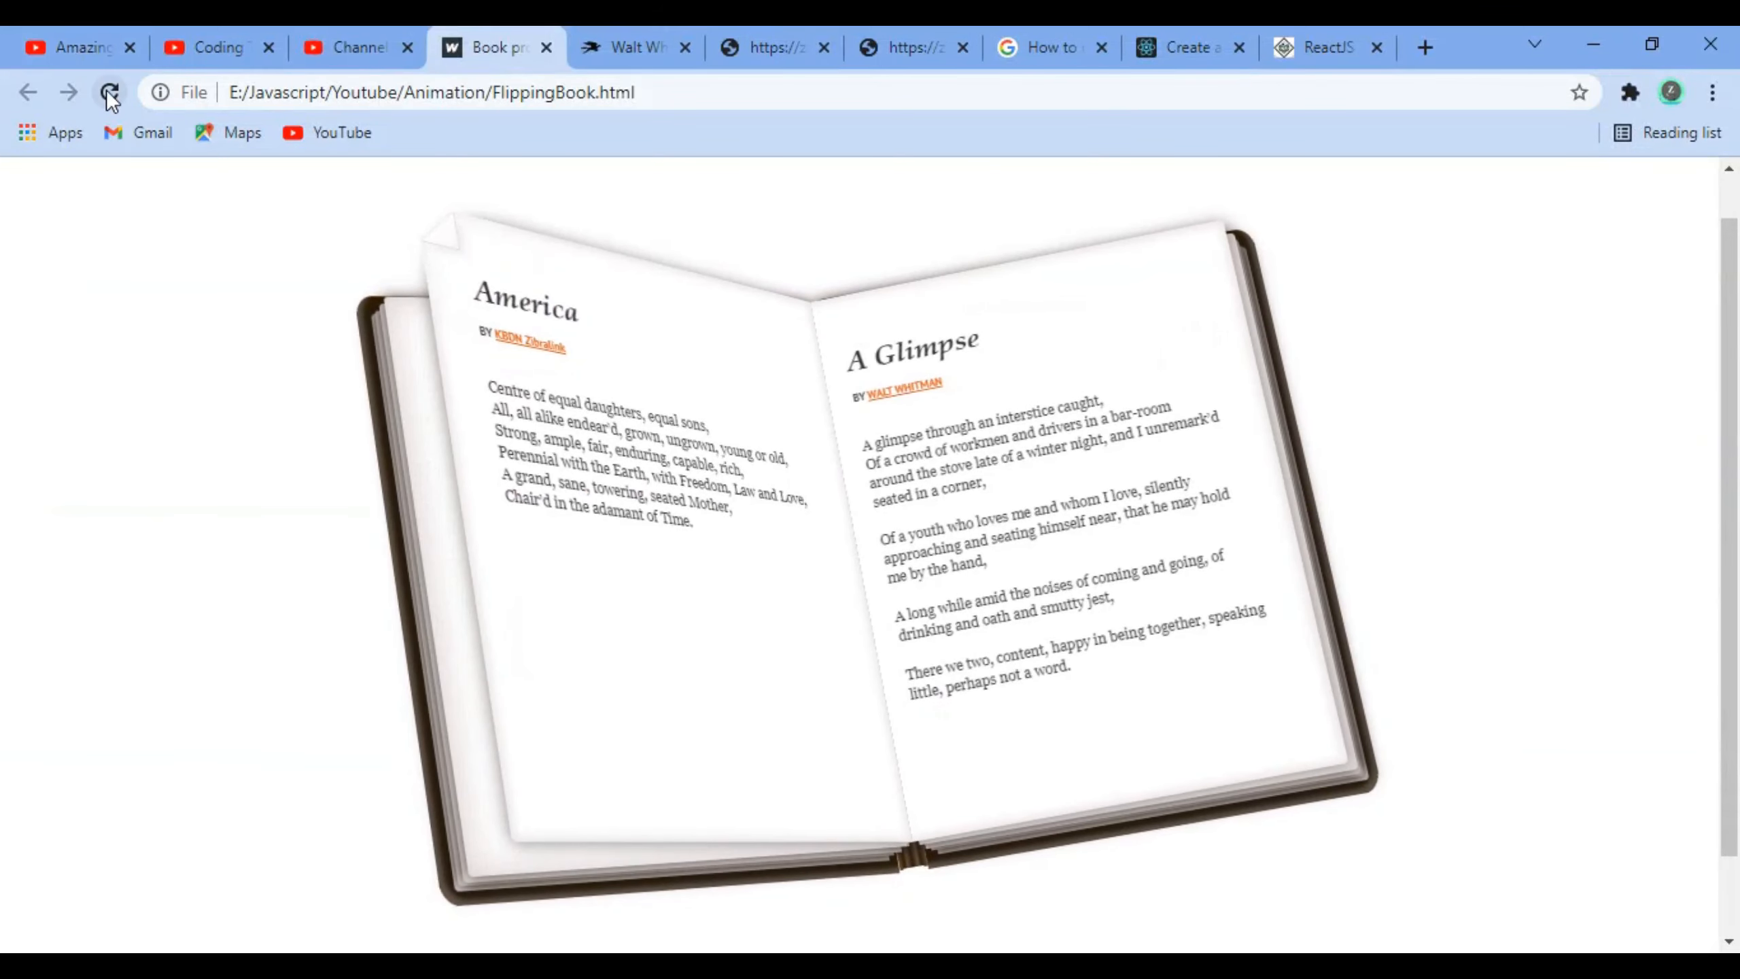
{"action": "left_click", "coordinate": [108, 92]}
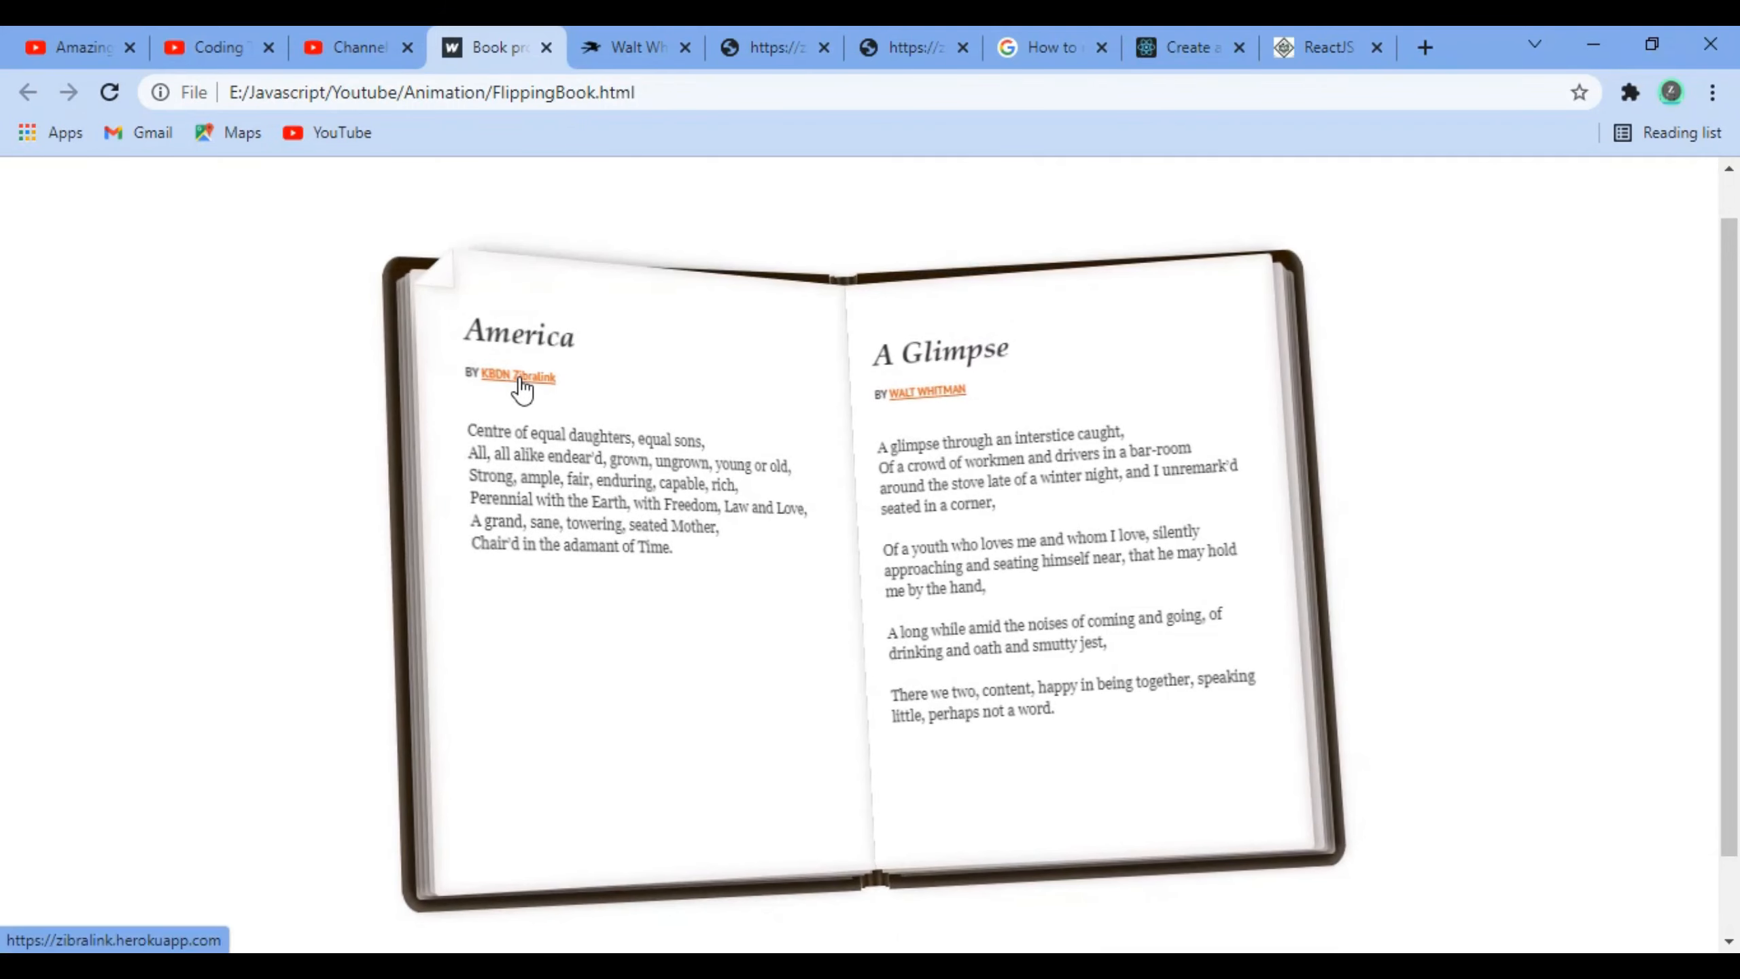
{"action": "mouse_move", "coordinate": [926, 391]}
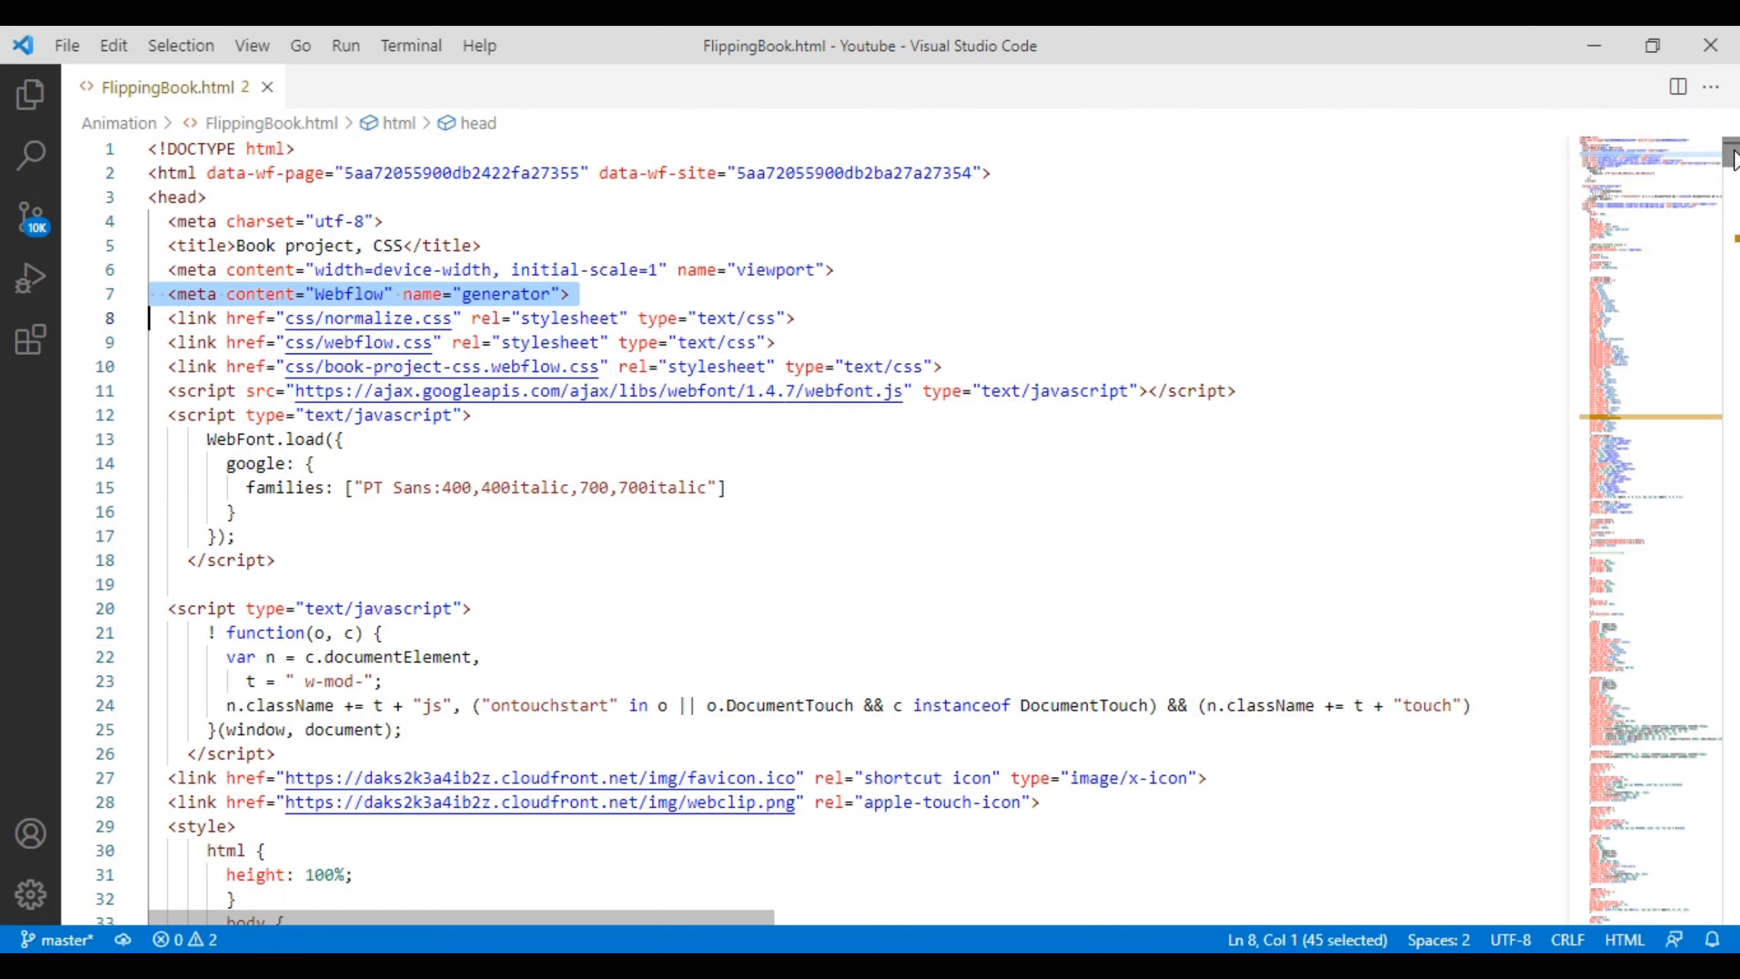
{"action": "scroll", "scroll_direction": "down", "scroll_amount": 3}
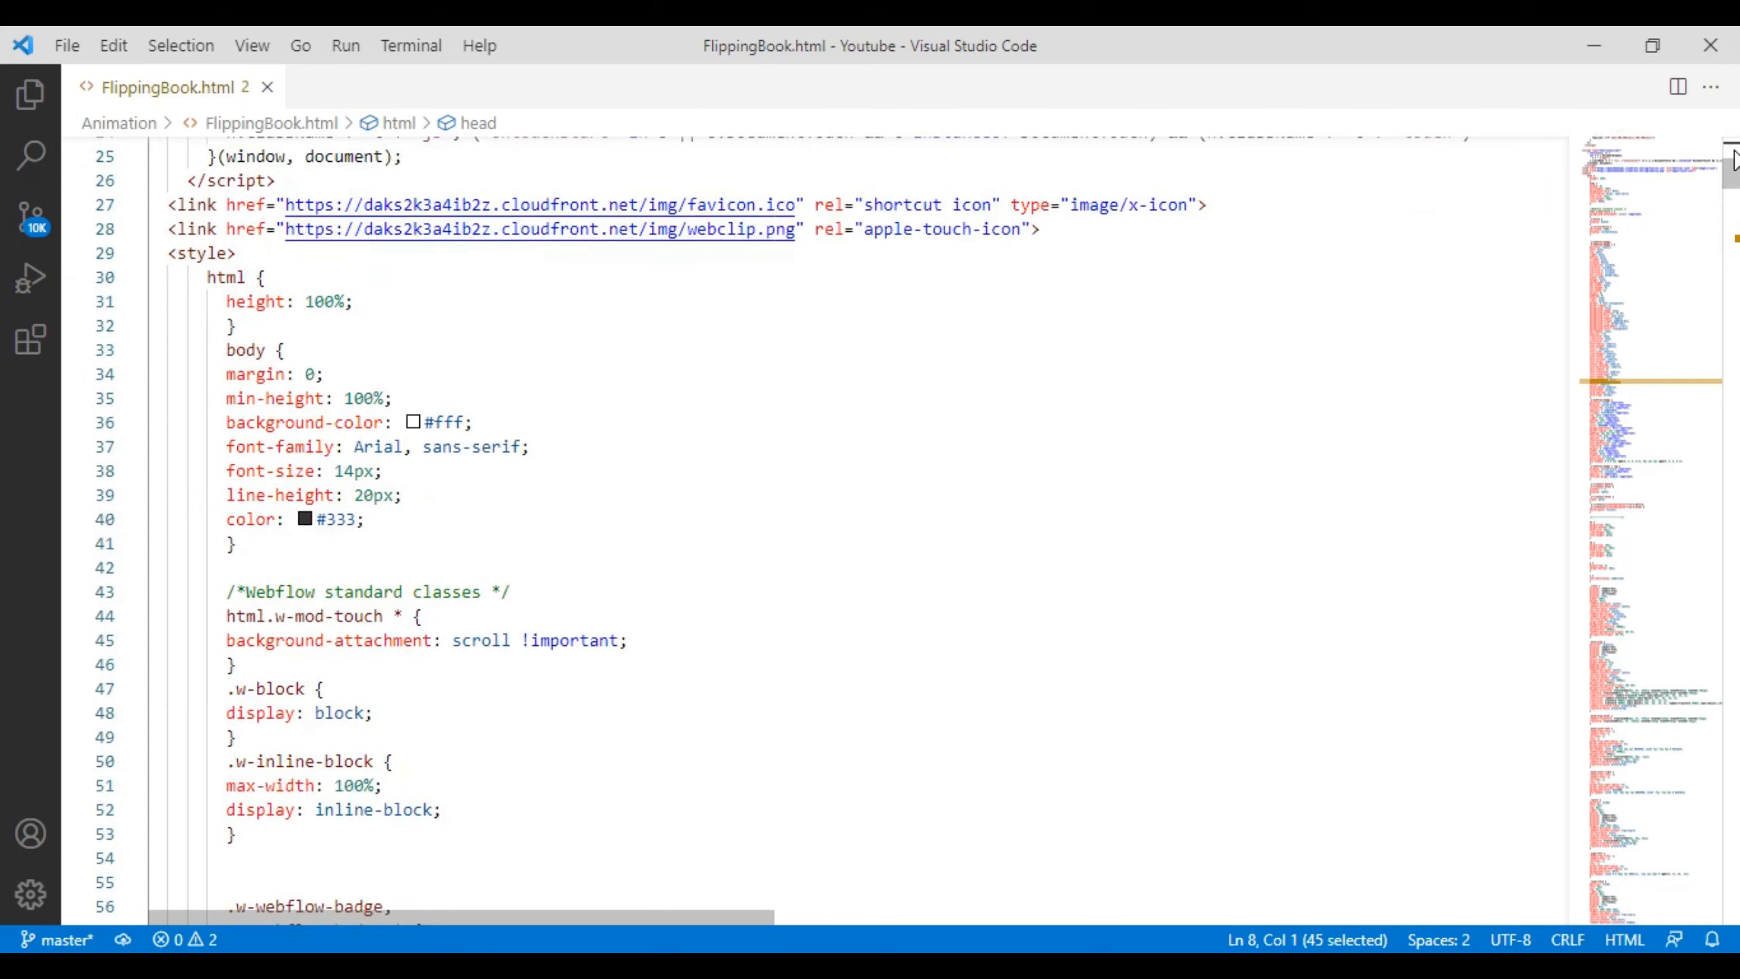
{"action": "scroll", "scroll_direction": "down", "scroll_amount": 3}
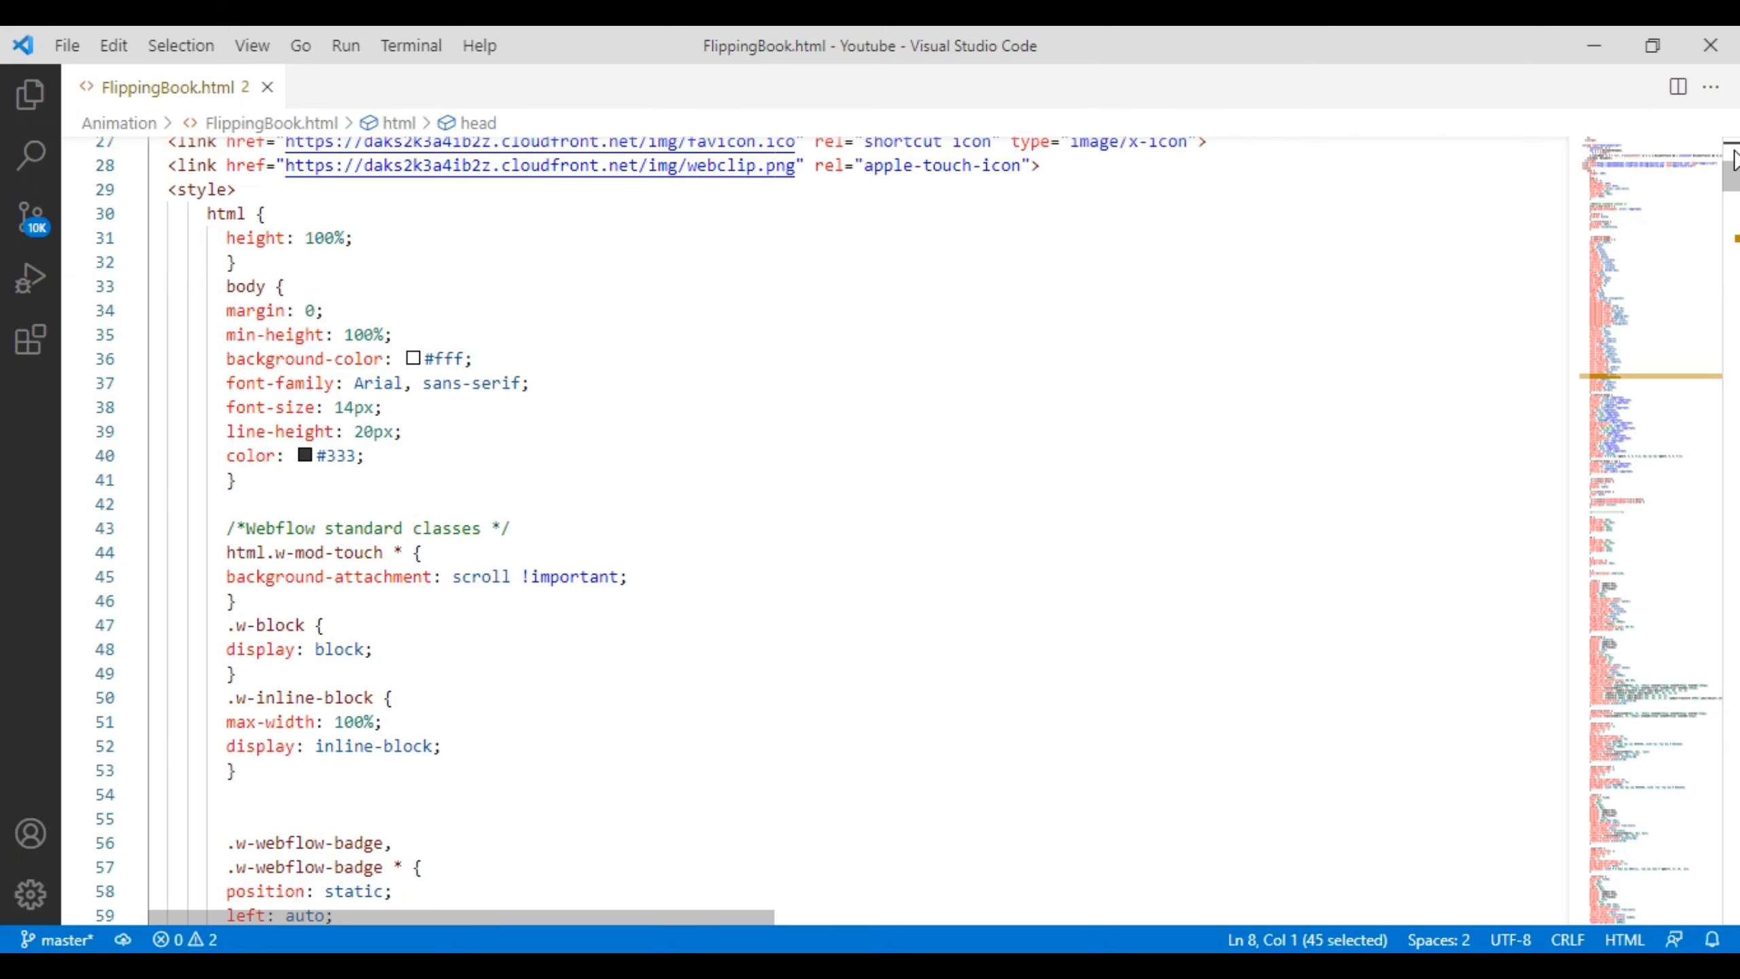
{"action": "scroll", "scroll_direction": "down", "scroll_amount": 3}
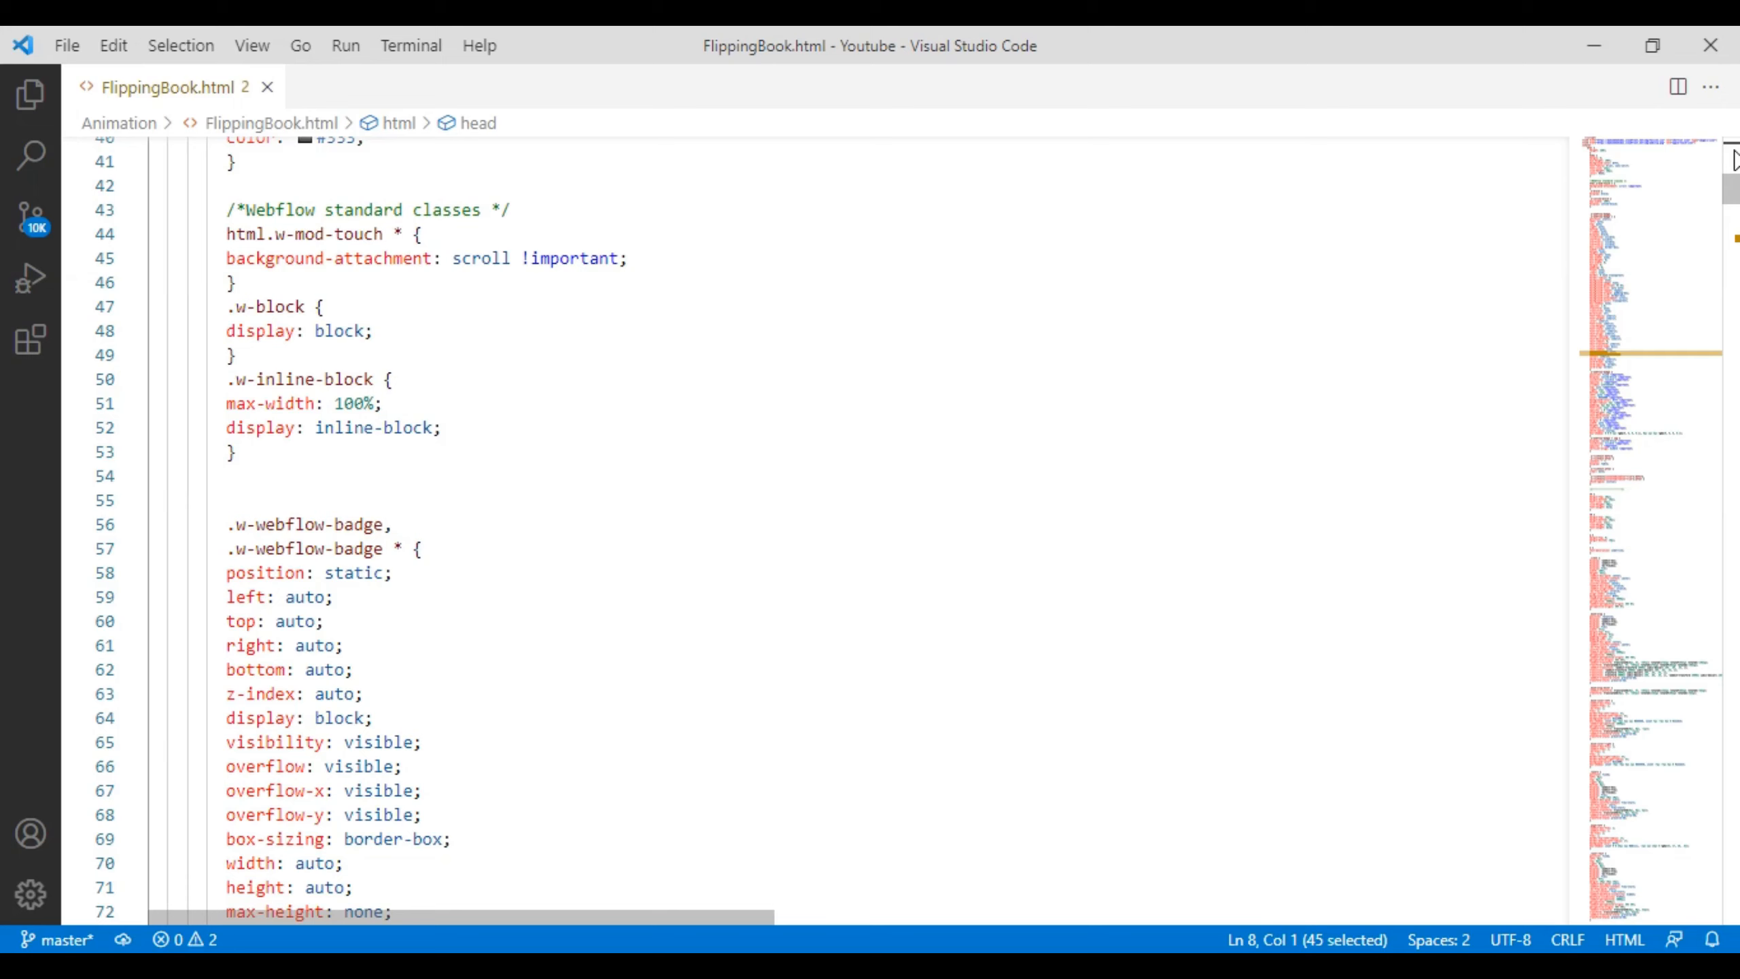
{"action": "scroll", "scroll_direction": "down", "scroll_amount": 3}
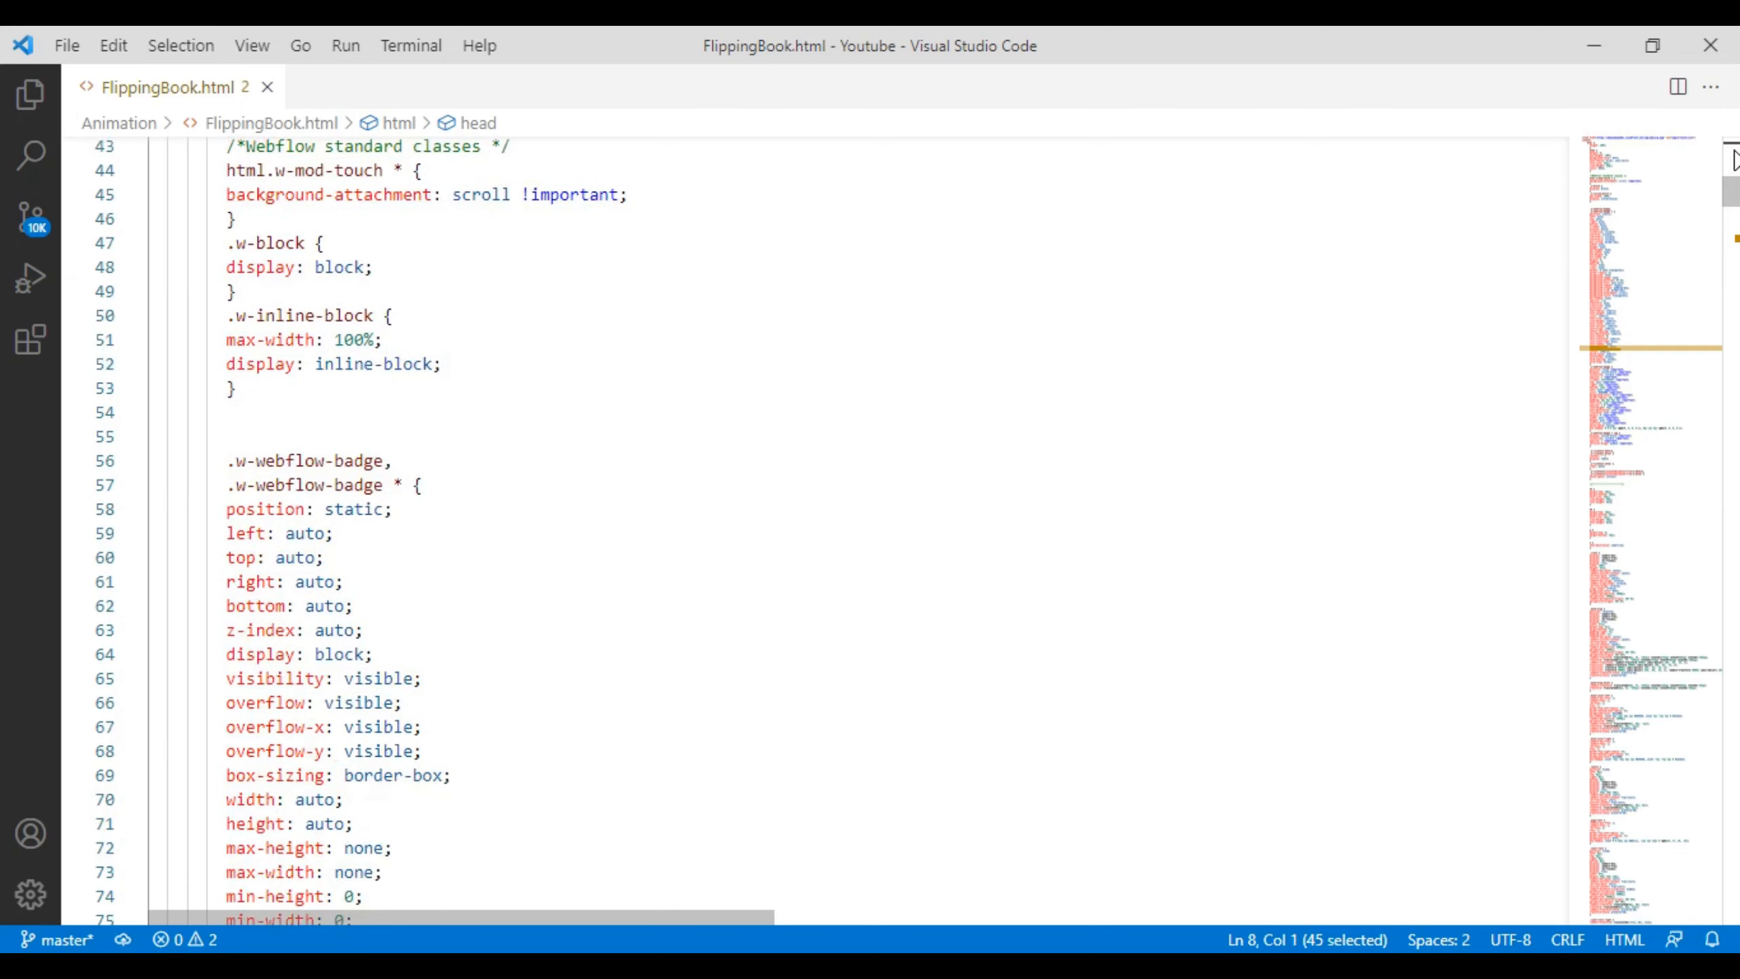
{"action": "scroll", "scroll_direction": "down", "scroll_amount": 3}
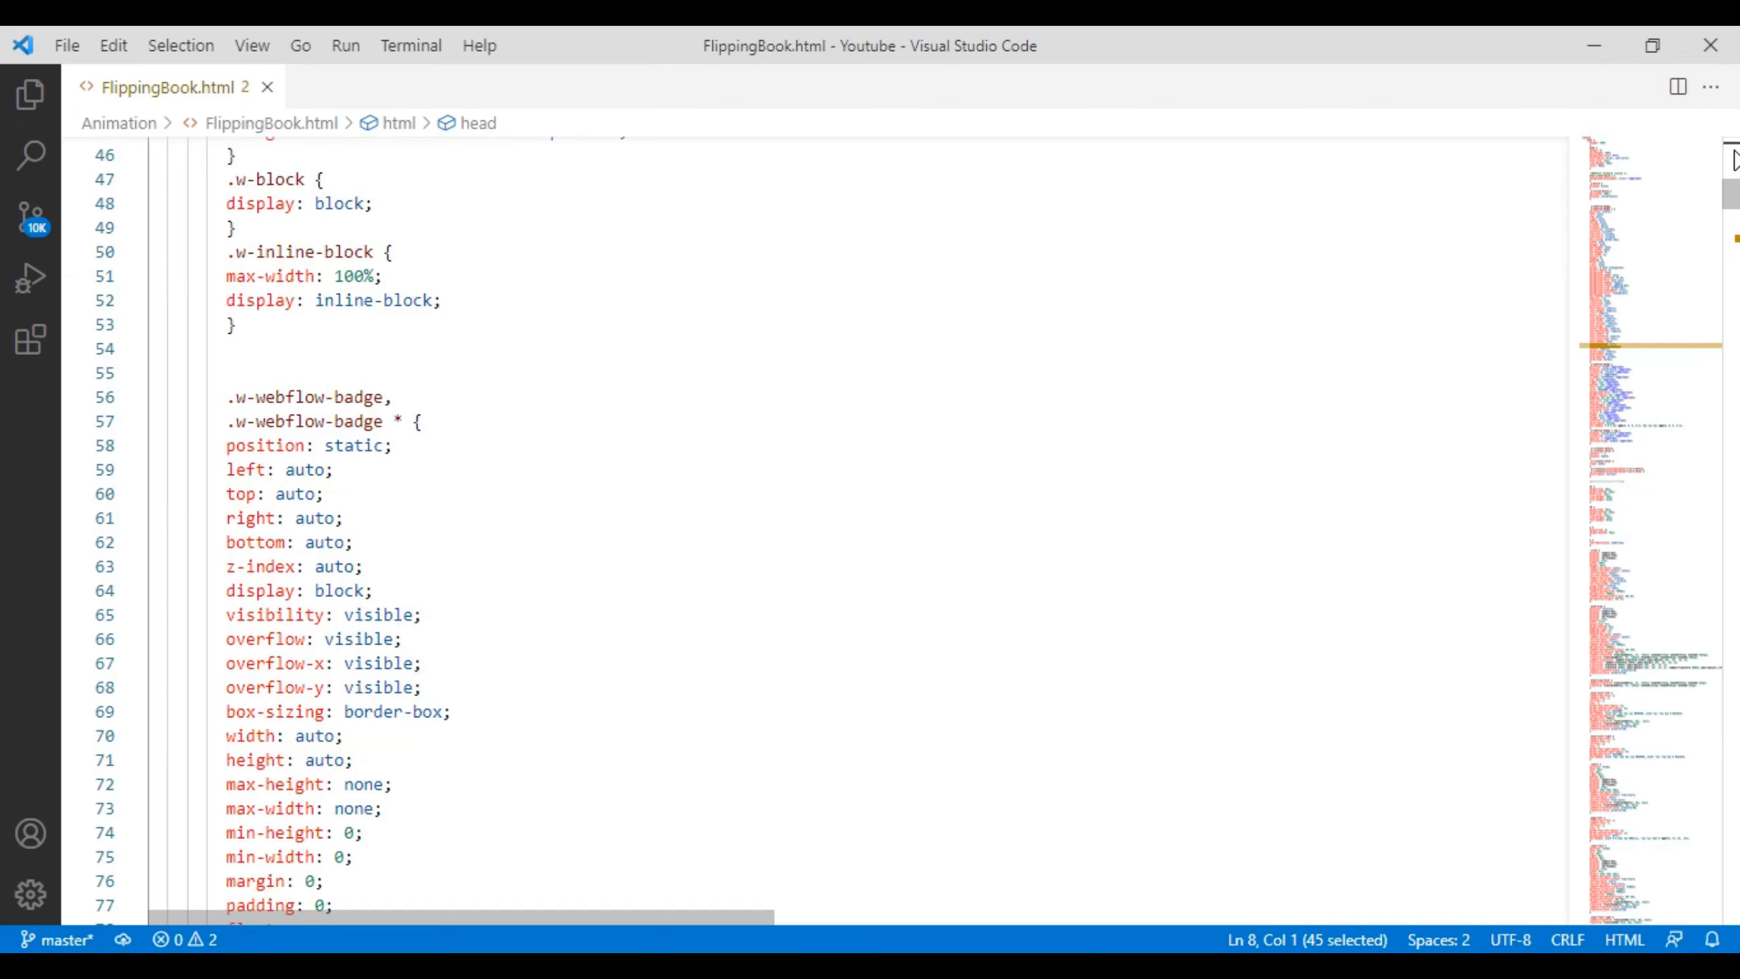
{"action": "scroll", "scroll_direction": "down", "scroll_amount": 3}
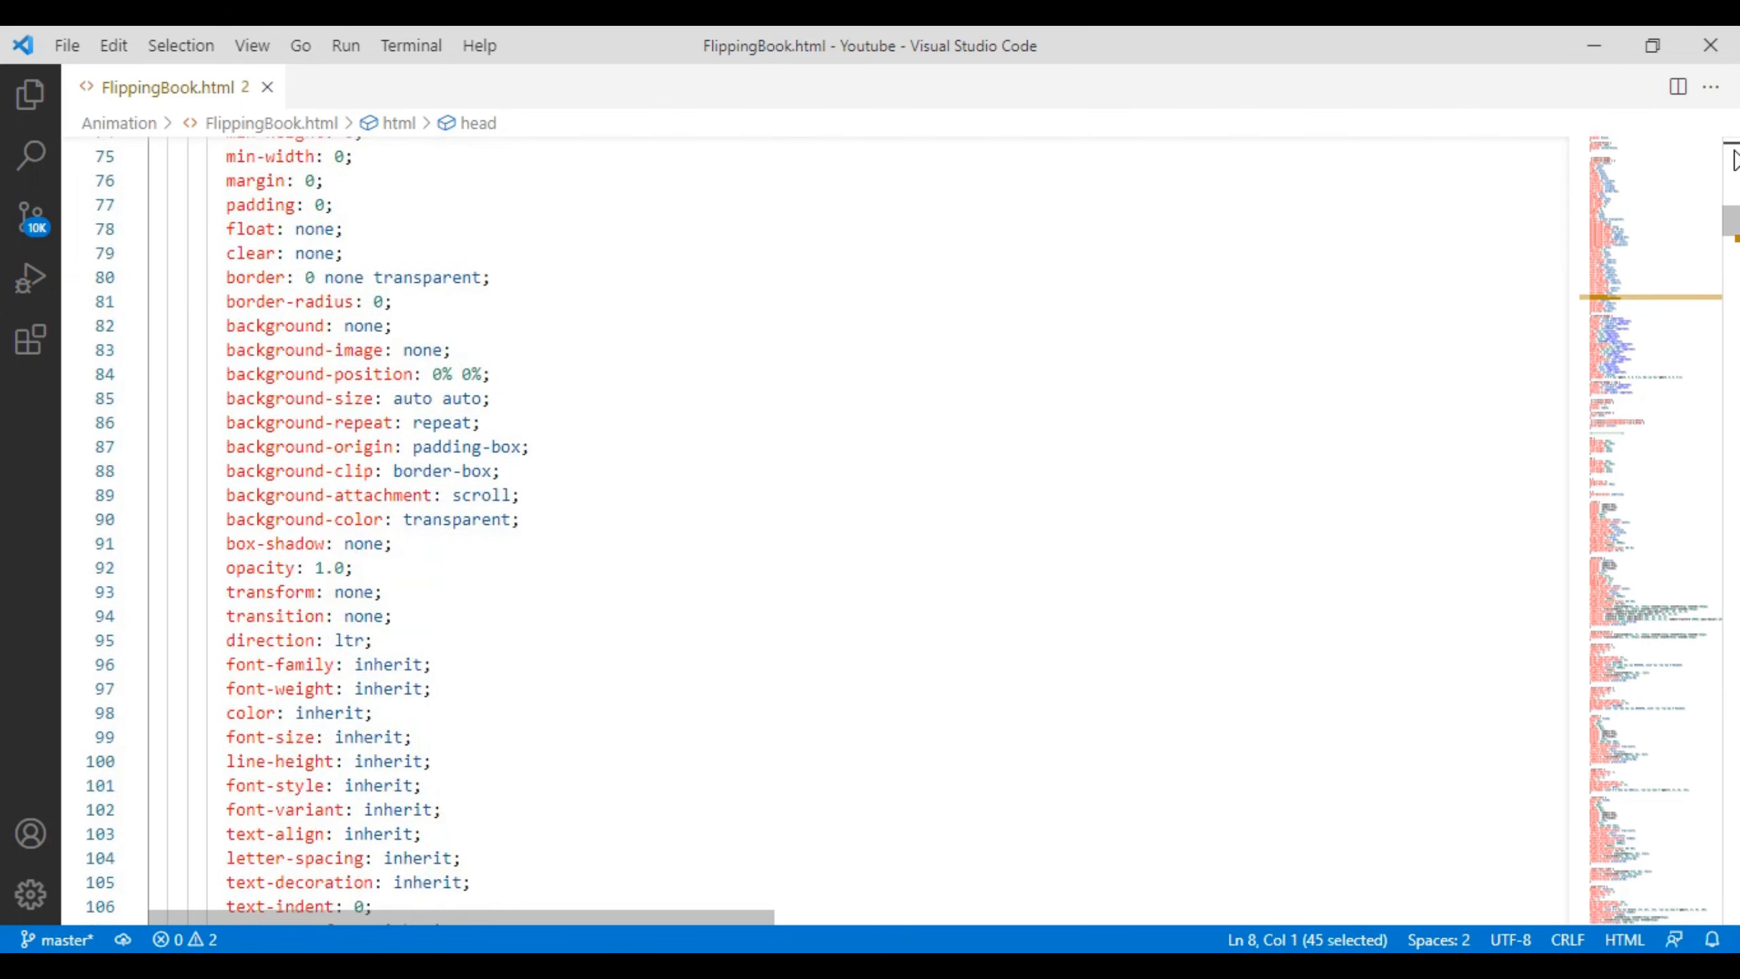
{"action": "scroll", "scroll_direction": "down", "scroll_amount": 3}
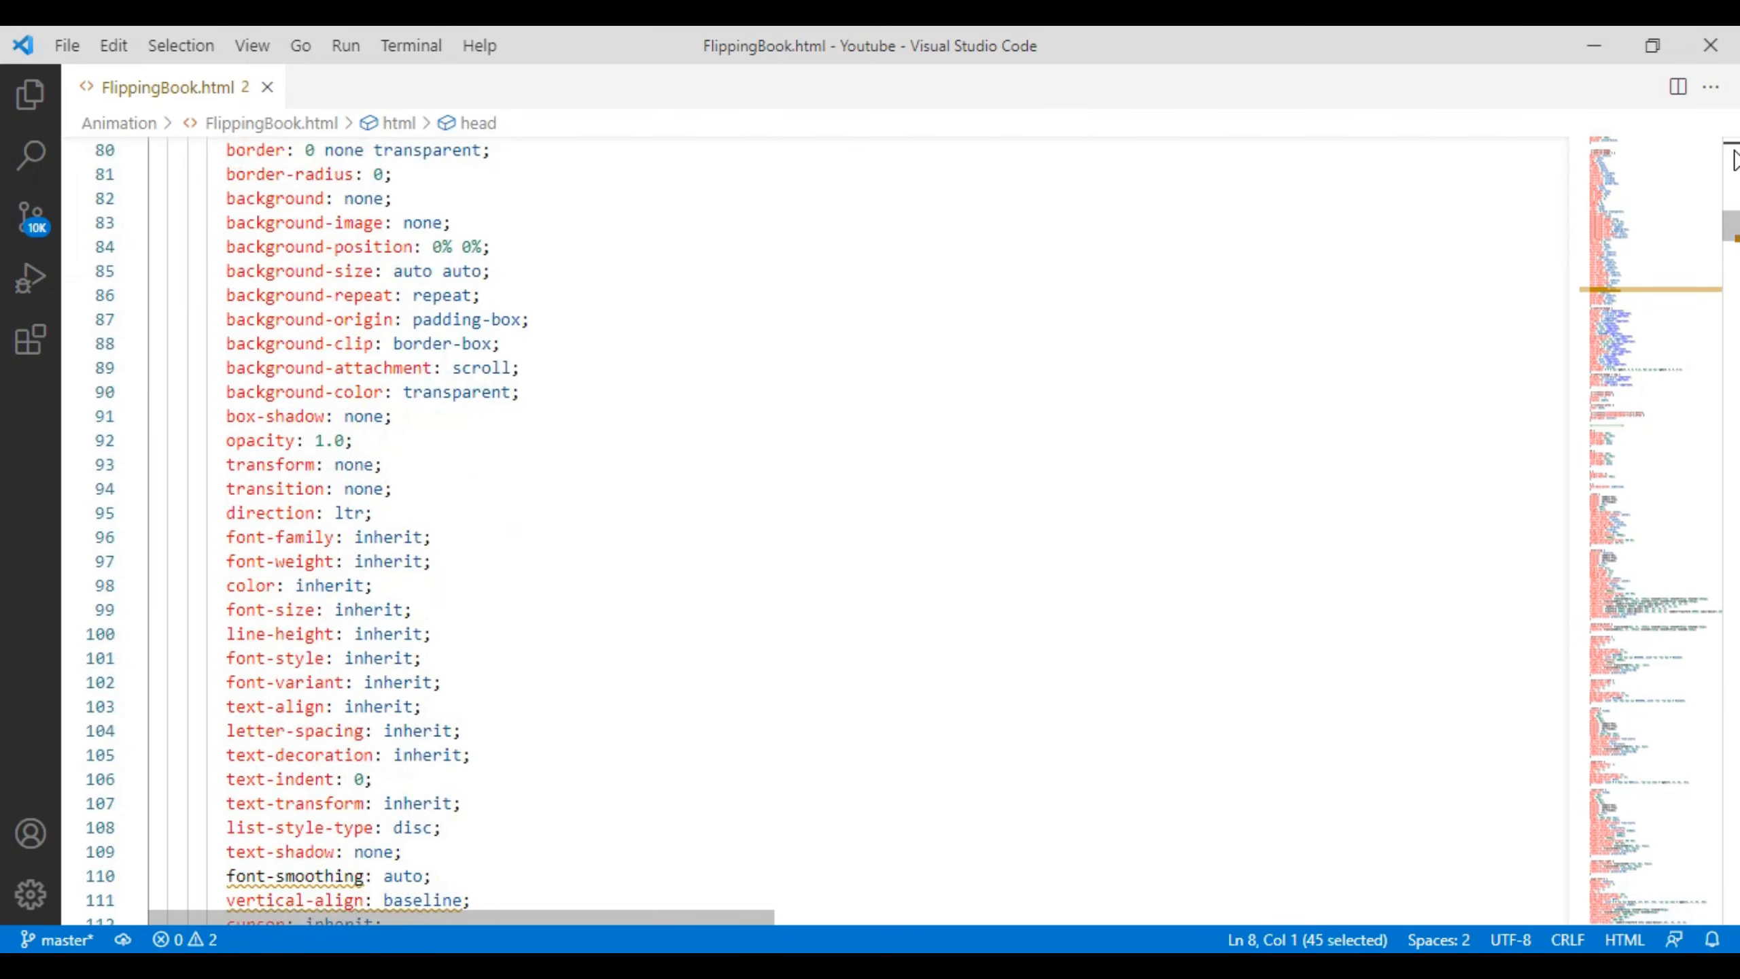
{"action": "scroll", "scroll_direction": "down", "scroll_amount": 3}
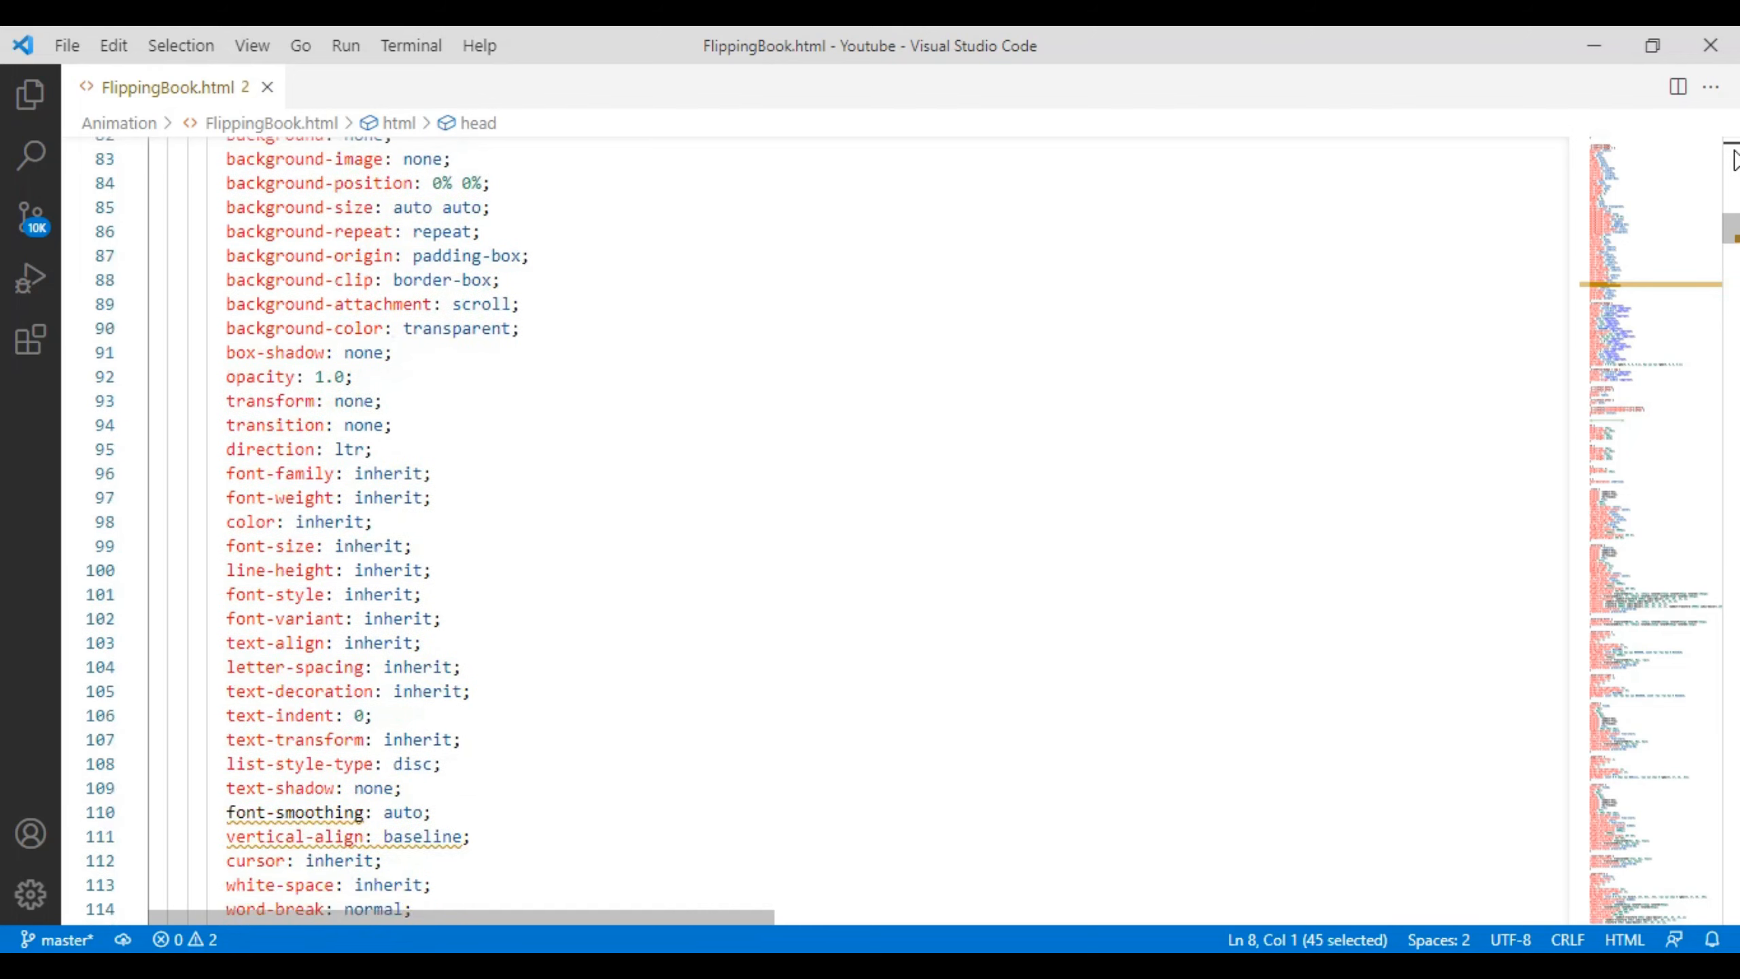
{"action": "scroll", "scroll_direction": "down", "scroll_amount": 3}
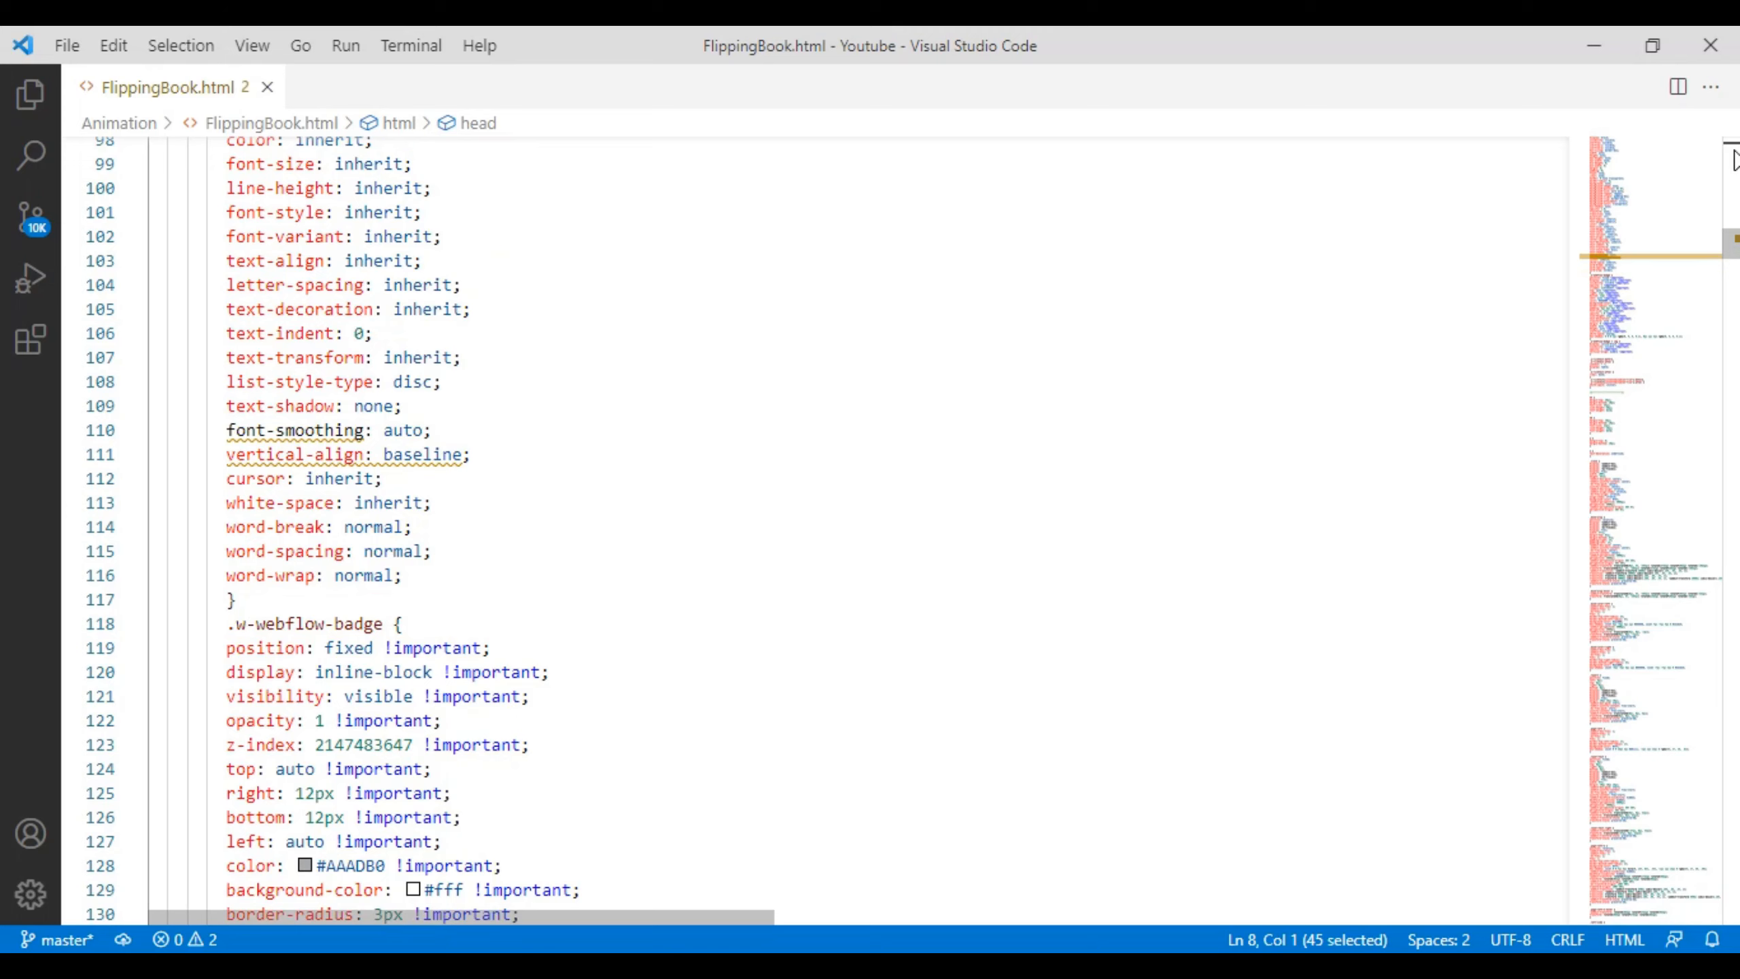
{"action": "scroll", "scroll_direction": "down", "scroll_amount": 3}
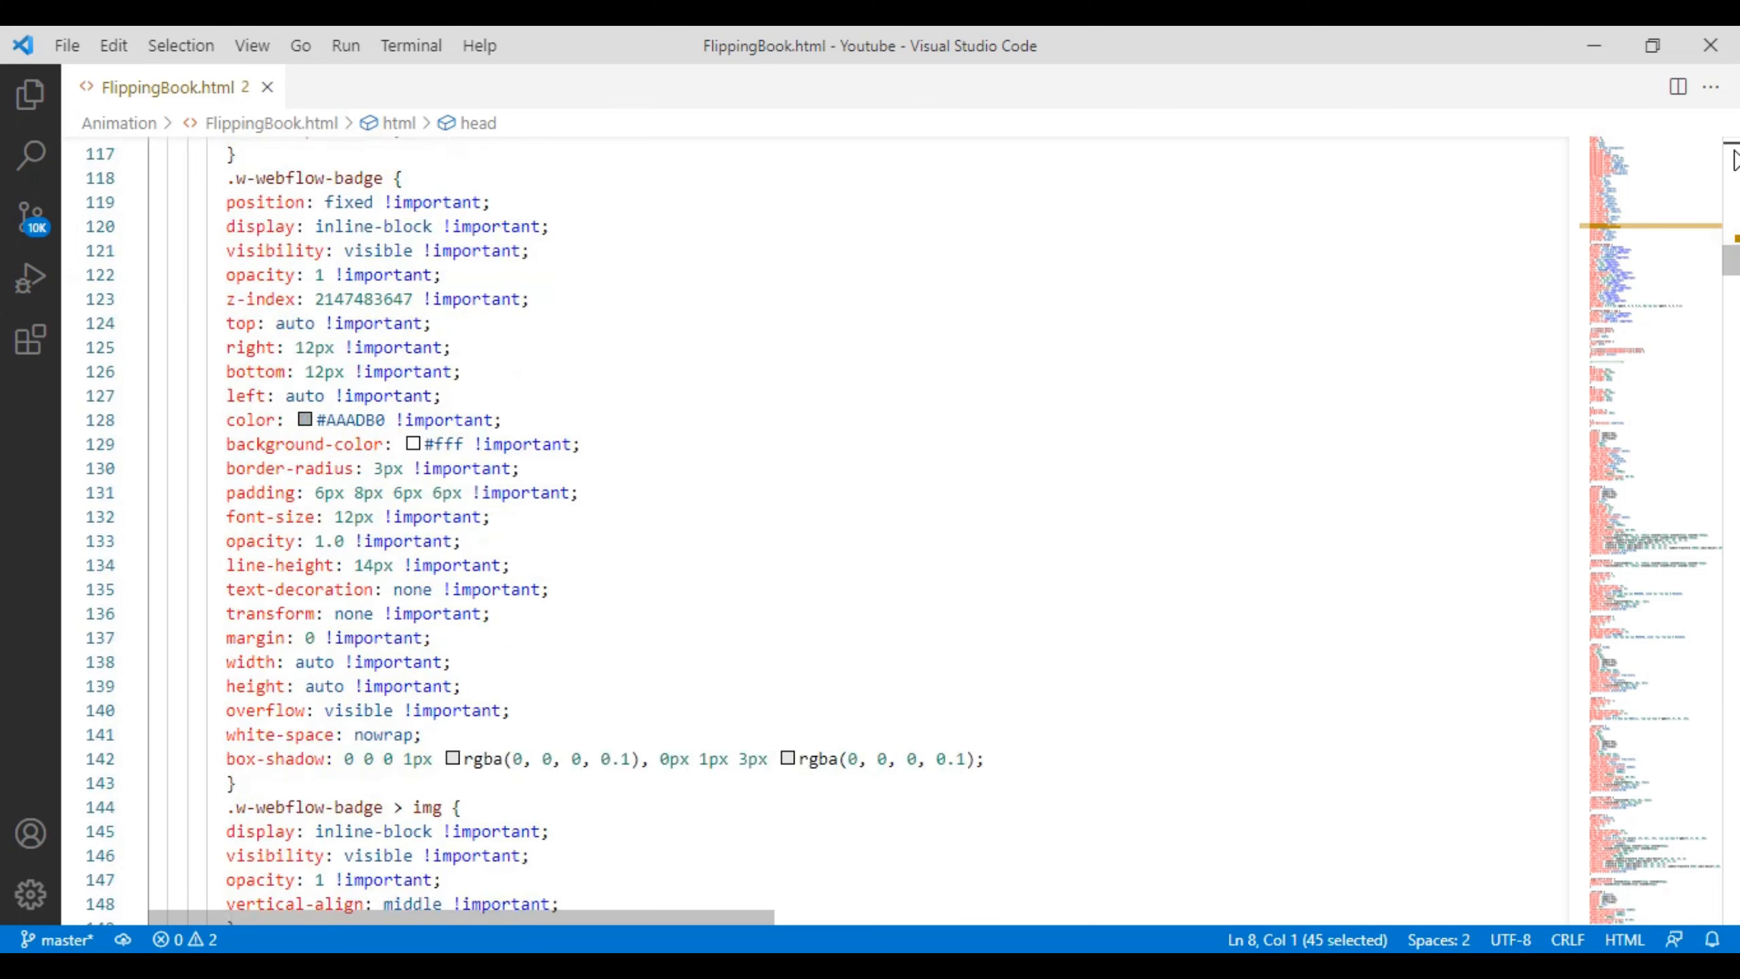
{"action": "scroll", "scroll_direction": "down", "scroll_amount": 3}
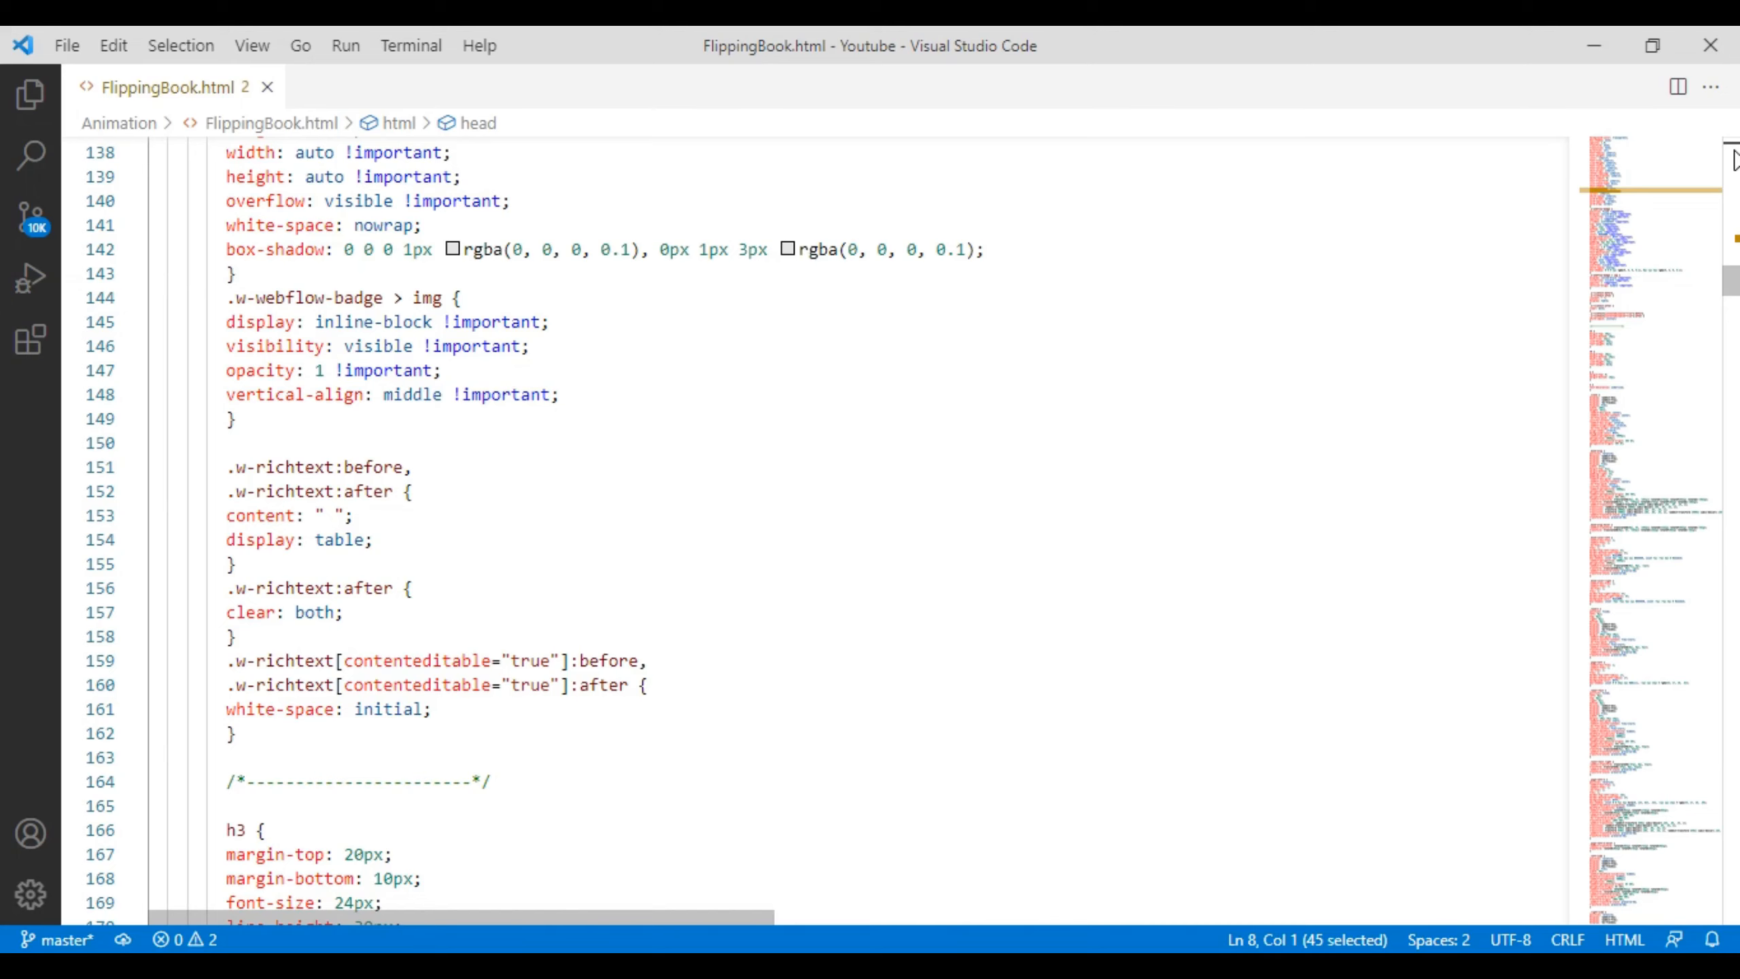
{"action": "scroll", "scroll_direction": "down", "scroll_amount": 3}
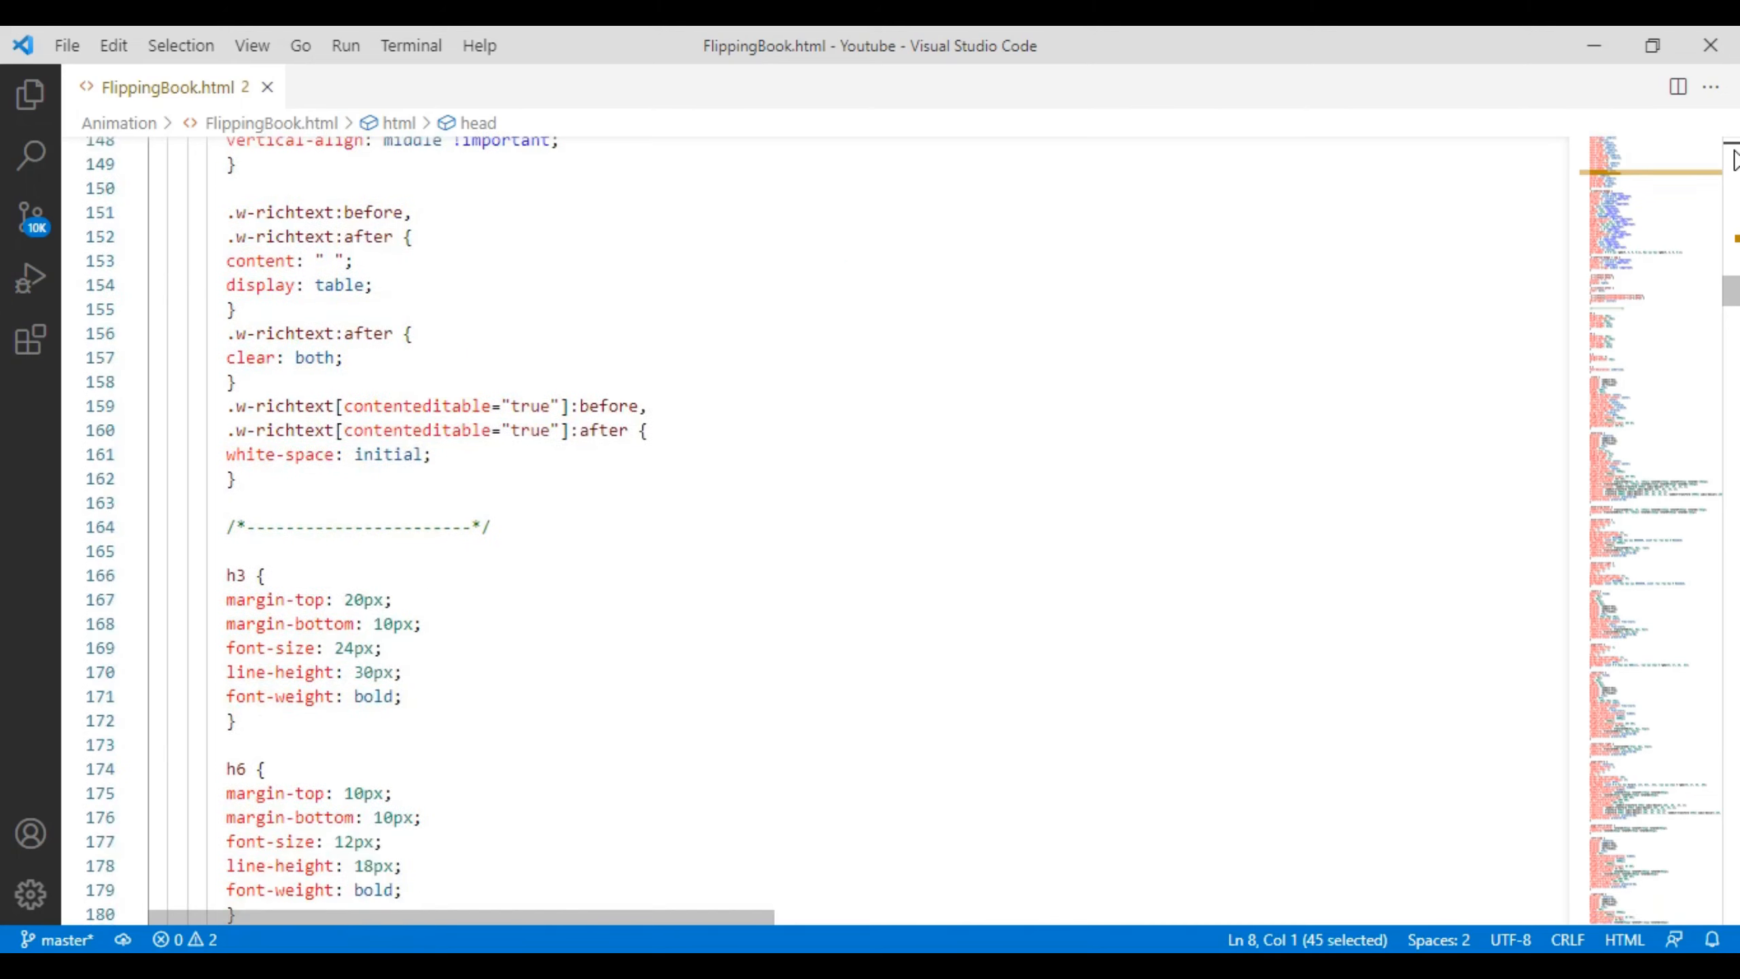
{"action": "scroll", "scroll_direction": "down", "scroll_amount": 3}
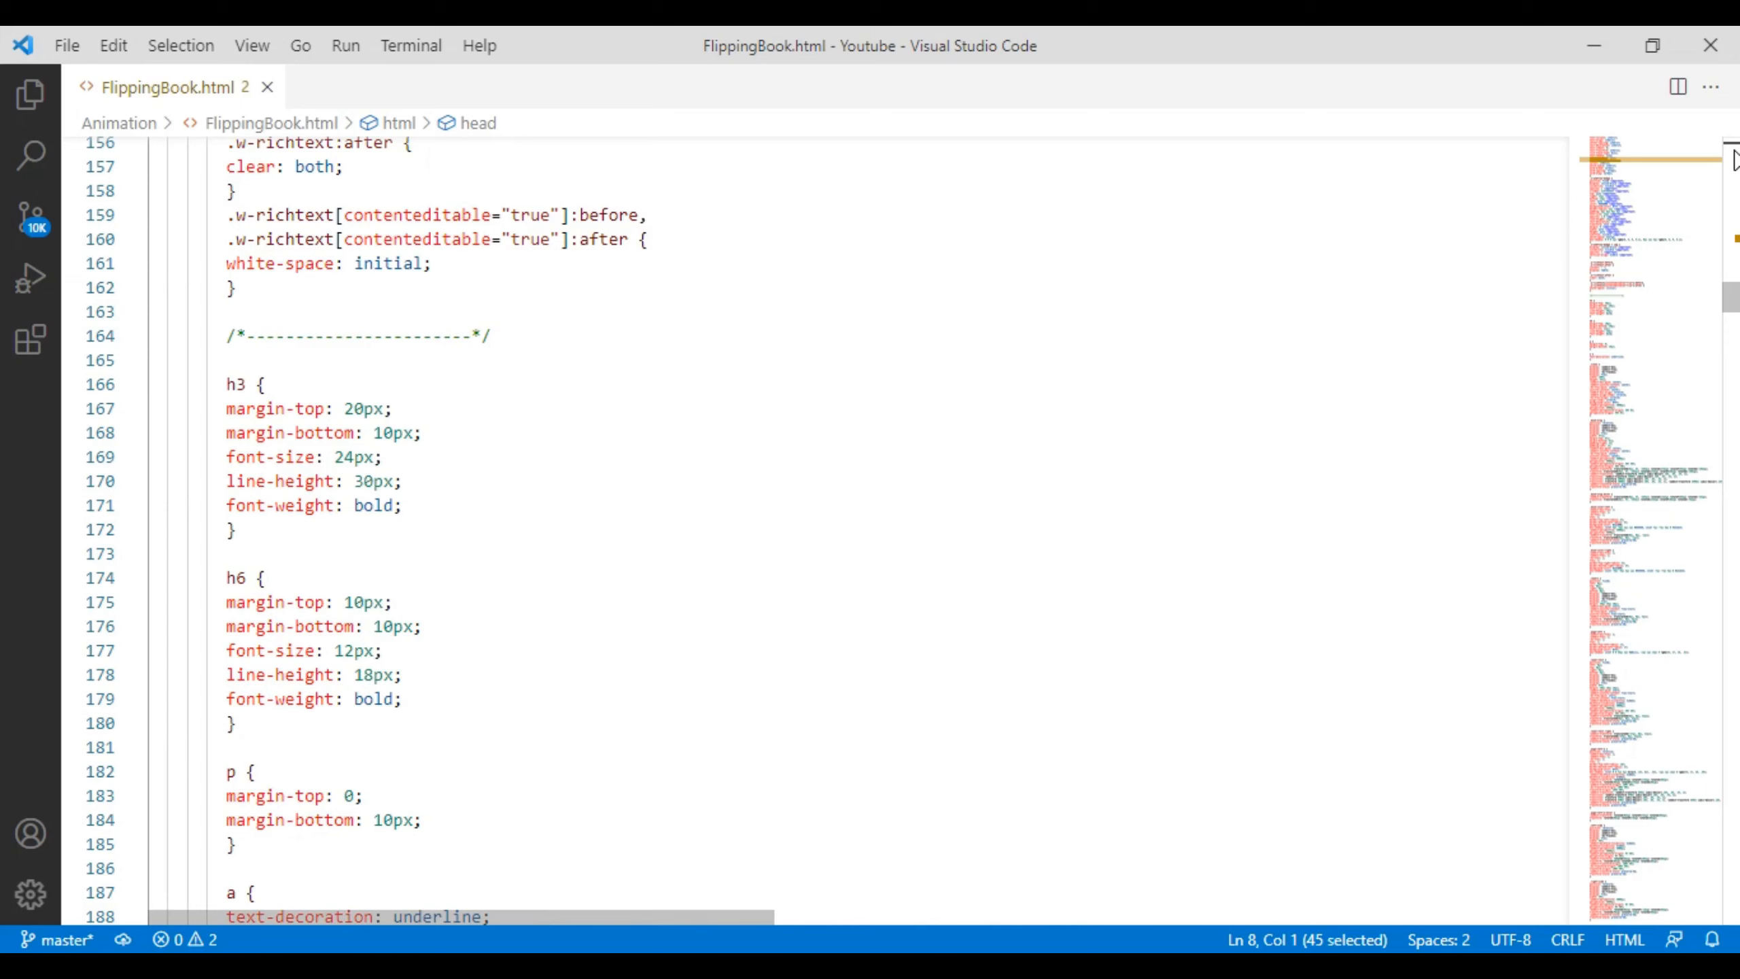
{"action": "scroll", "scroll_direction": "down", "scroll_amount": 3}
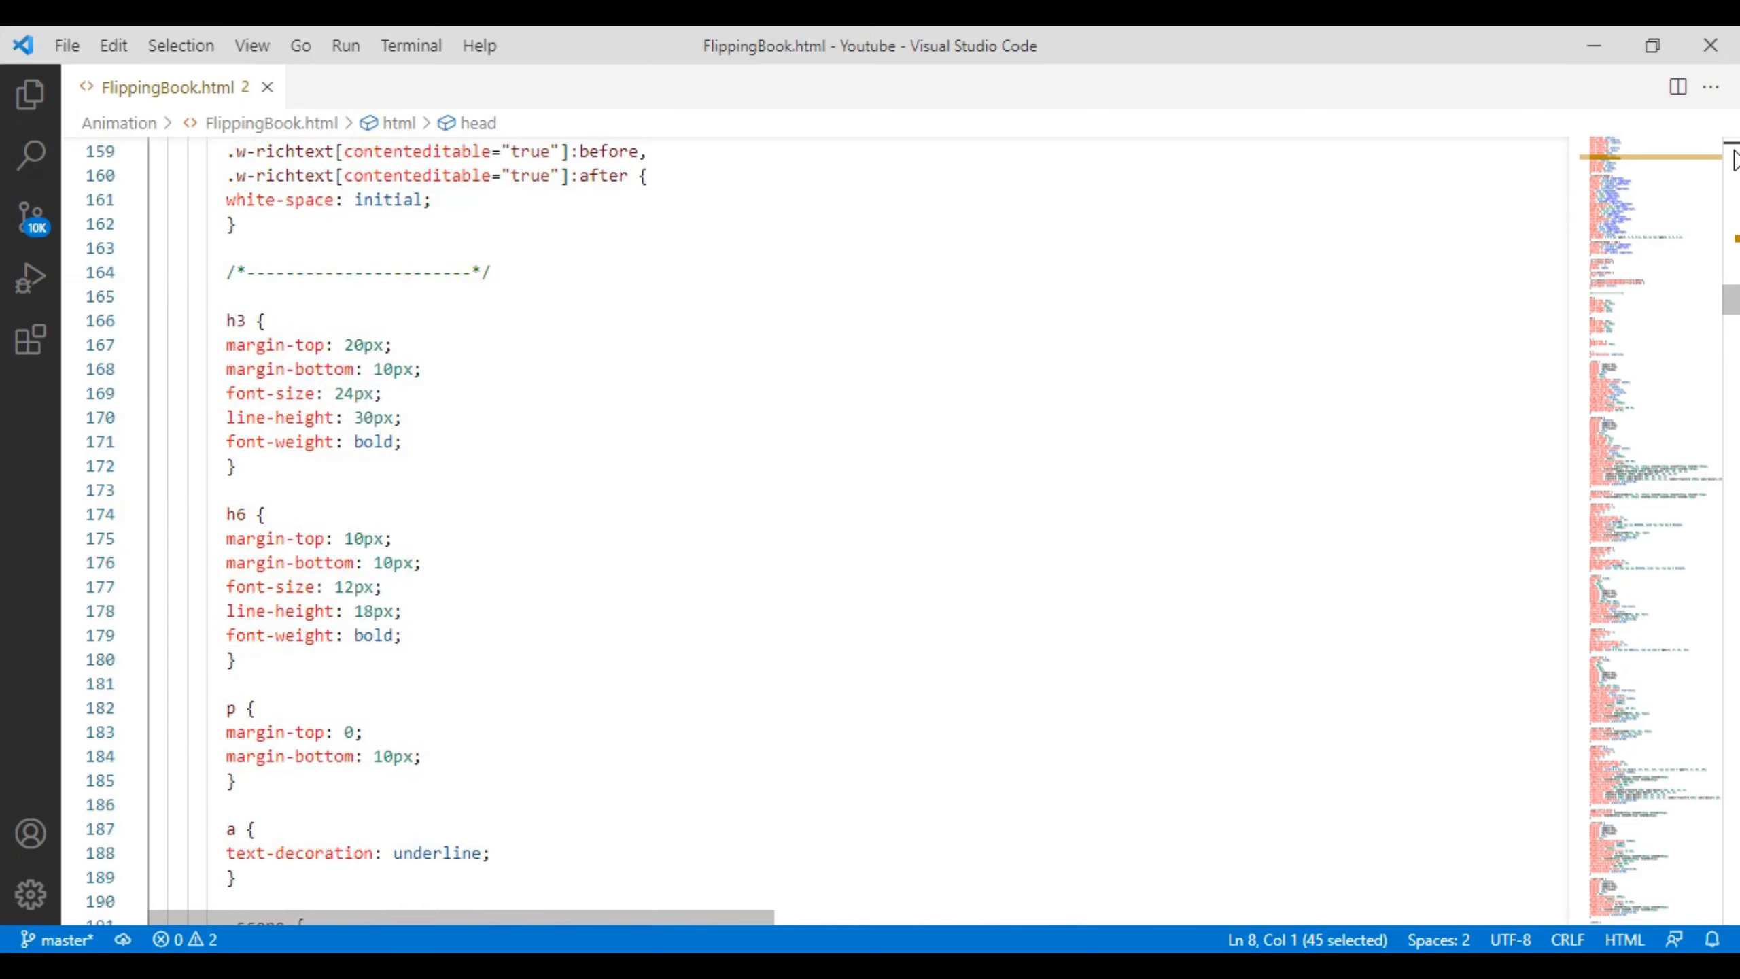
{"action": "scroll", "scroll_direction": "down", "scroll_amount": 3}
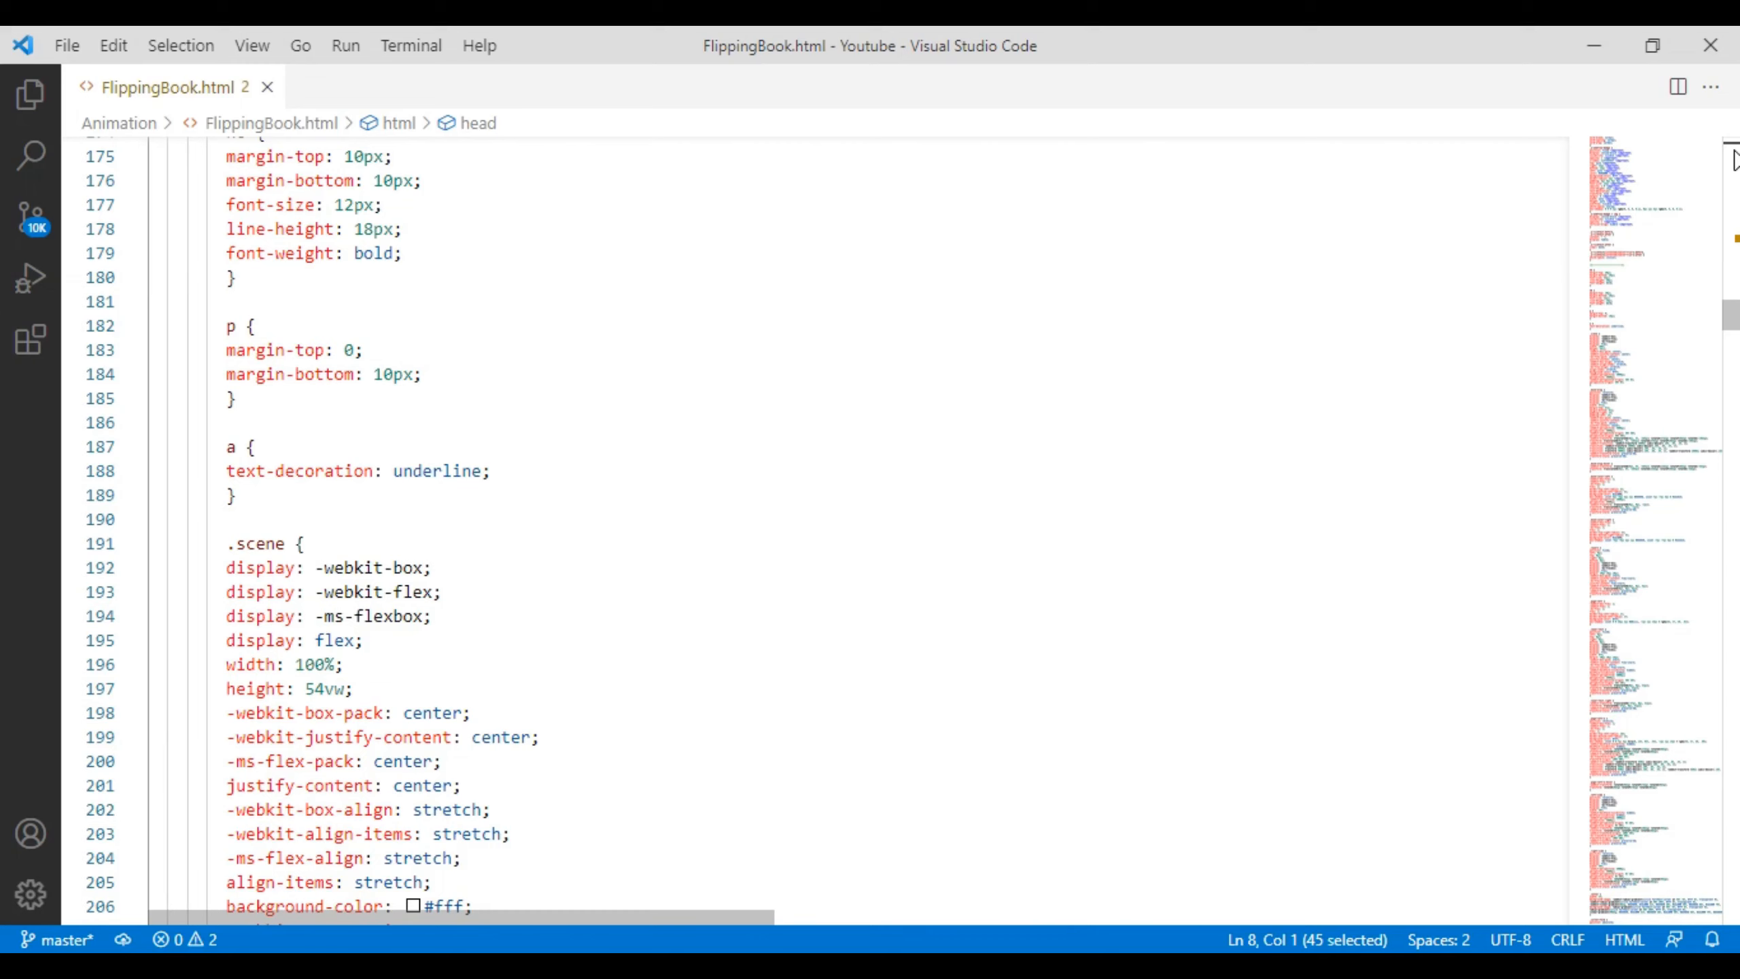
{"action": "scroll", "scroll_direction": "down", "scroll_amount": 3}
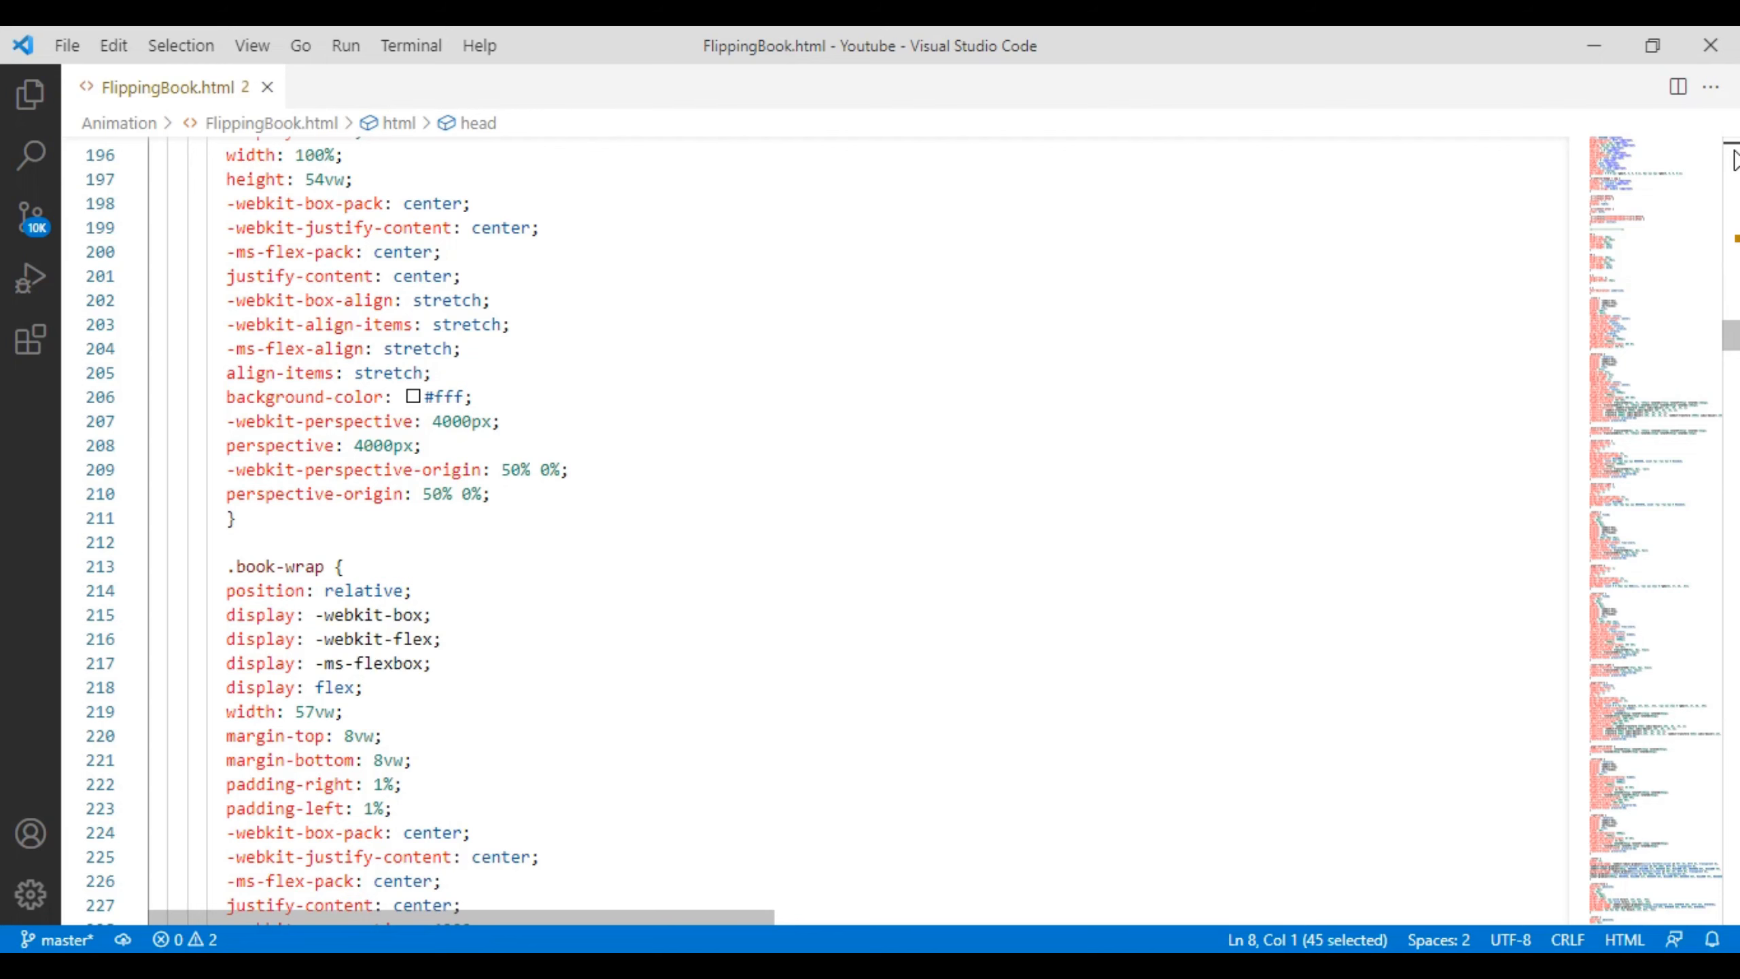
{"action": "scroll", "scroll_direction": "down", "scroll_amount": 3}
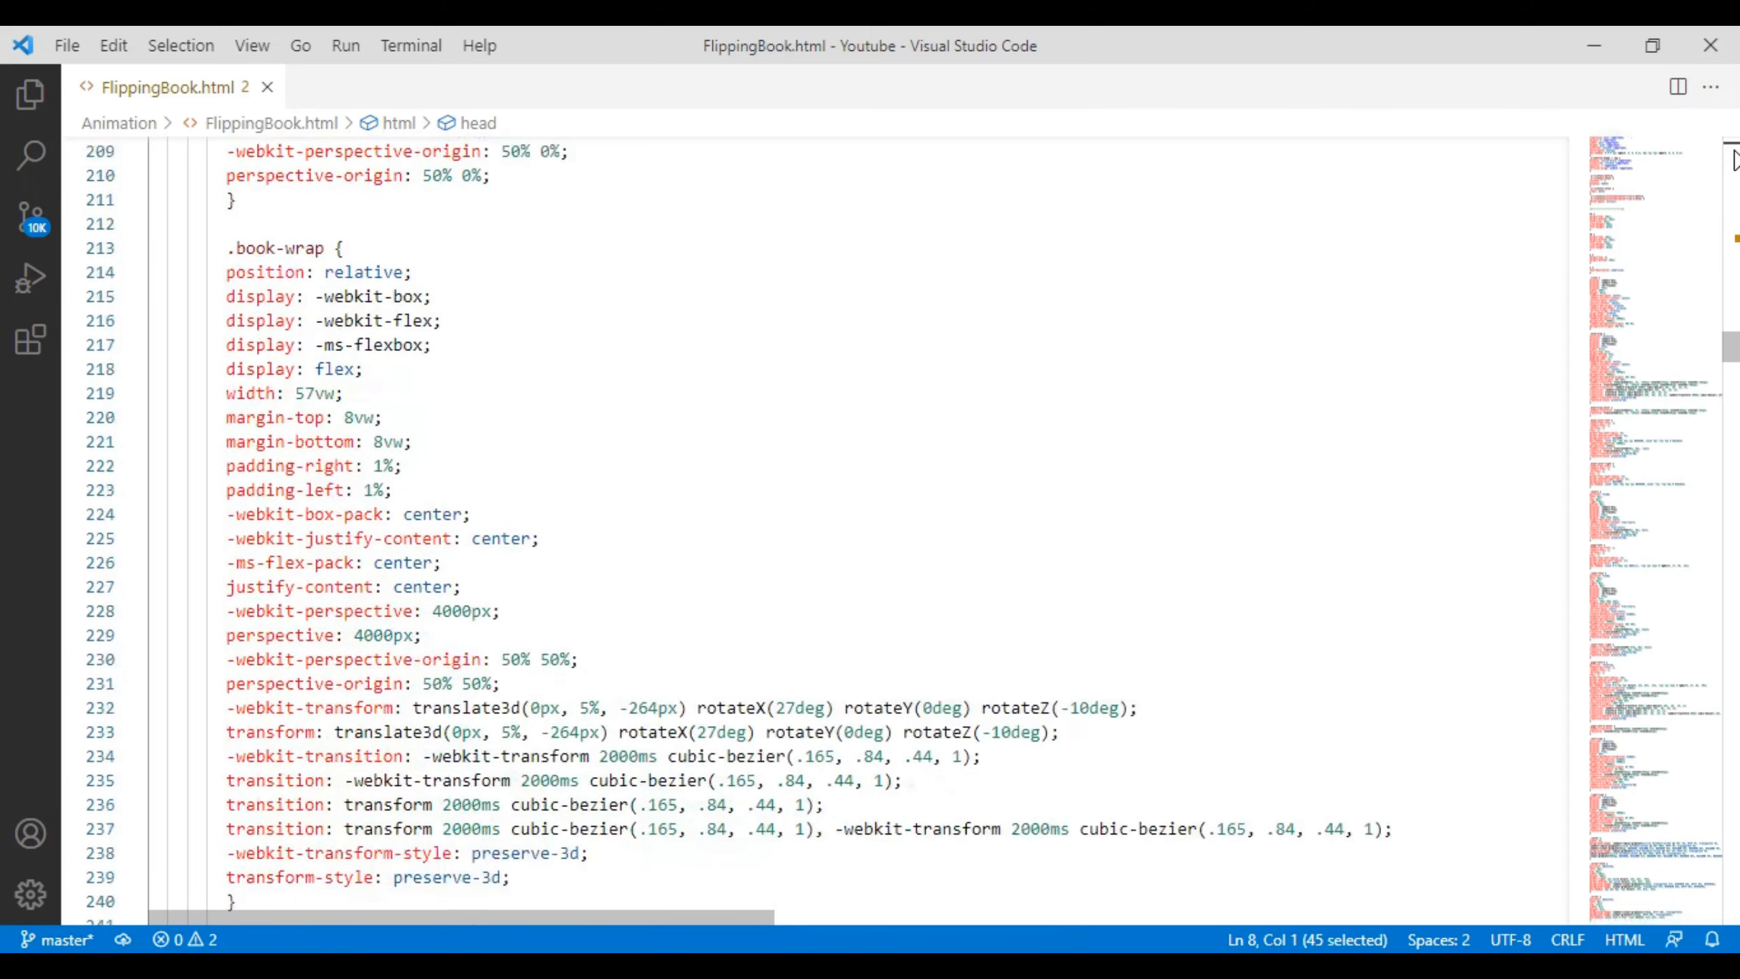
{"action": "scroll", "scroll_direction": "down", "scroll_amount": 3}
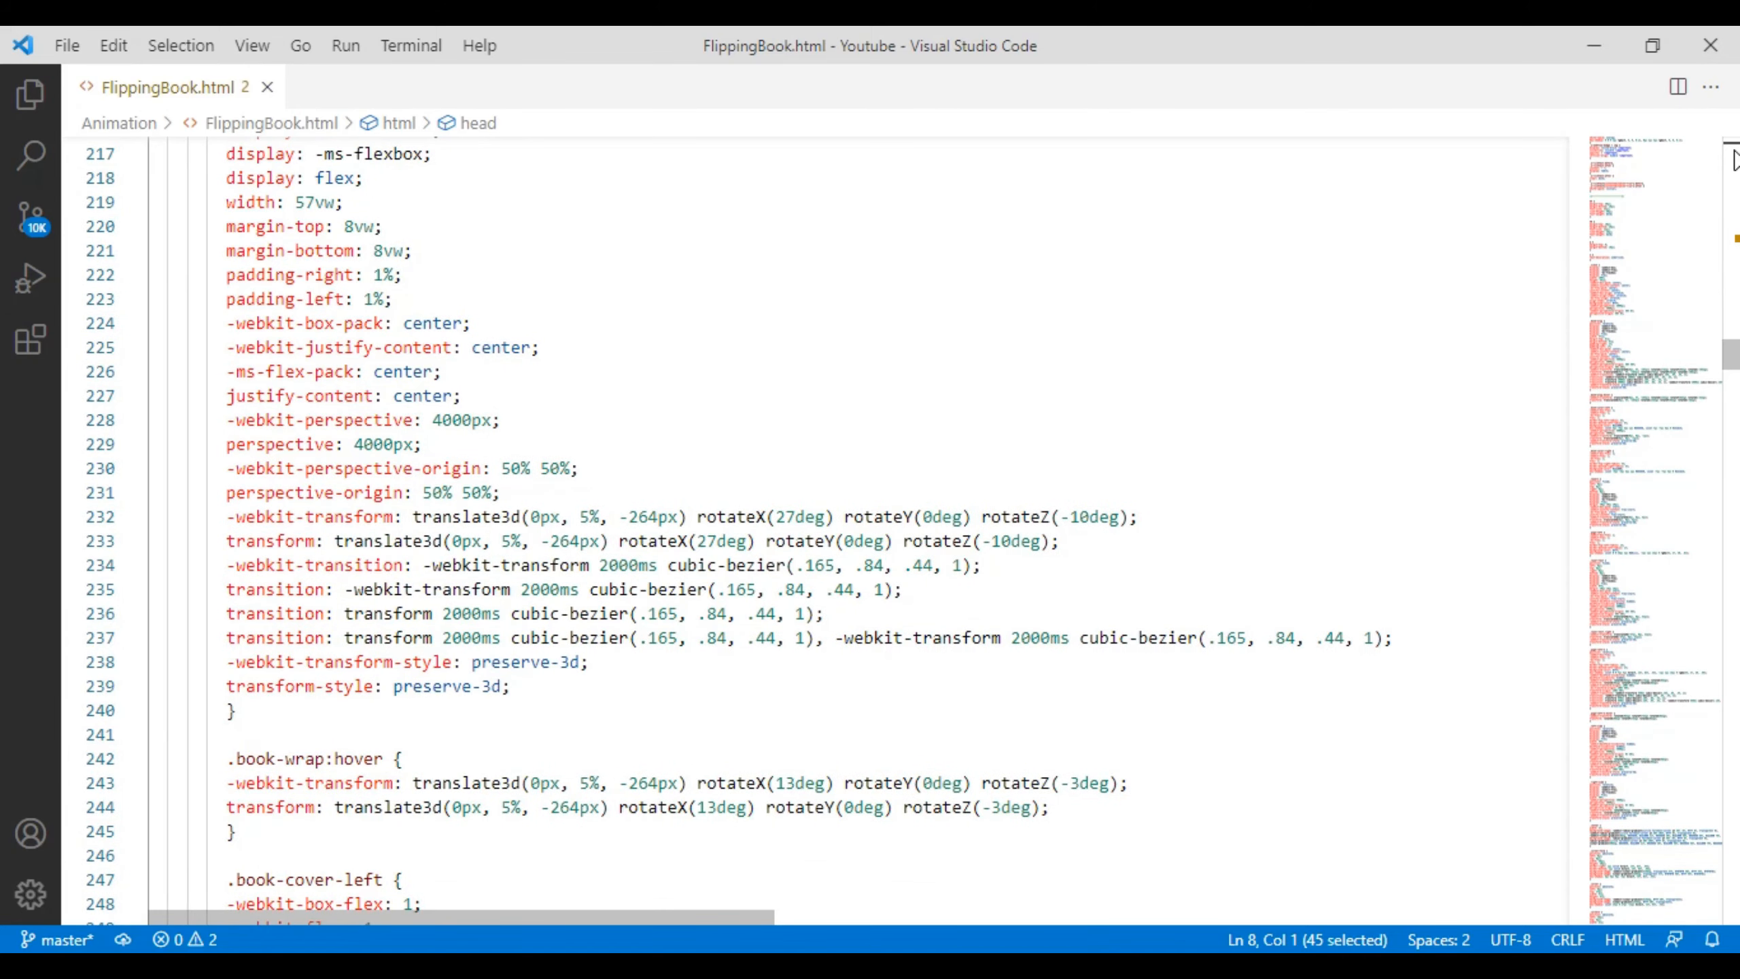
{"action": "scroll", "scroll_direction": "down", "scroll_amount": 3}
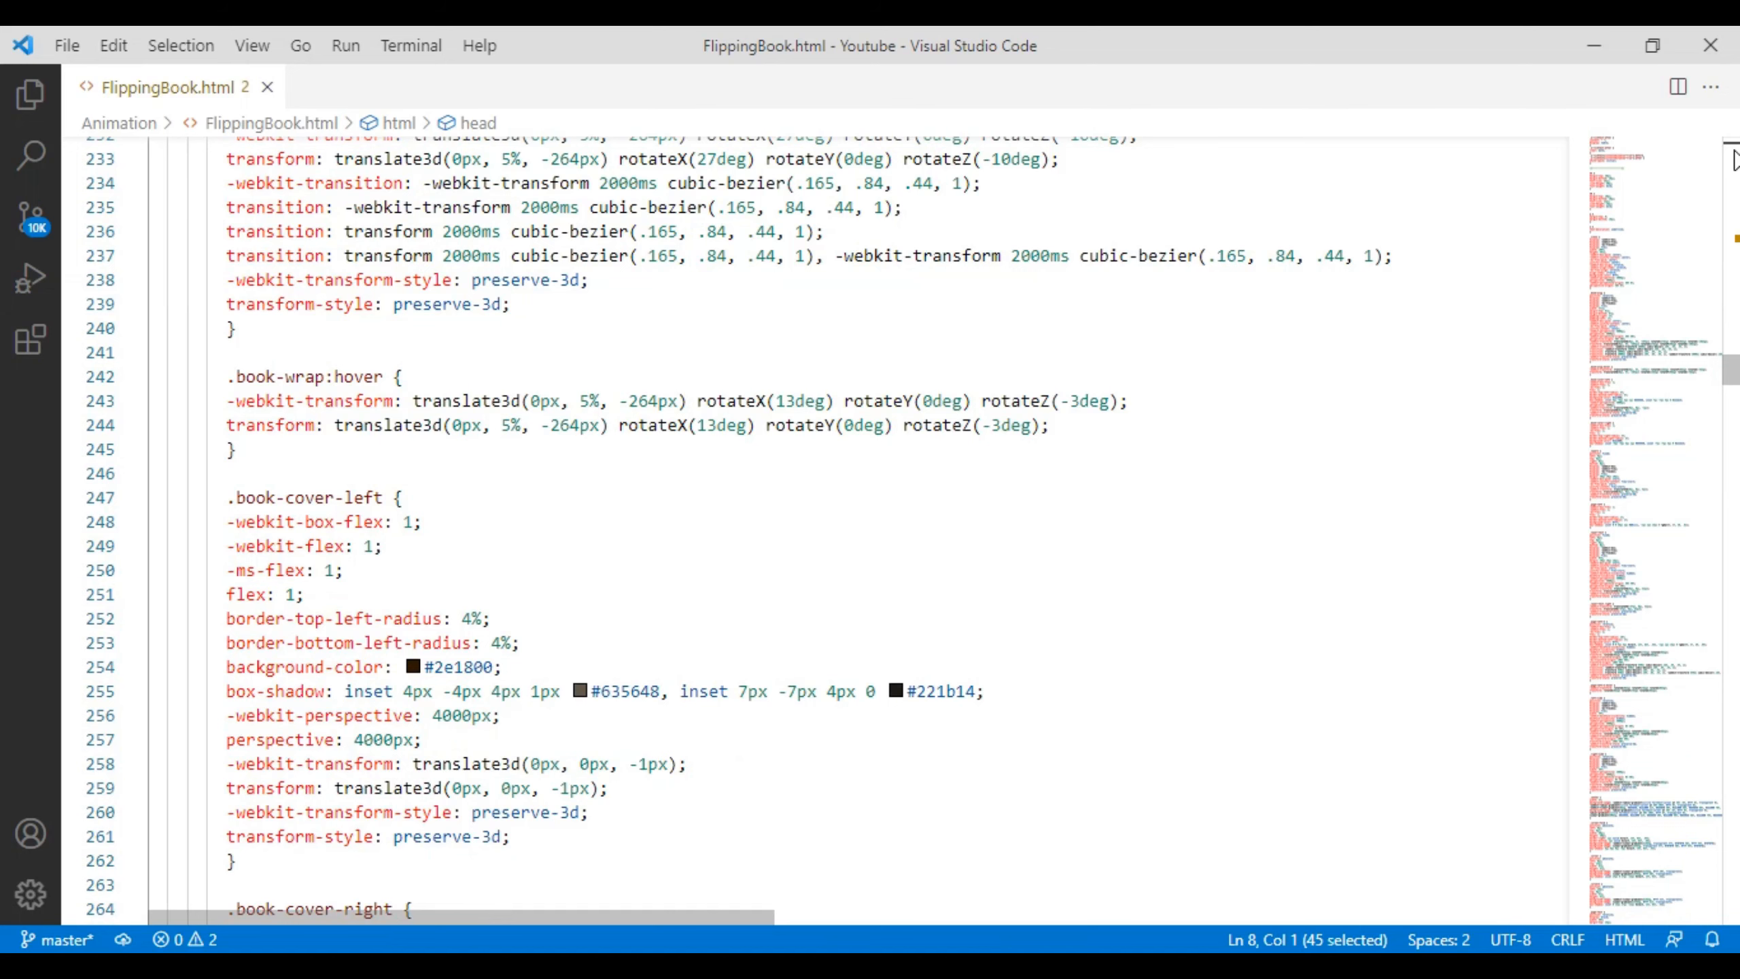
{"action": "scroll", "scroll_direction": "down", "scroll_amount": 3}
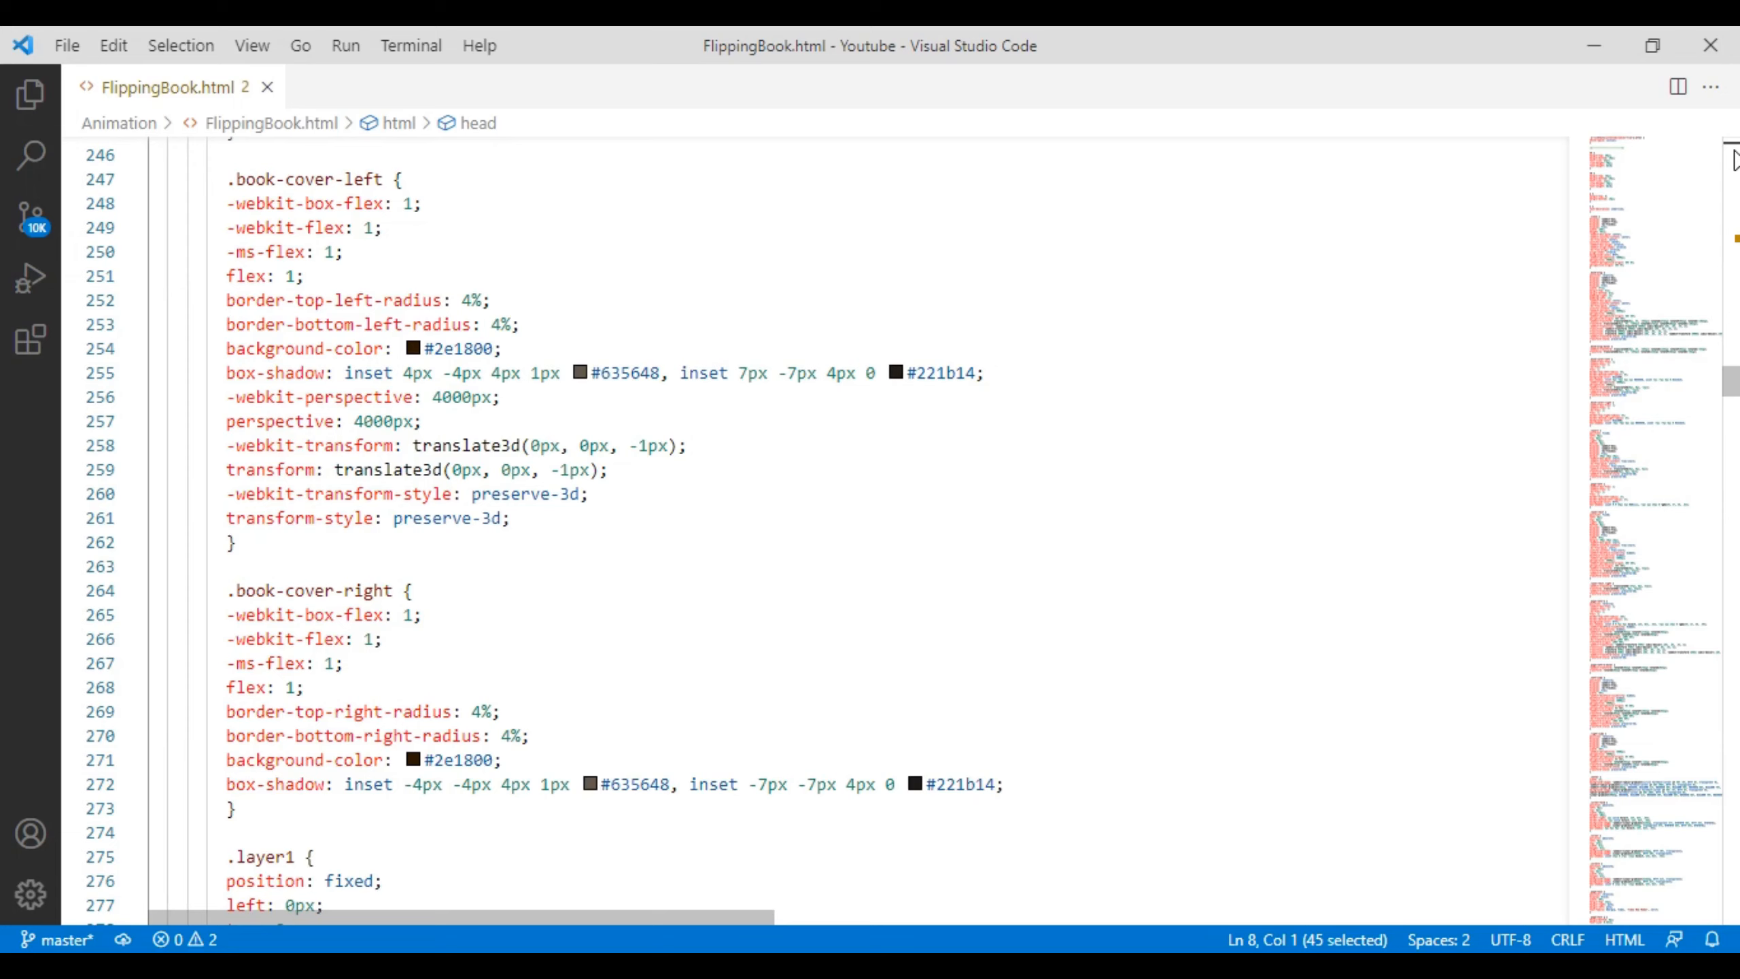
{"action": "scroll", "scroll_direction": "down", "scroll_amount": 3}
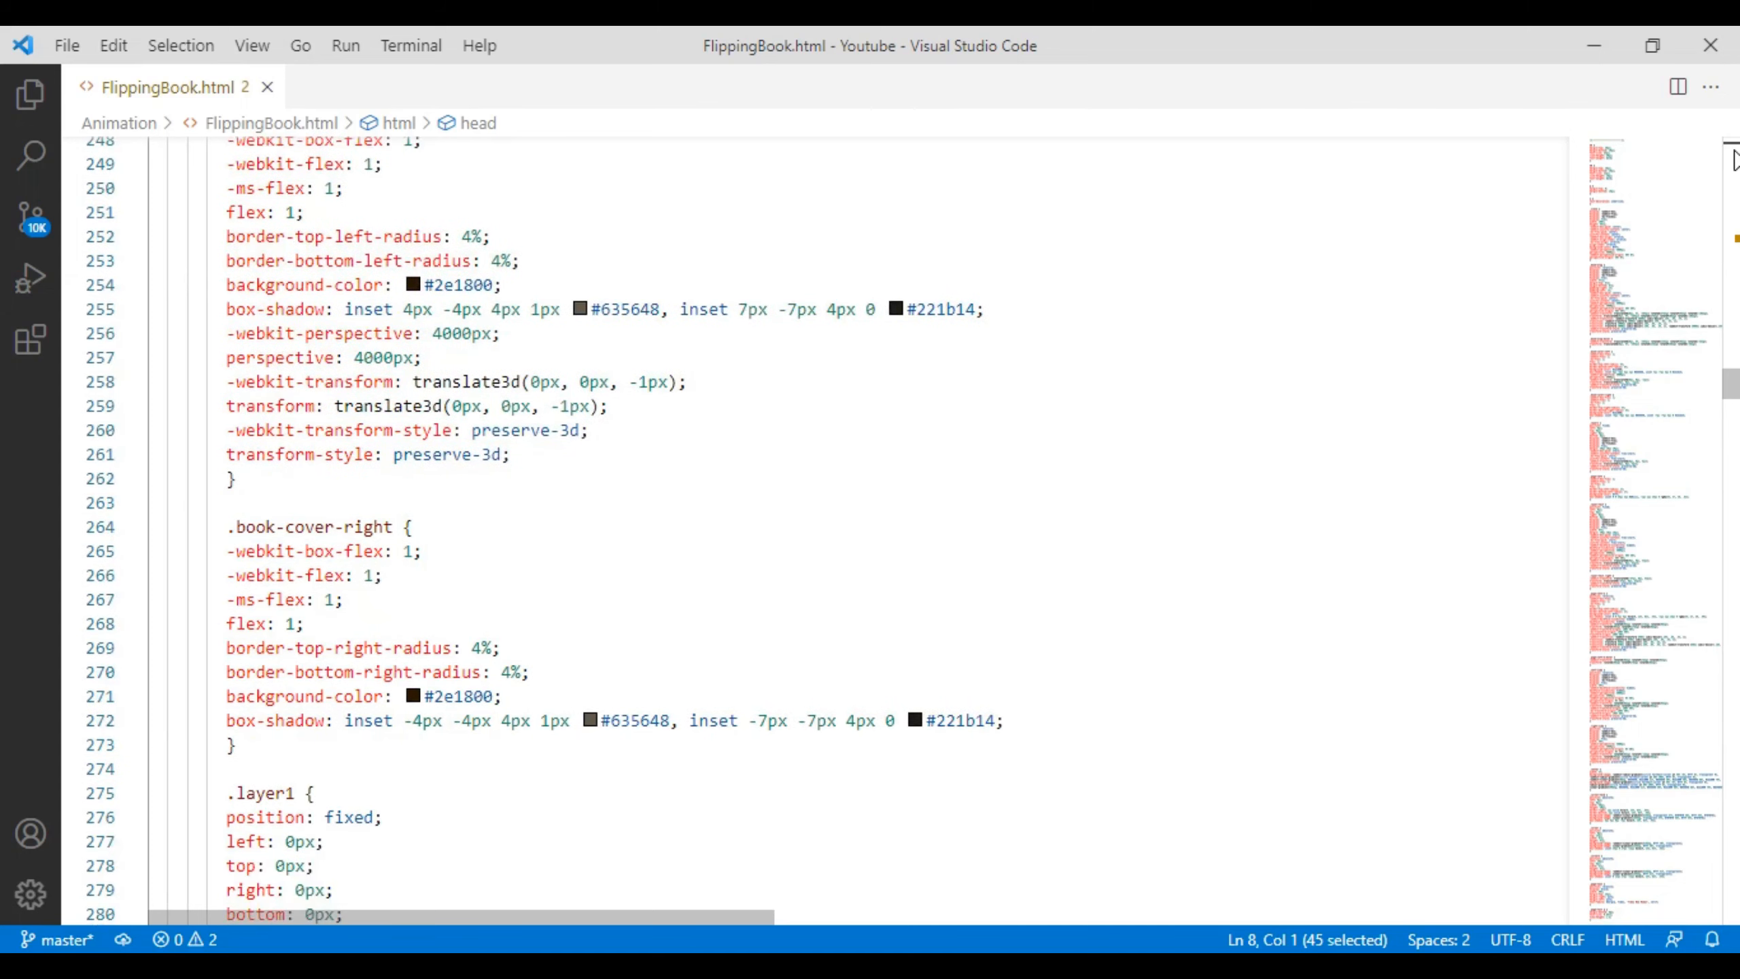
{"action": "scroll", "scroll_direction": "down", "scroll_amount": 3}
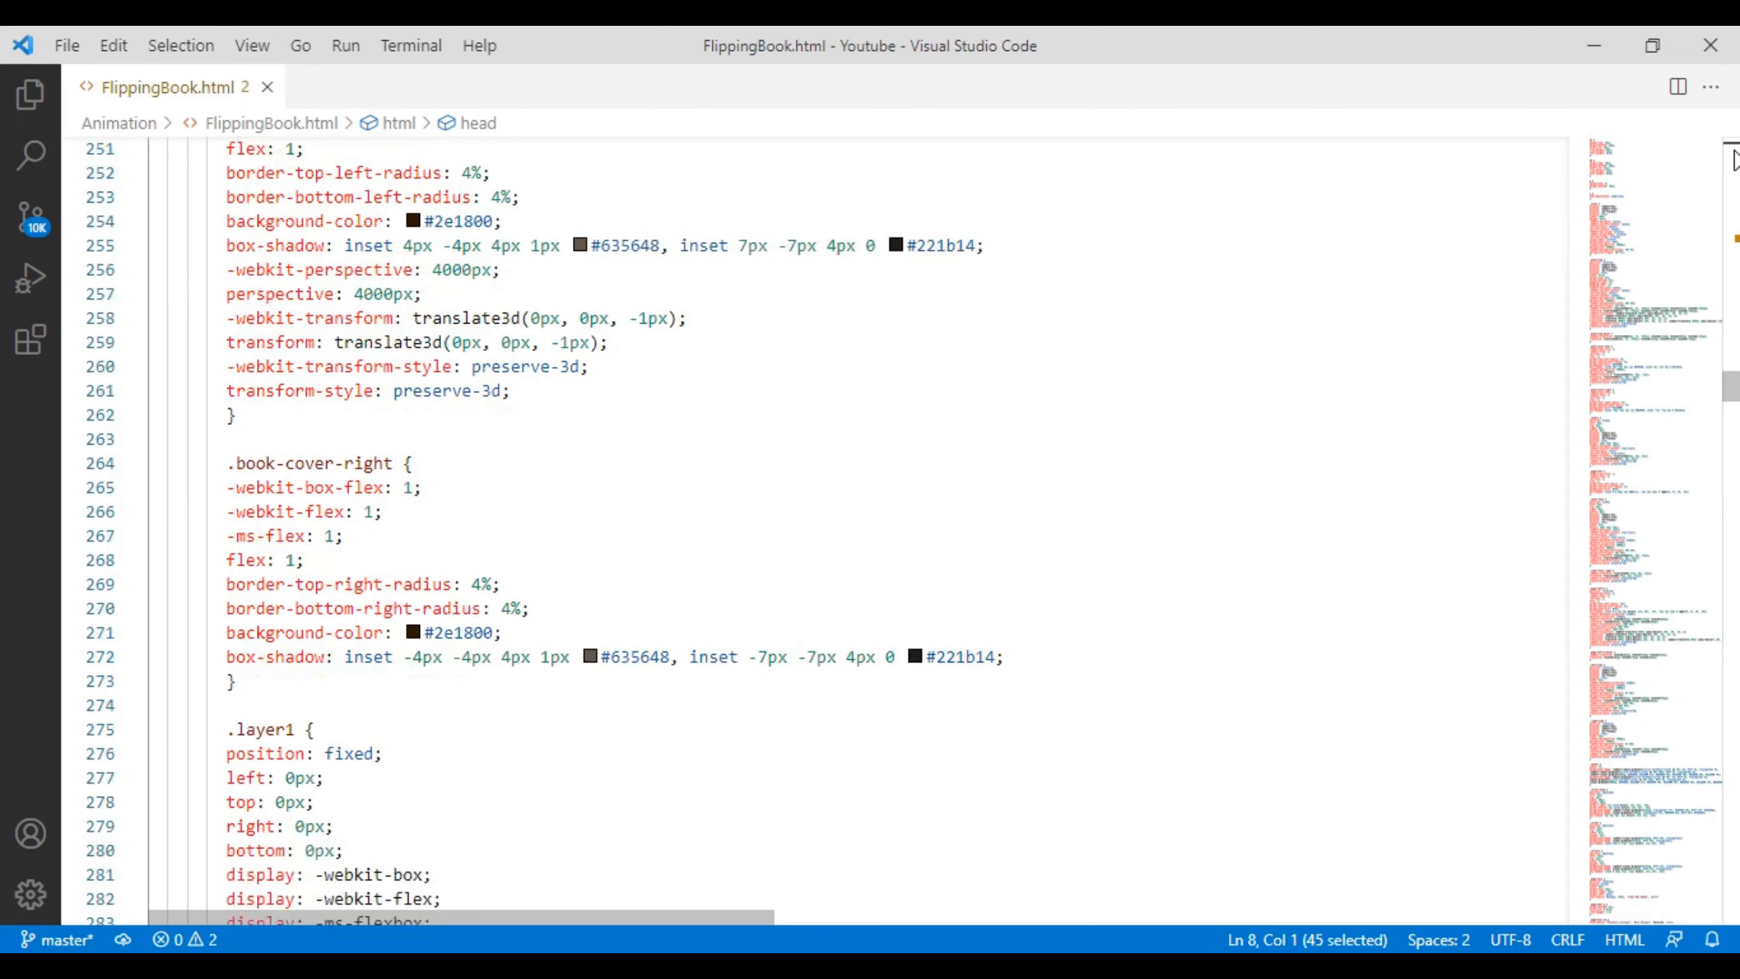
{"action": "scroll", "scroll_direction": "down", "scroll_amount": 3}
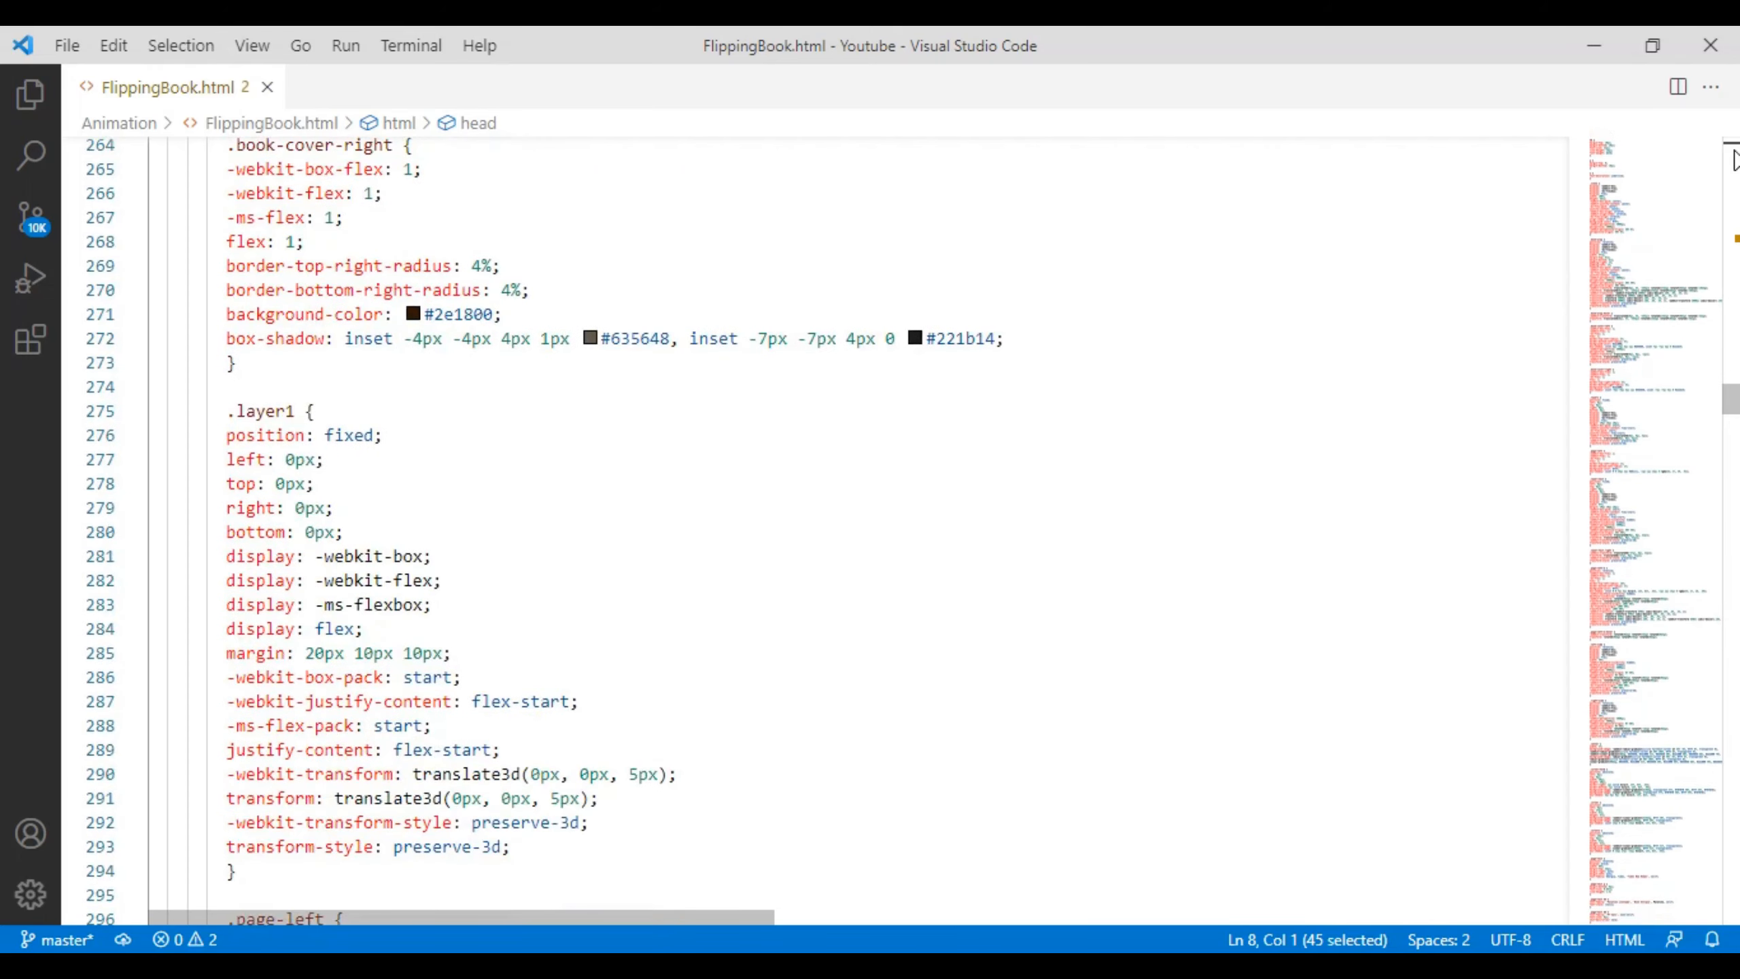
{"action": "scroll", "scroll_direction": "down", "scroll_amount": 3}
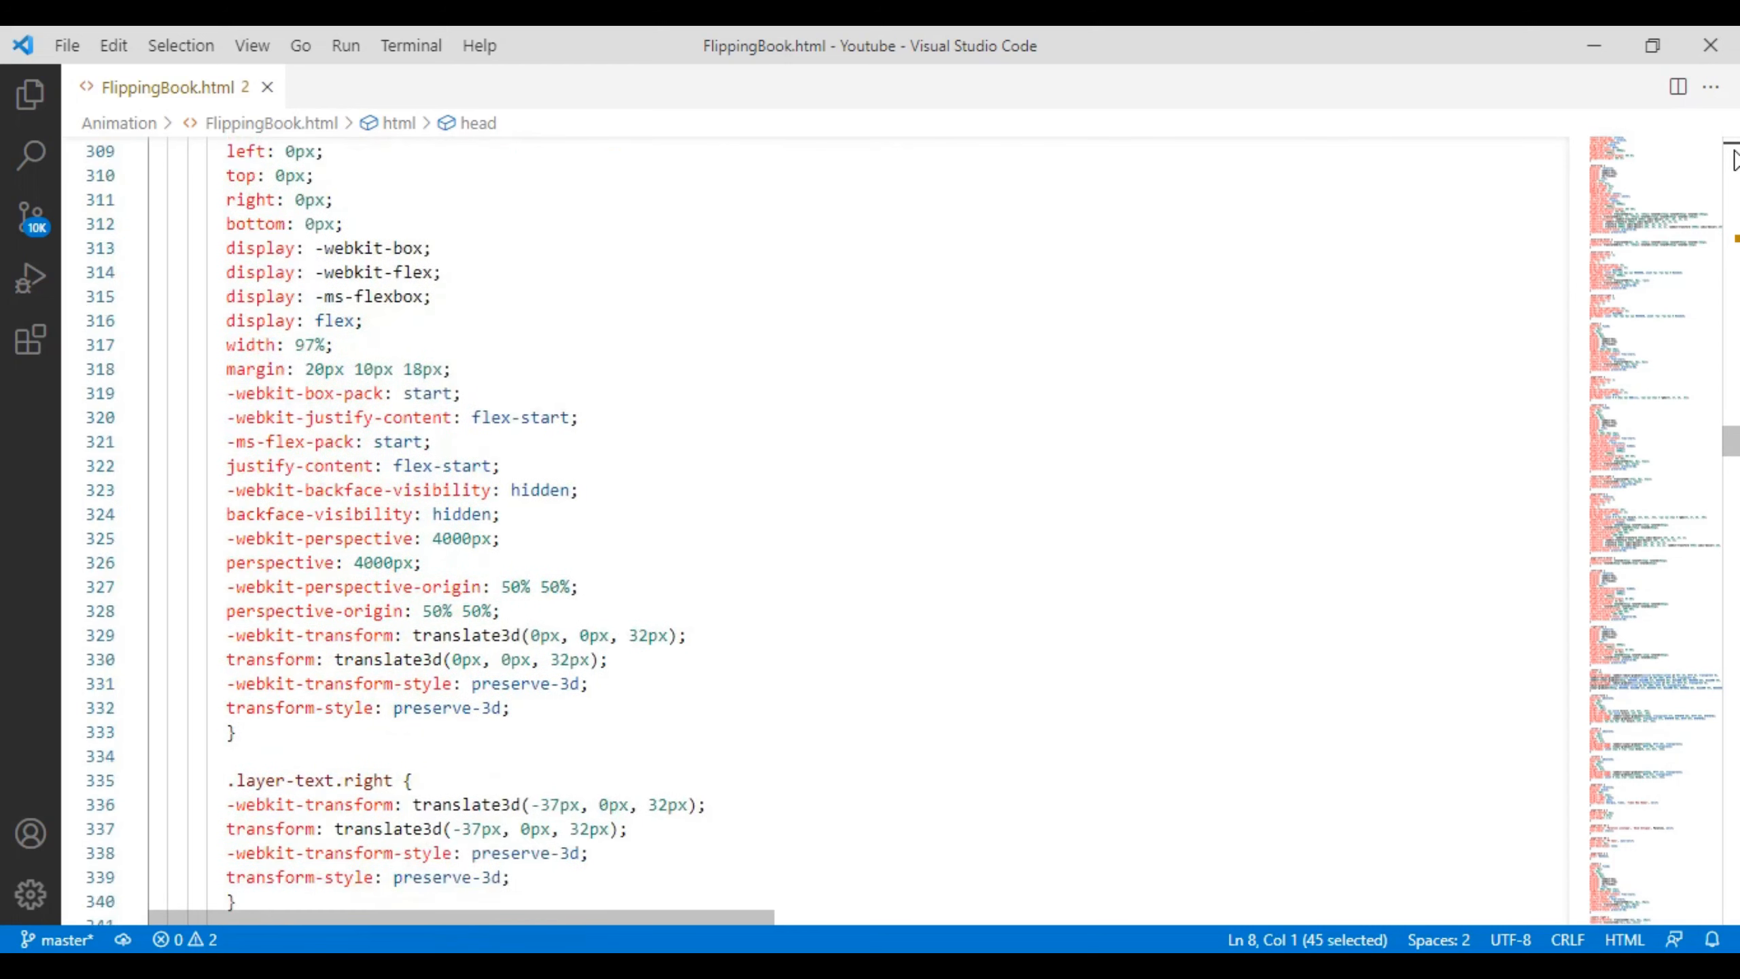
{"action": "scroll", "scroll_direction": "down", "scroll_amount": 3}
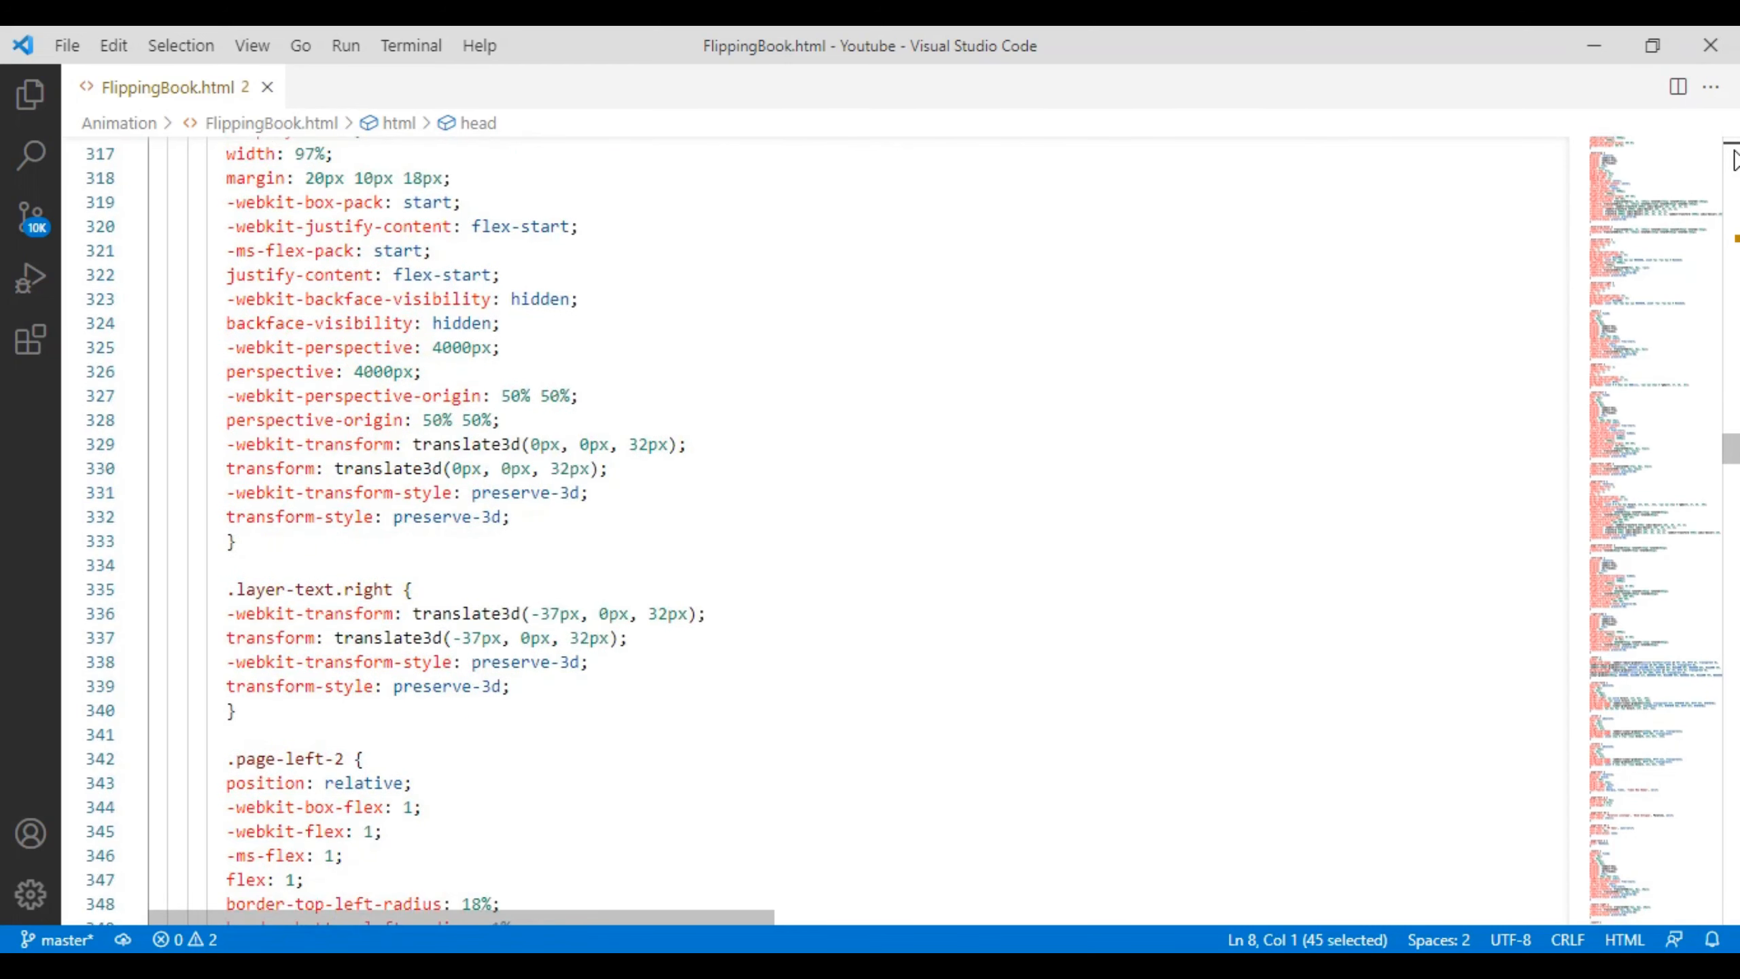
{"action": "scroll", "scroll_direction": "down", "scroll_amount": 3}
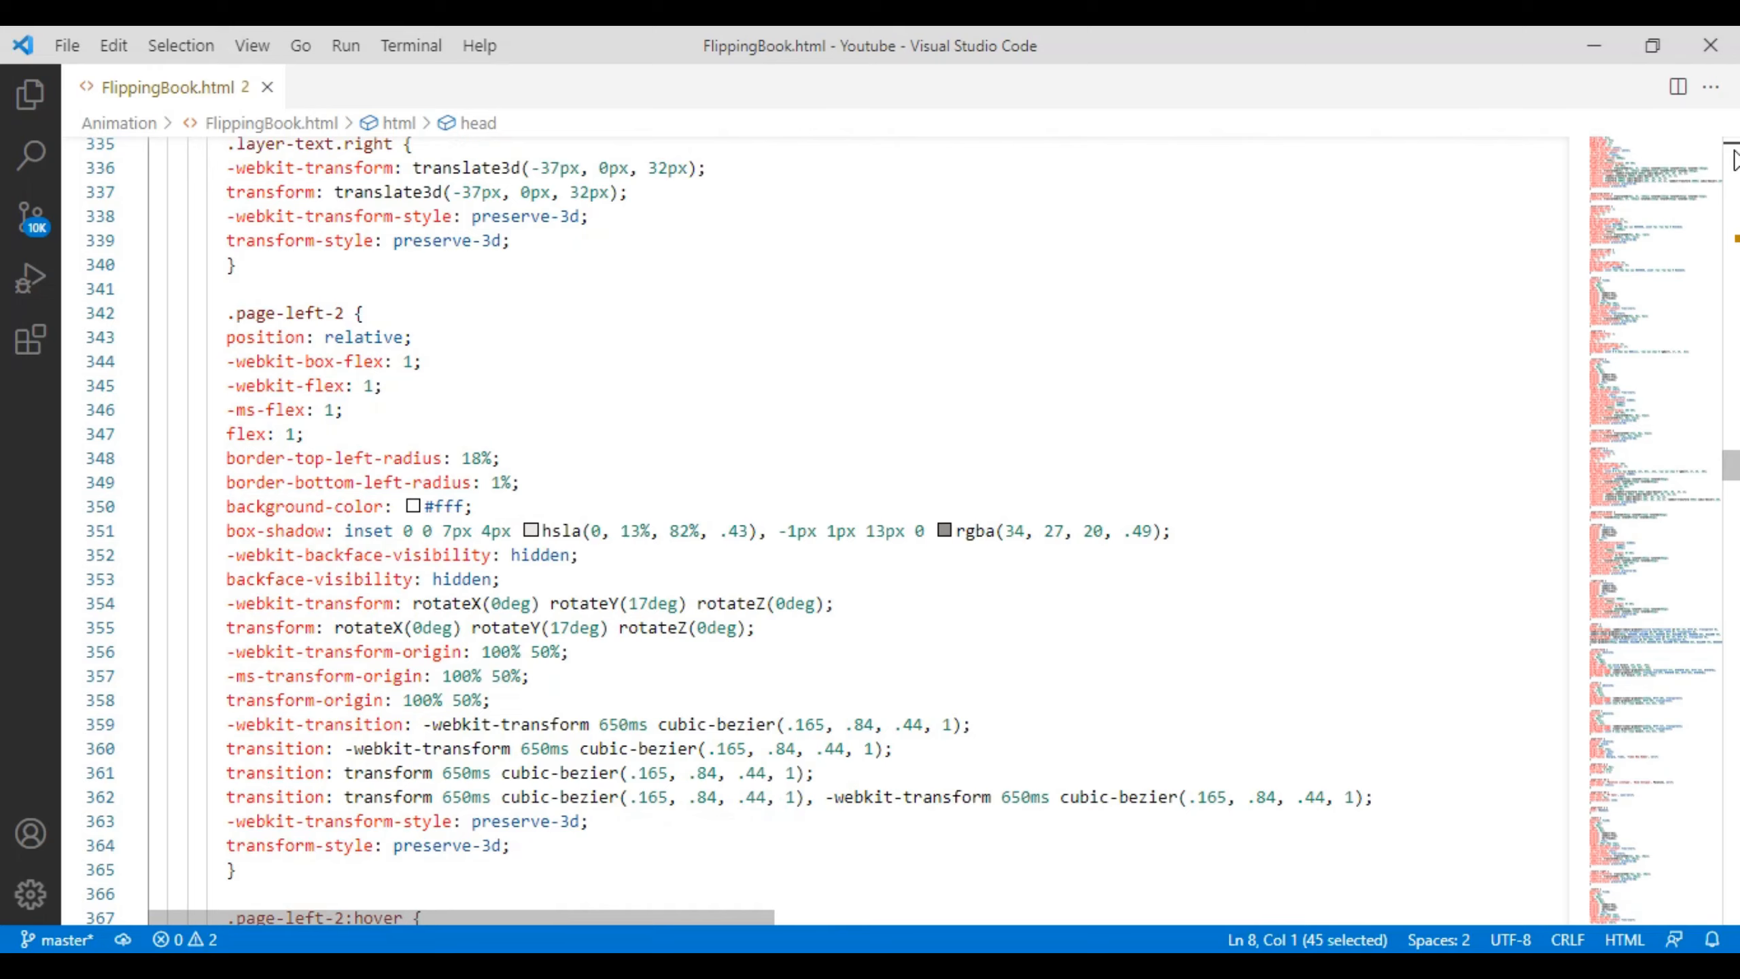
{"action": "scroll", "scroll_direction": "down", "scroll_amount": 3}
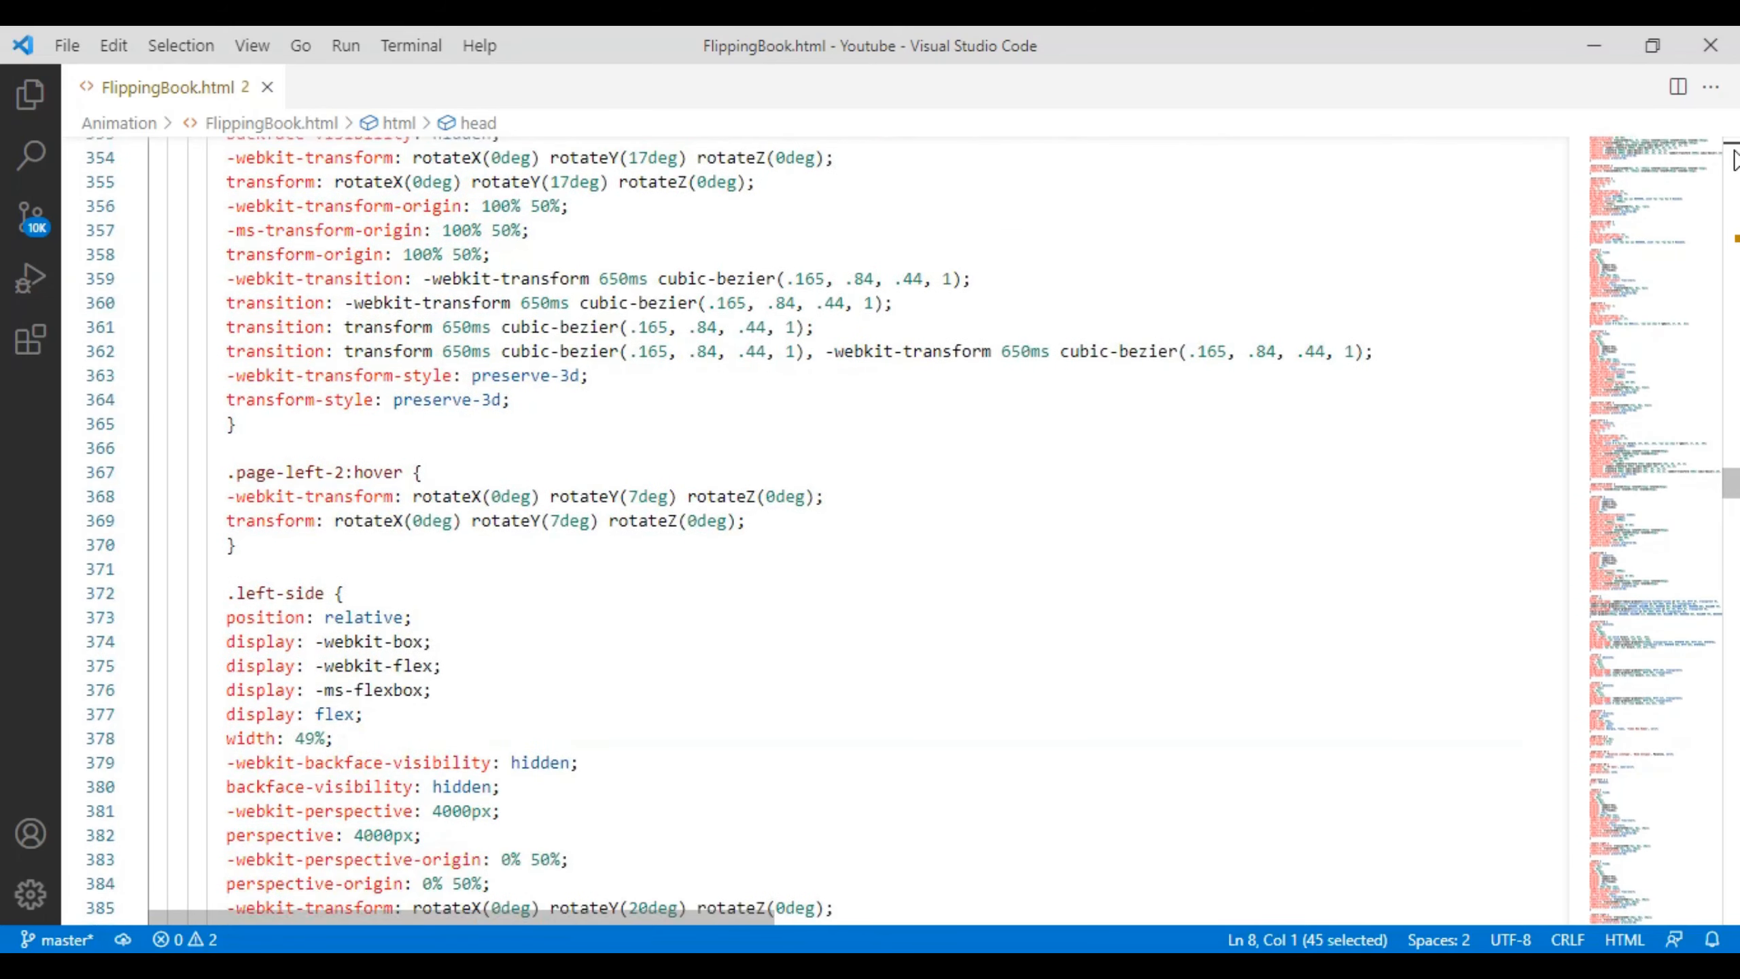
{"action": "scroll", "scroll_direction": "down", "scroll_amount": 3}
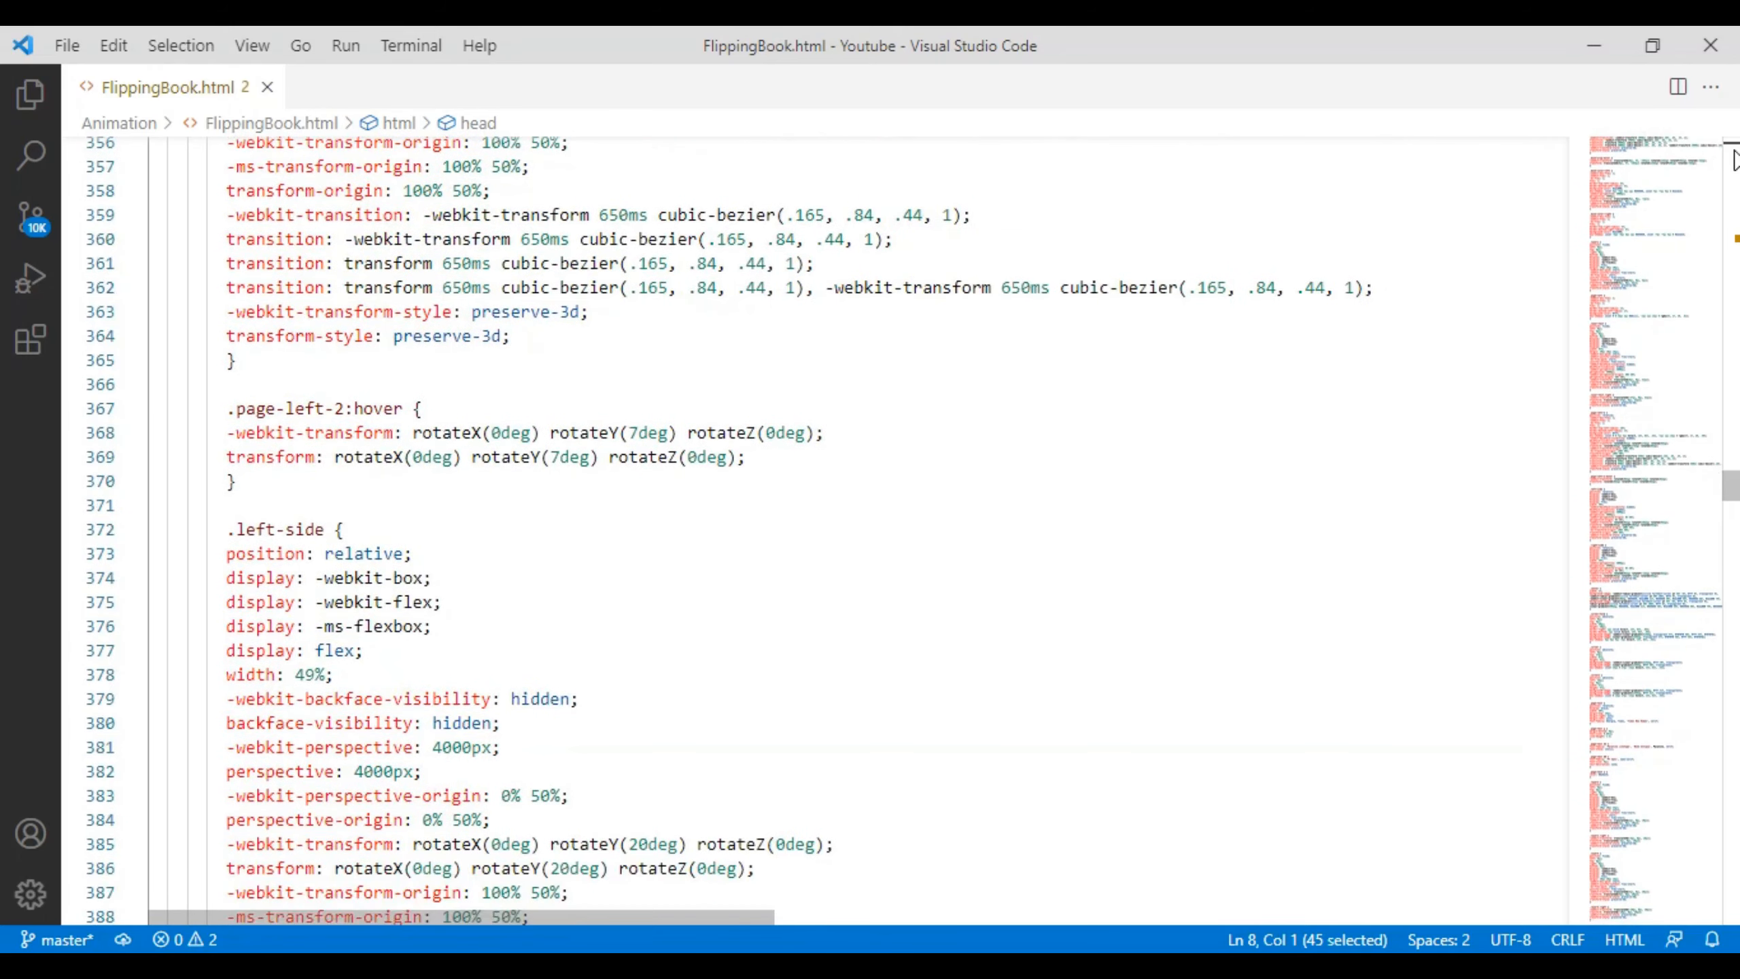
{"action": "scroll", "scroll_direction": "down", "scroll_amount": 3}
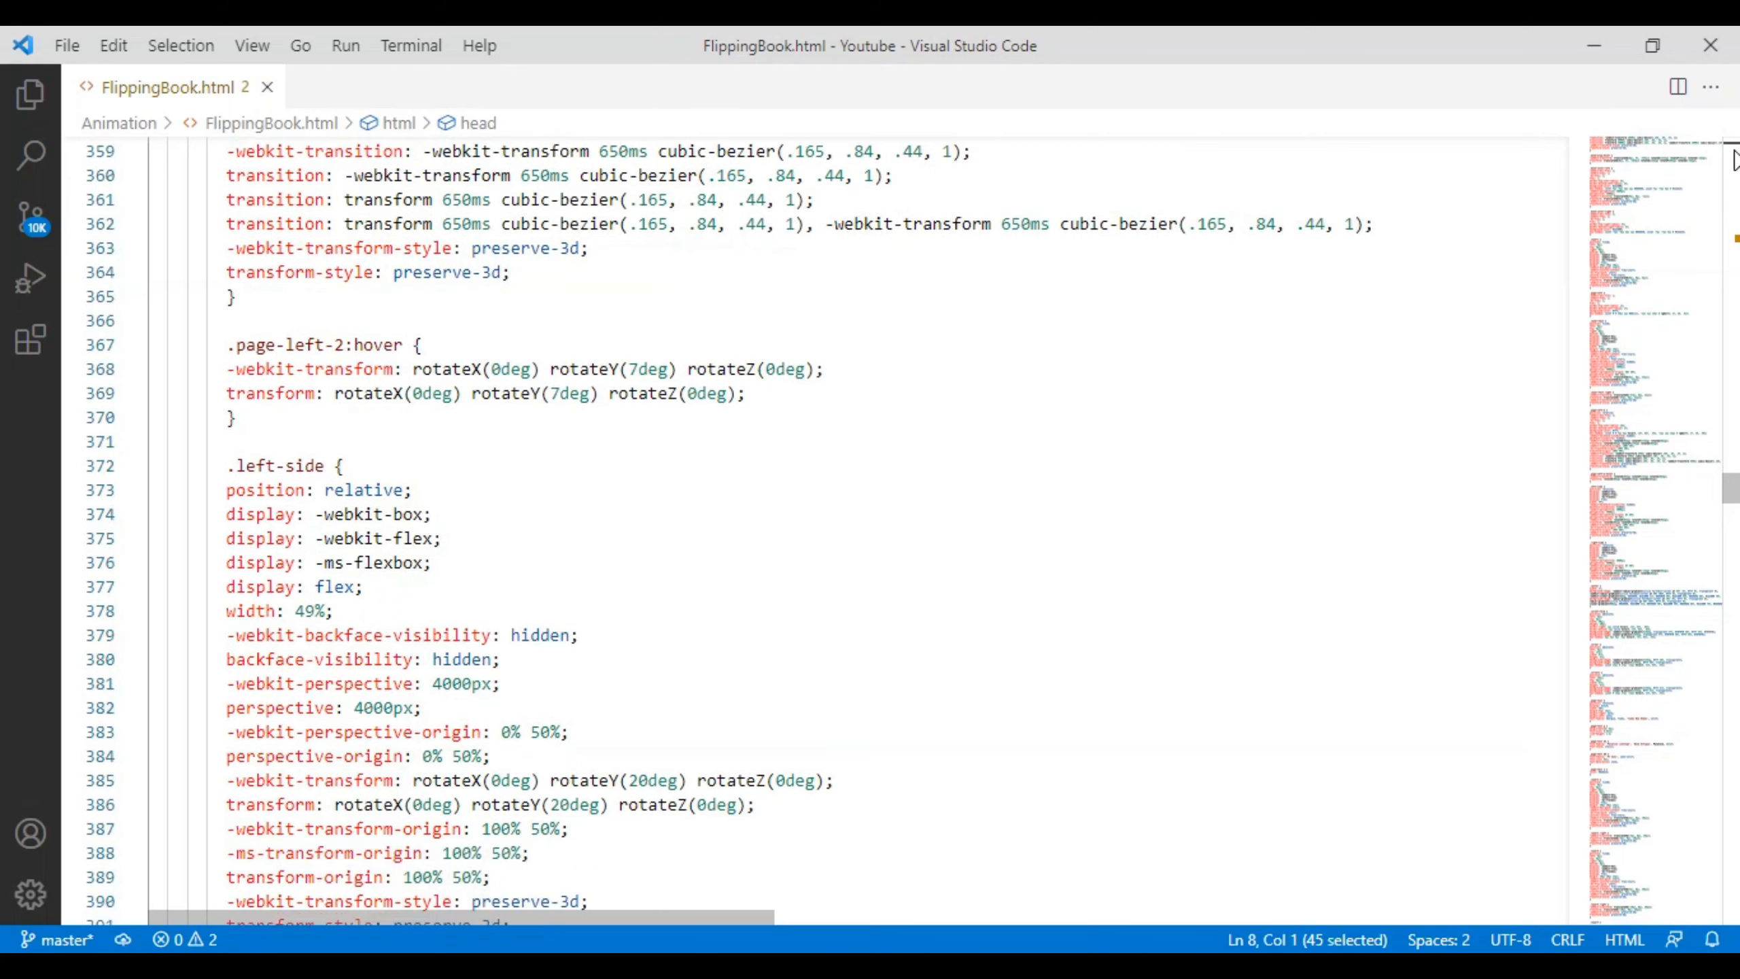
{"action": "scroll", "scroll_direction": "down", "scroll_amount": 3}
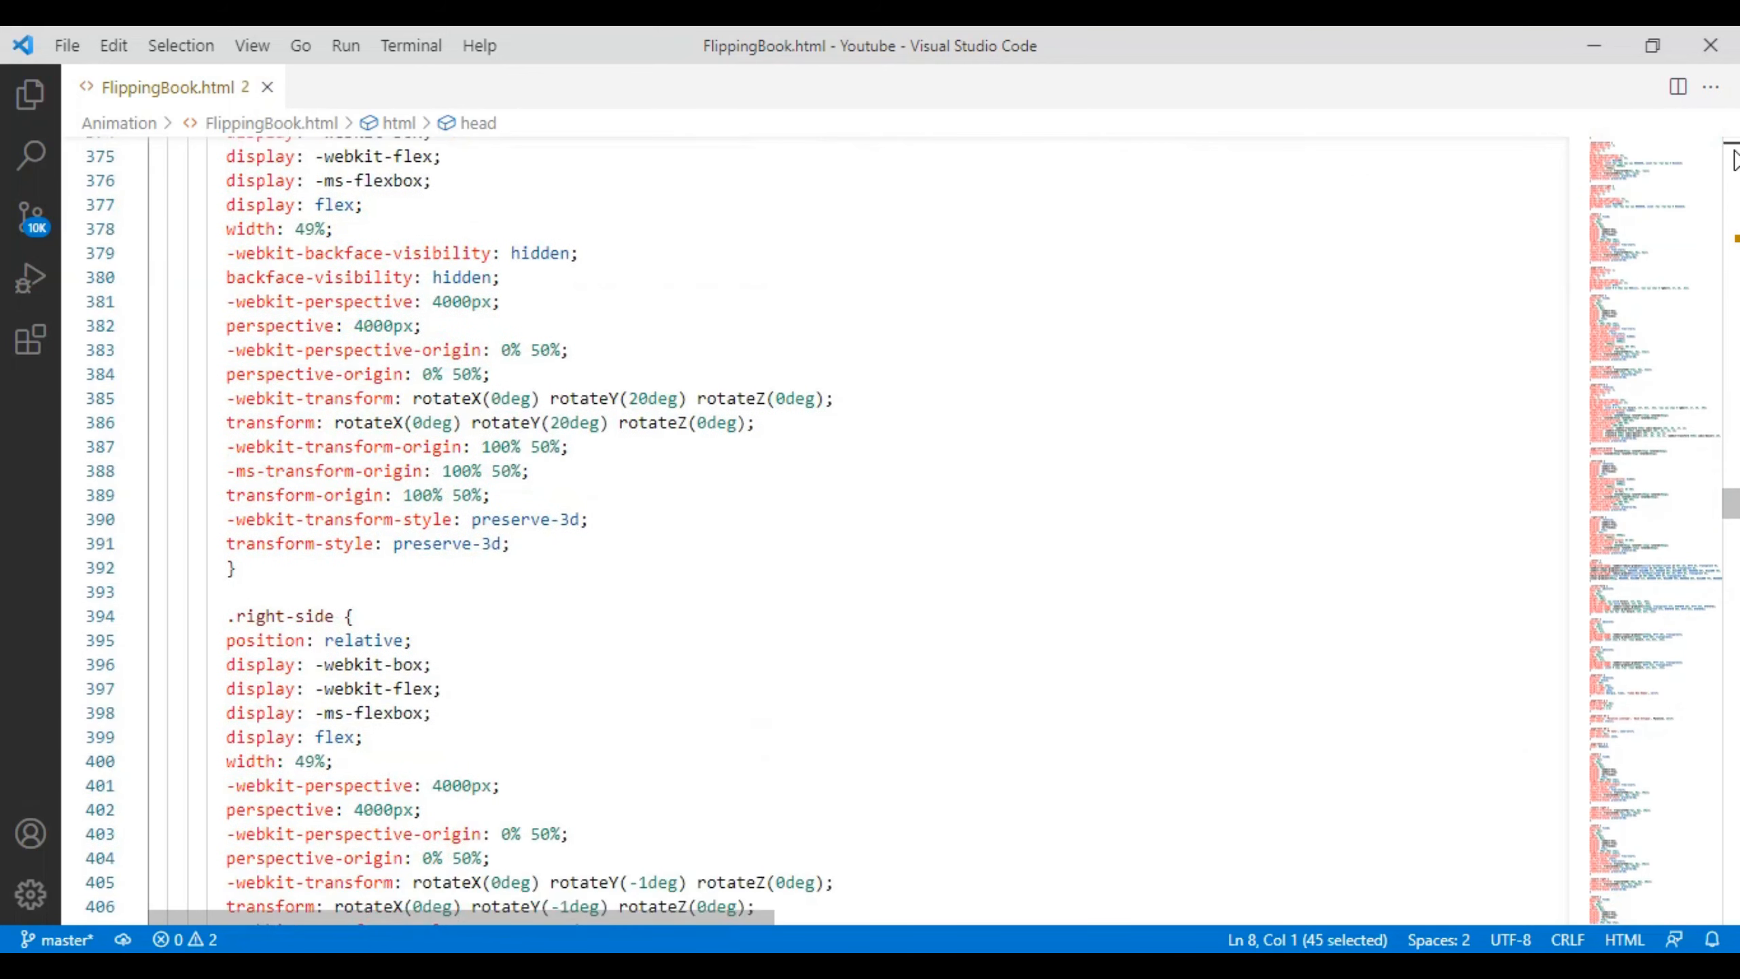
{"action": "scroll", "scroll_direction": "down", "scroll_amount": 3}
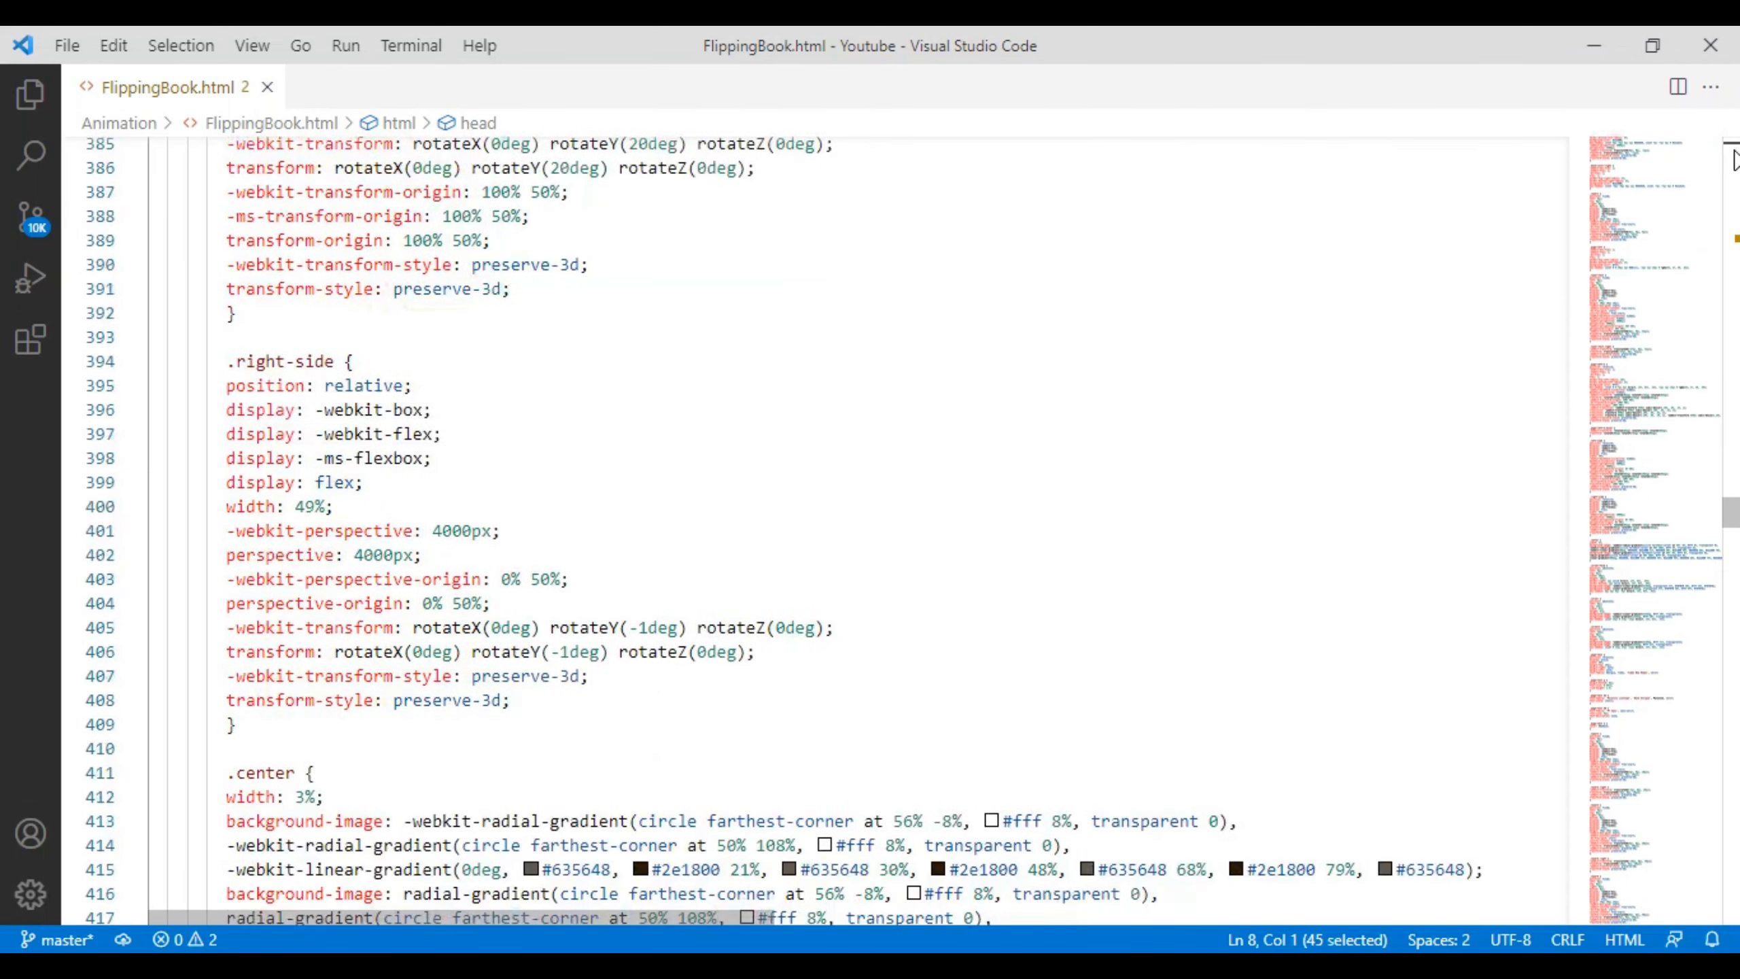
{"action": "scroll", "scroll_direction": "down", "scroll_amount": 3}
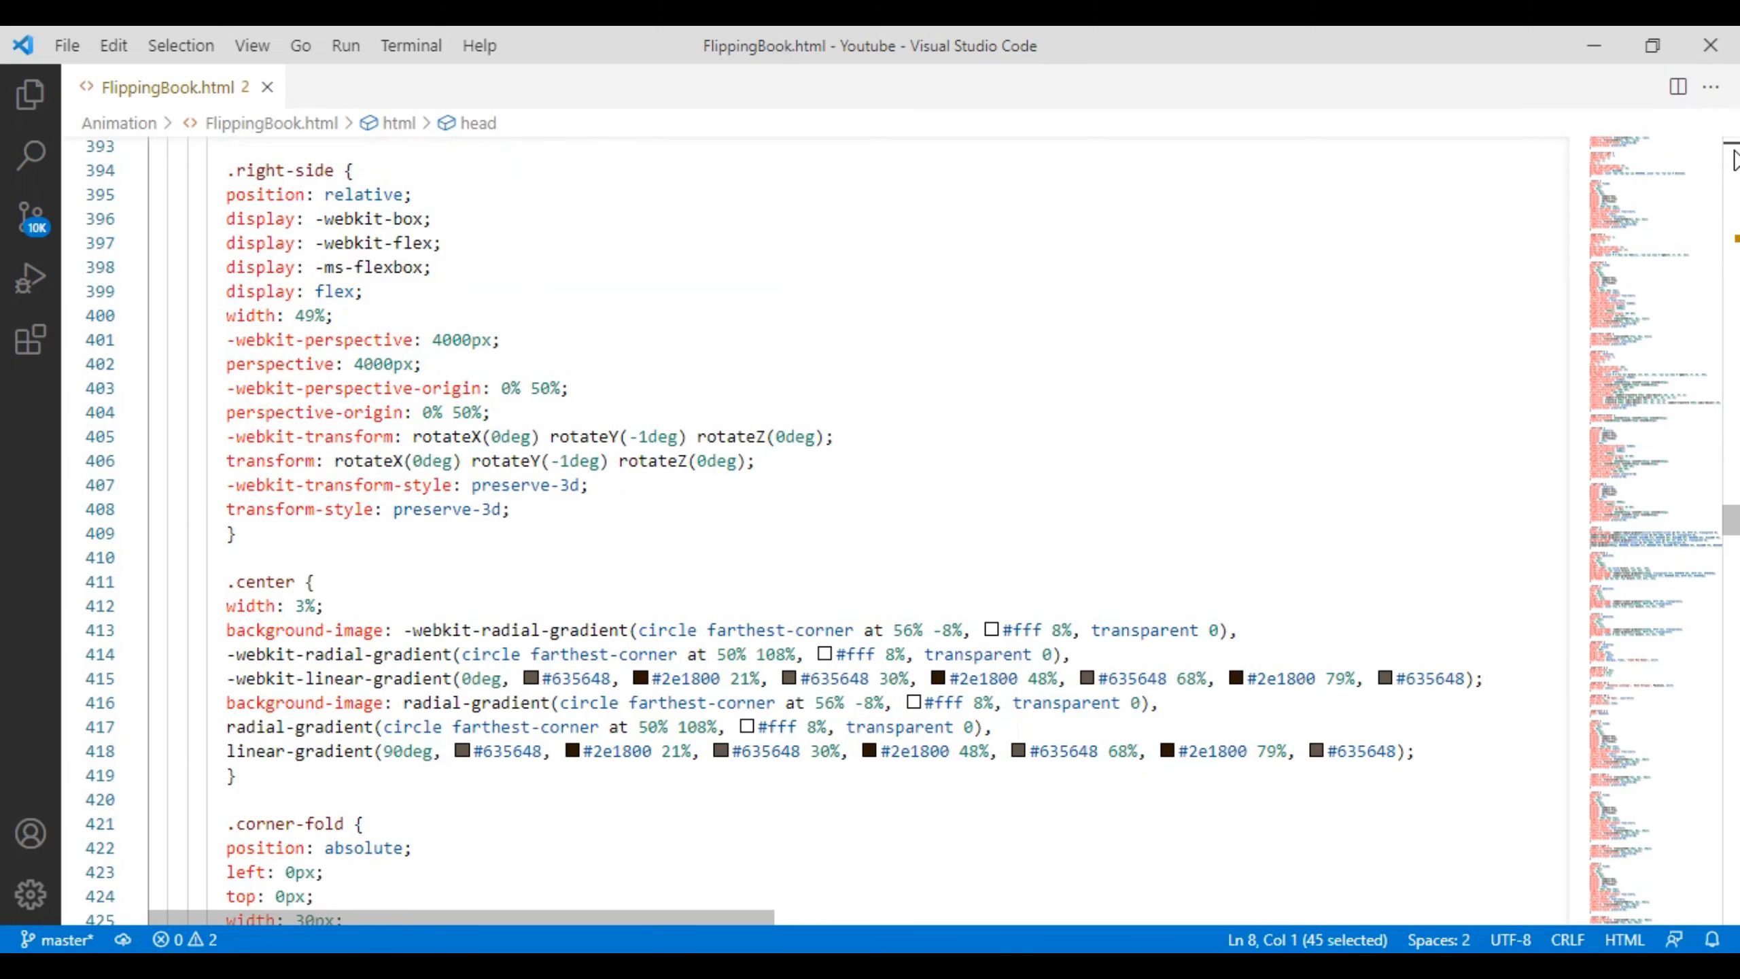
{"action": "scroll", "scroll_direction": "down", "scroll_amount": 3}
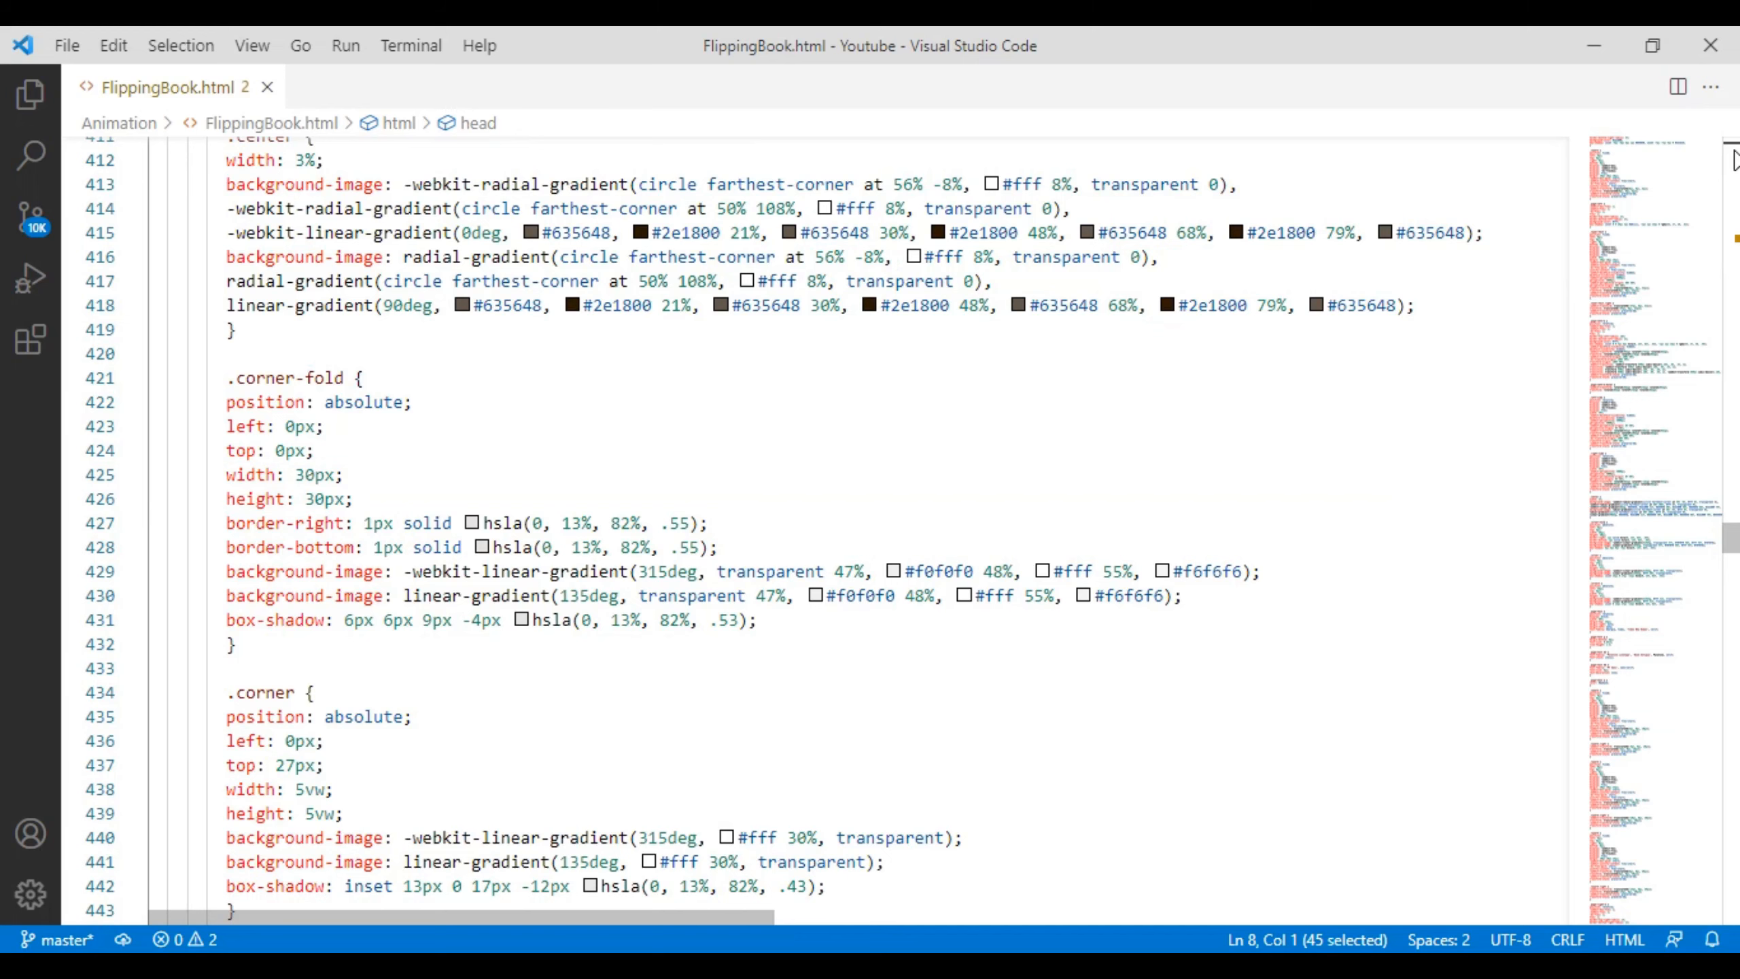
{"action": "scroll", "scroll_direction": "down", "scroll_amount": 3}
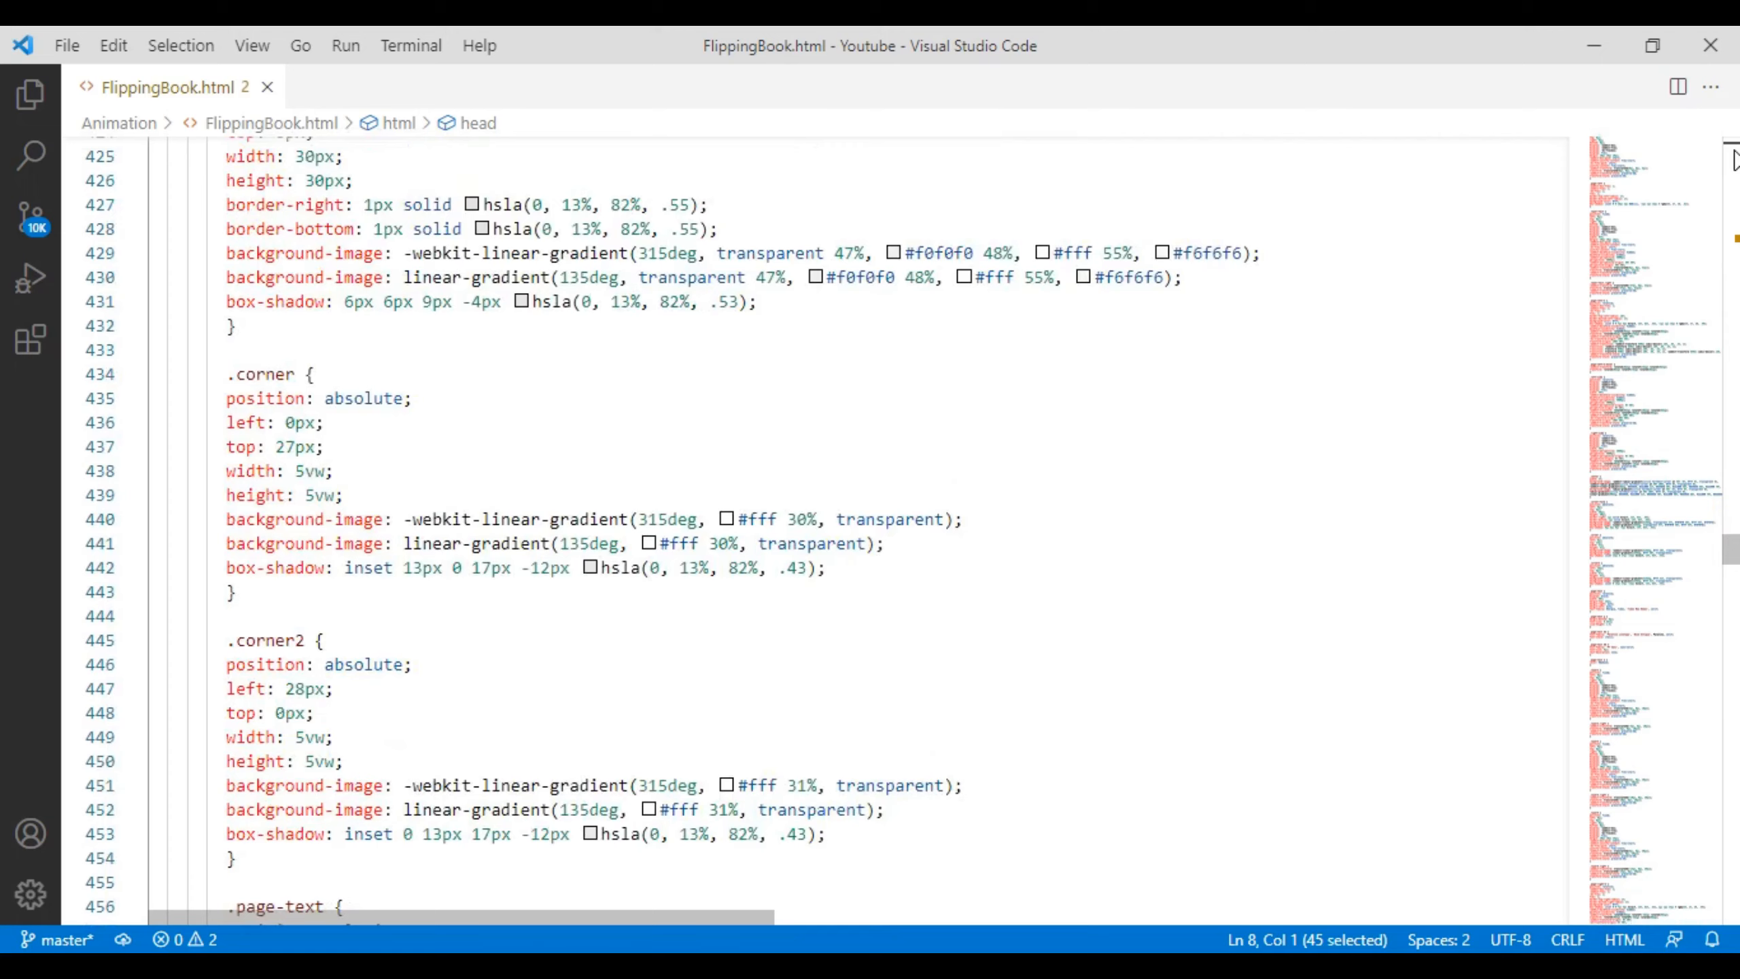
{"action": "scroll", "scroll_direction": "down", "scroll_amount": 3}
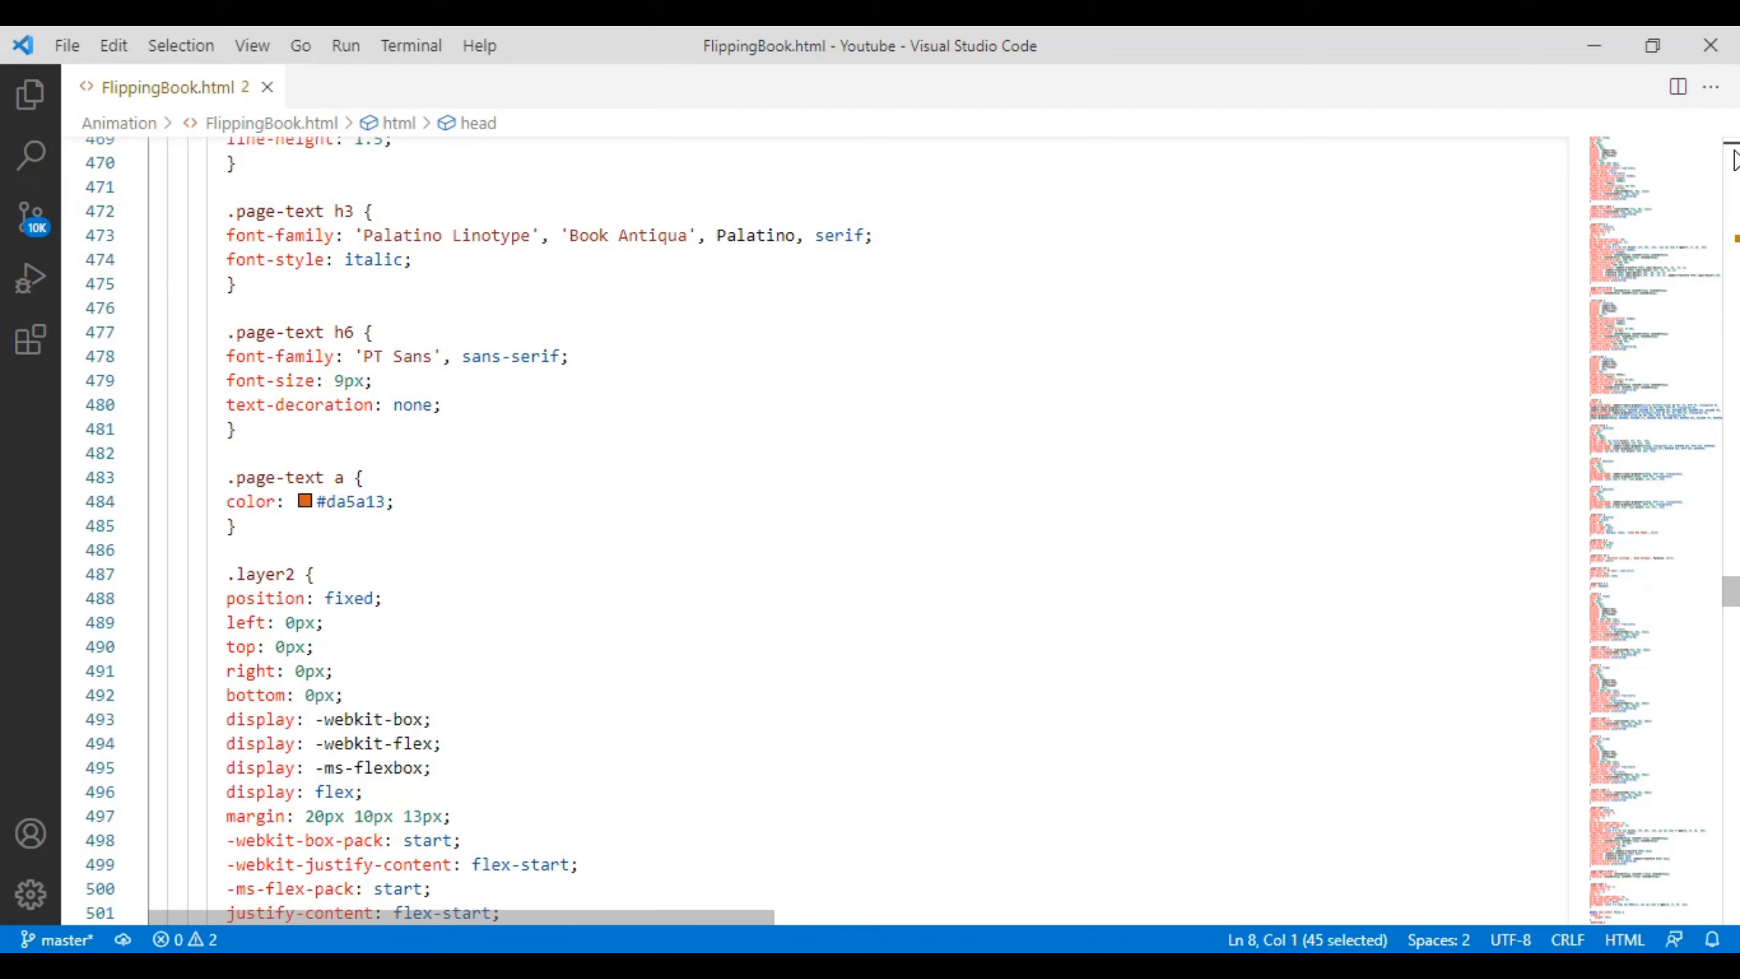
{"action": "scroll", "scroll_direction": "down", "scroll_amount": 3}
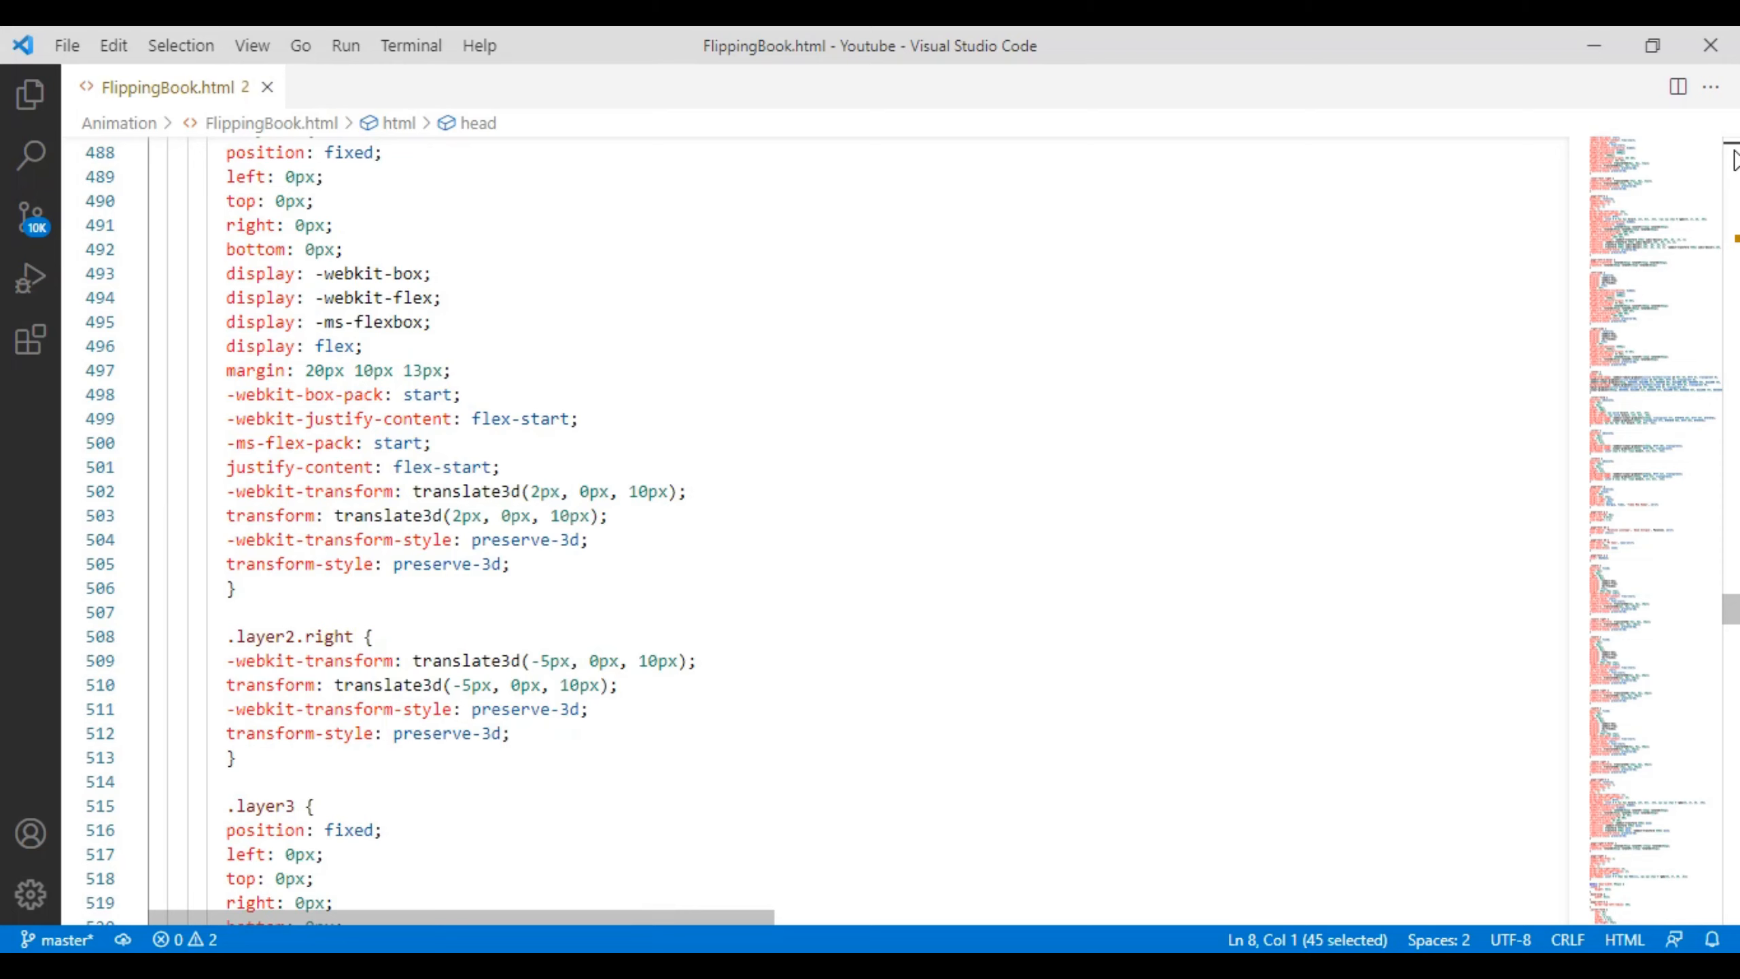
{"action": "scroll", "scroll_direction": "down", "scroll_amount": 3}
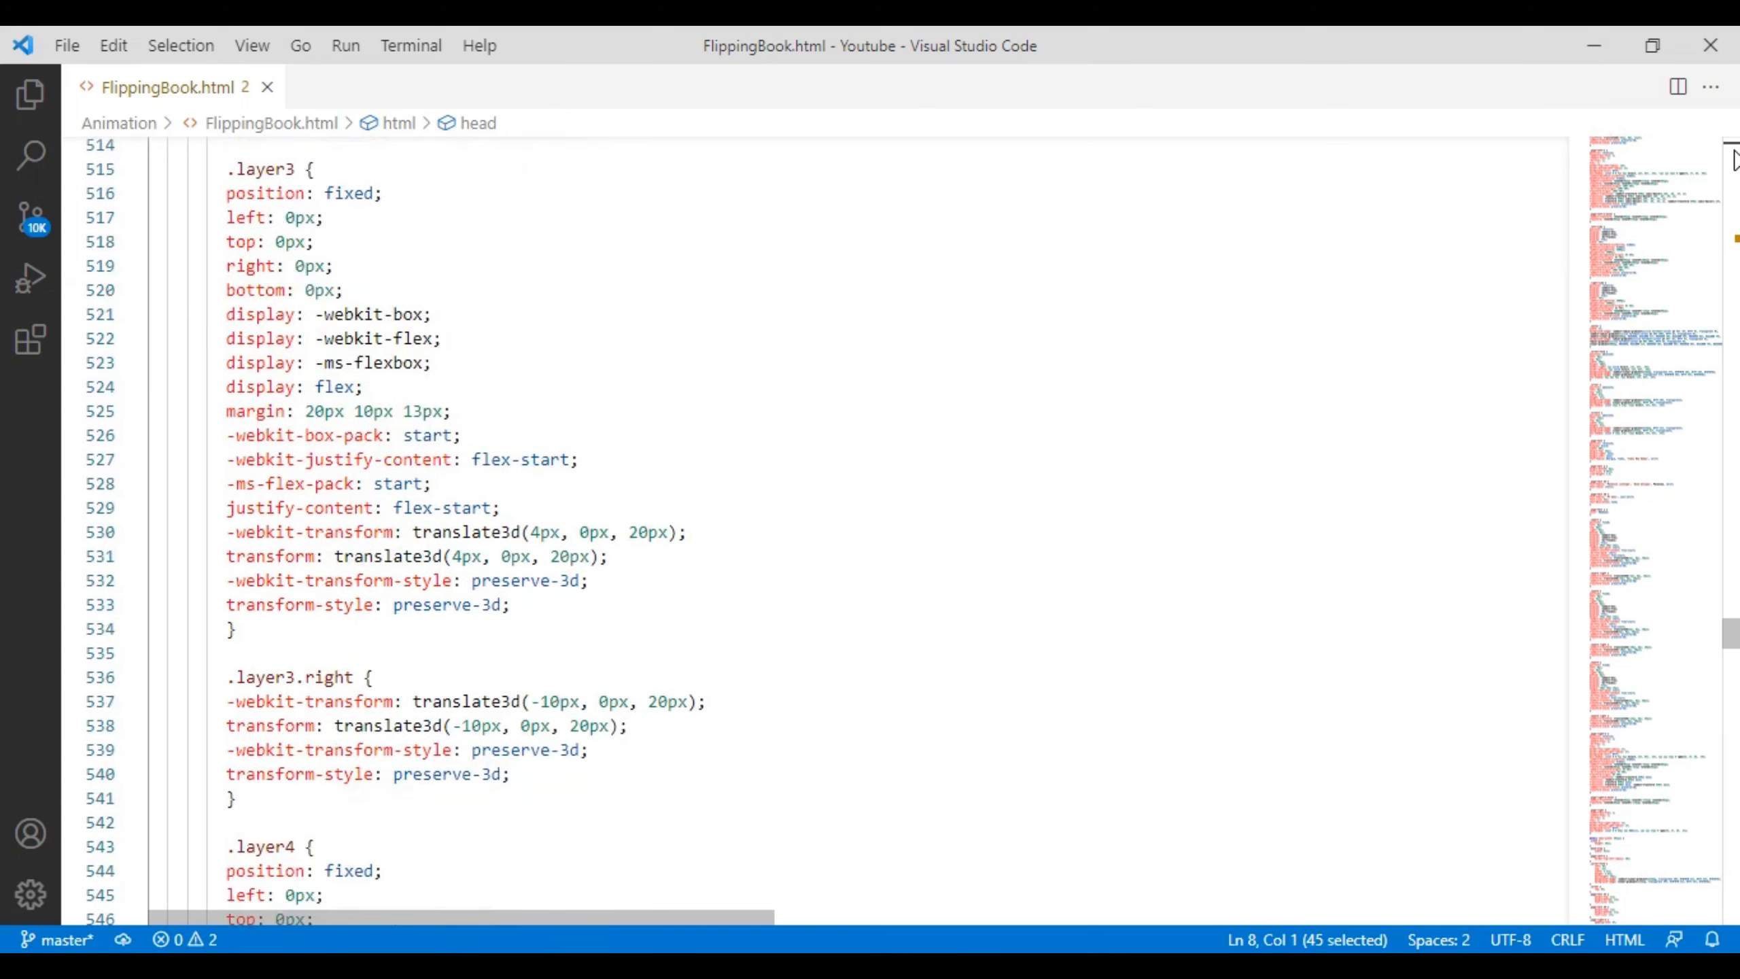
{"action": "scroll", "scroll_direction": "down", "scroll_amount": 3}
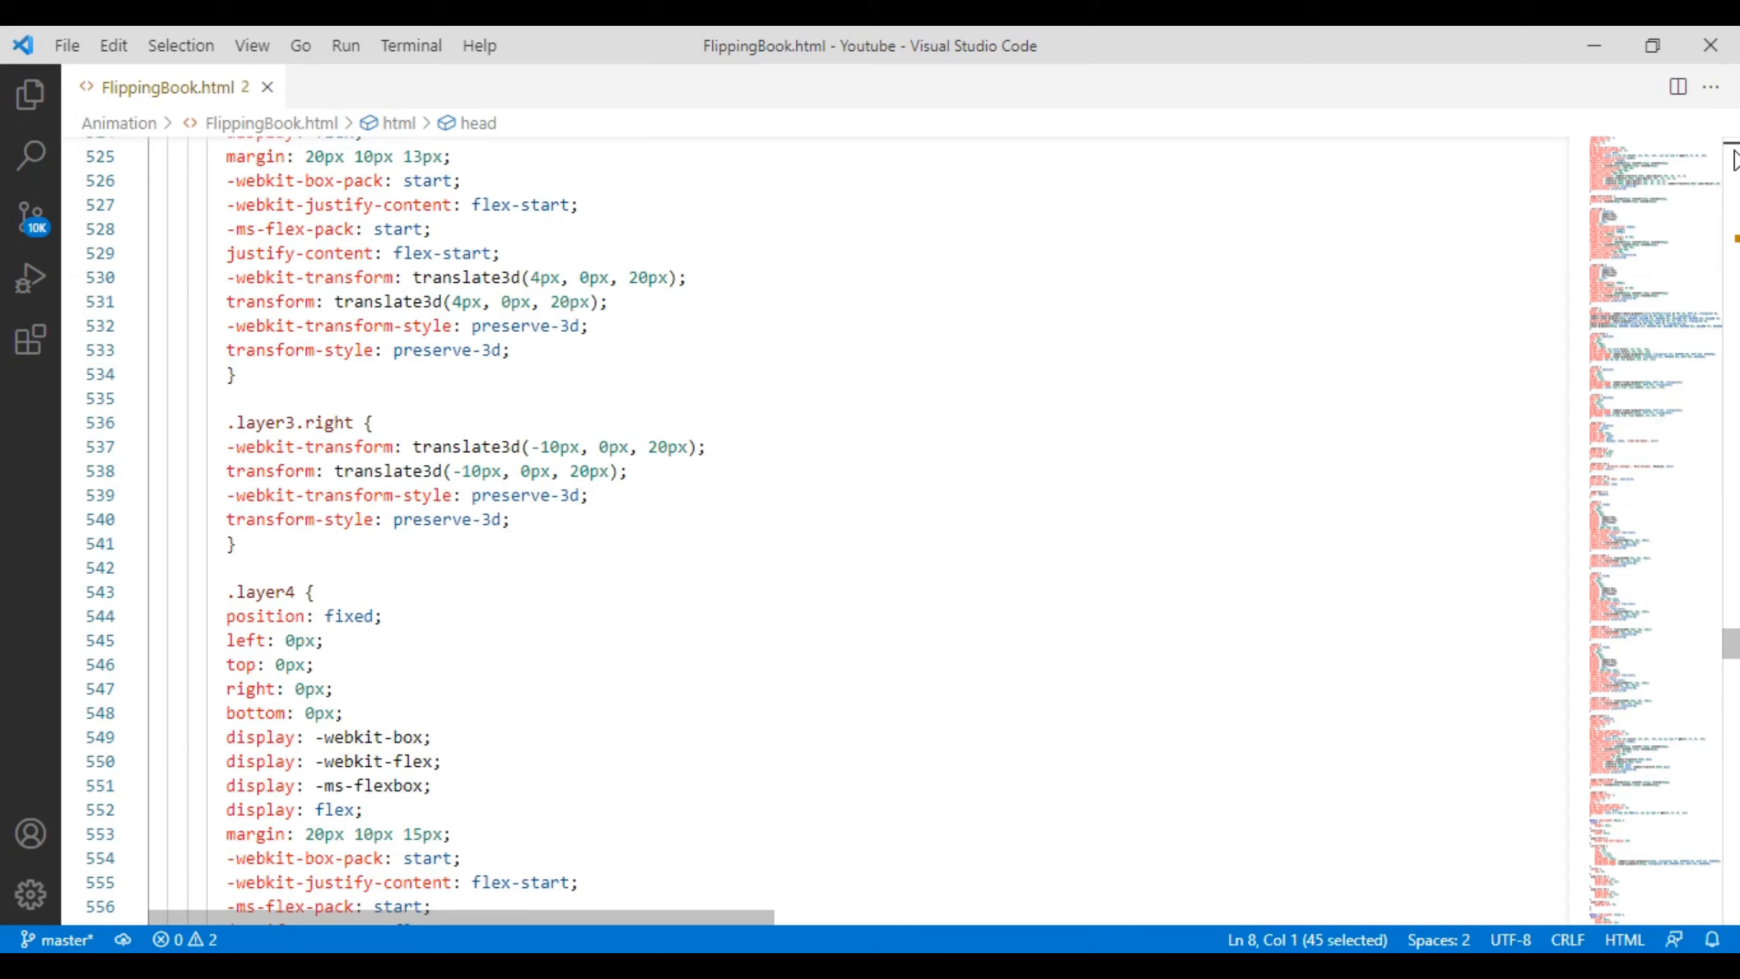
{"action": "scroll", "scroll_direction": "down", "scroll_amount": 3}
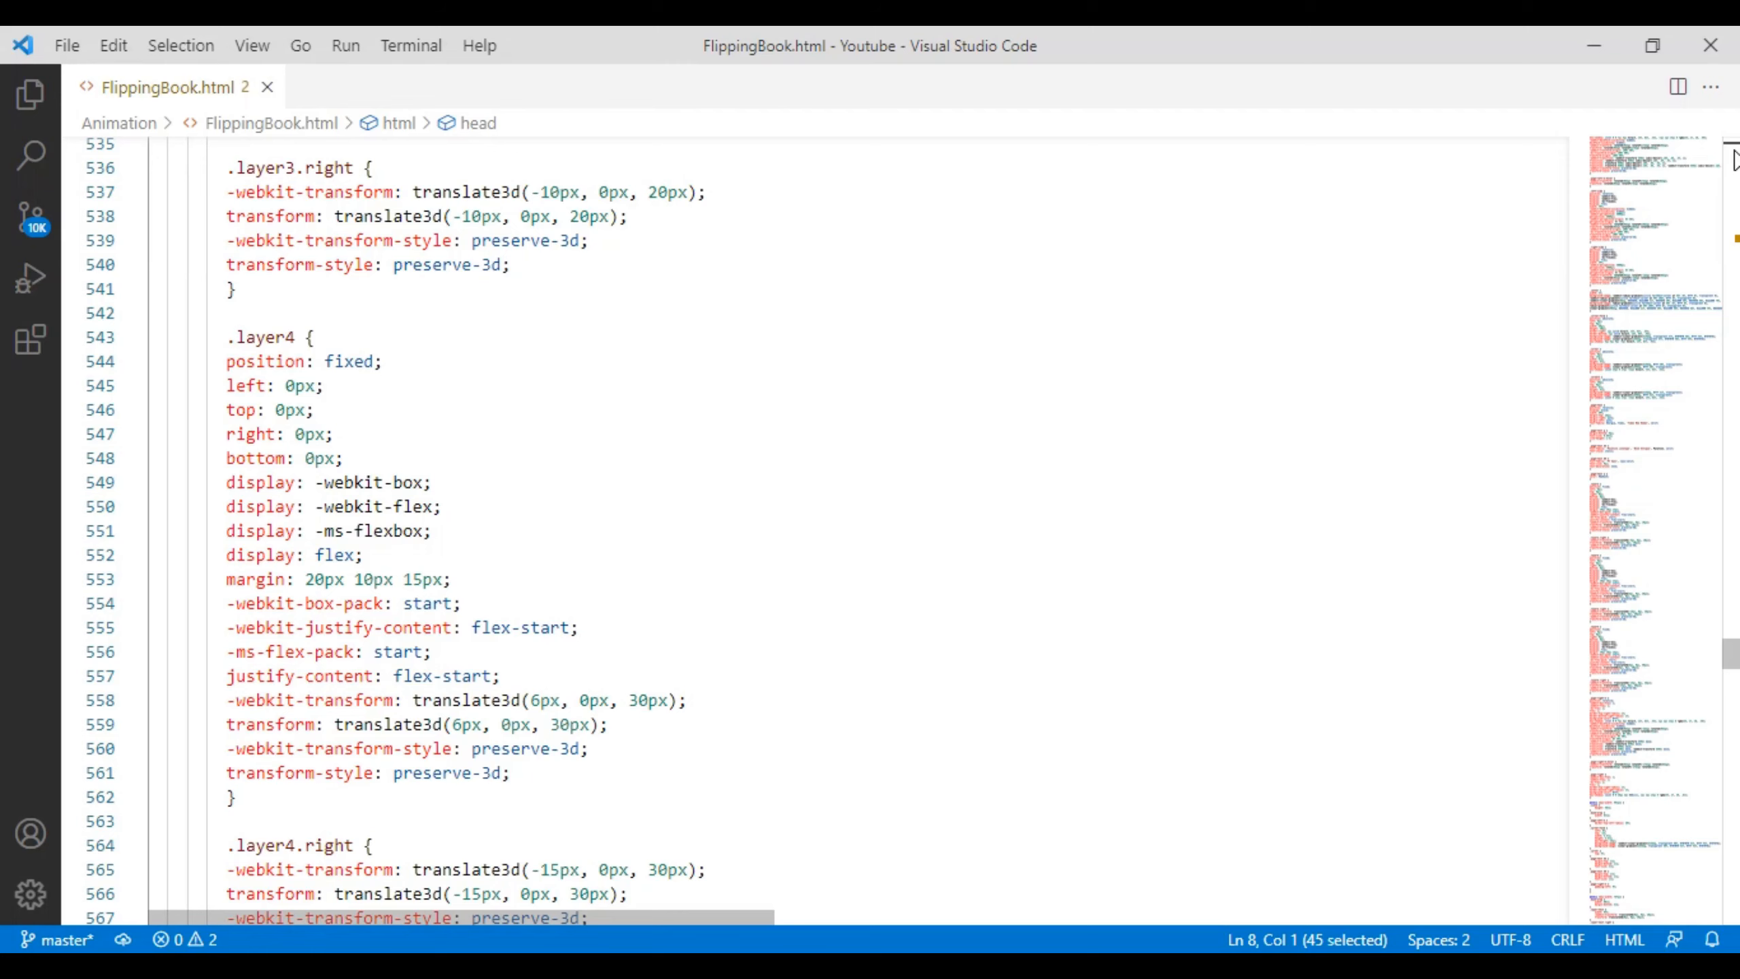
{"action": "scroll", "scroll_direction": "down", "scroll_amount": 3}
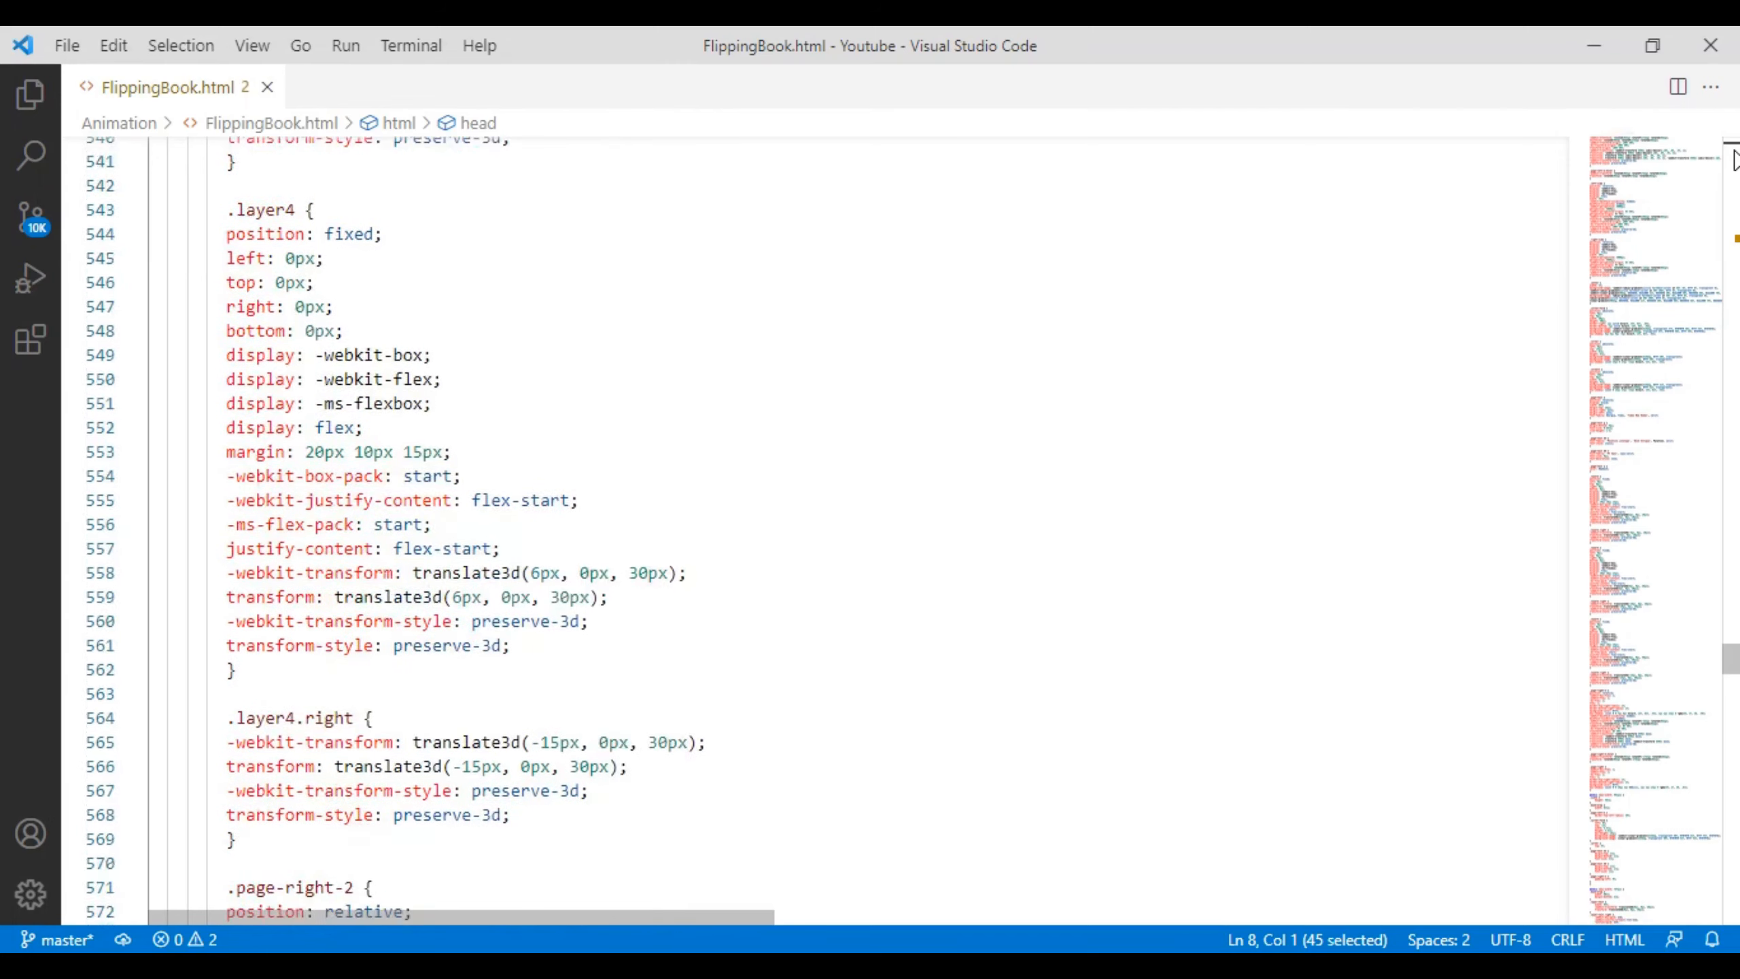
{"action": "scroll", "scroll_direction": "down", "scroll_amount": 3}
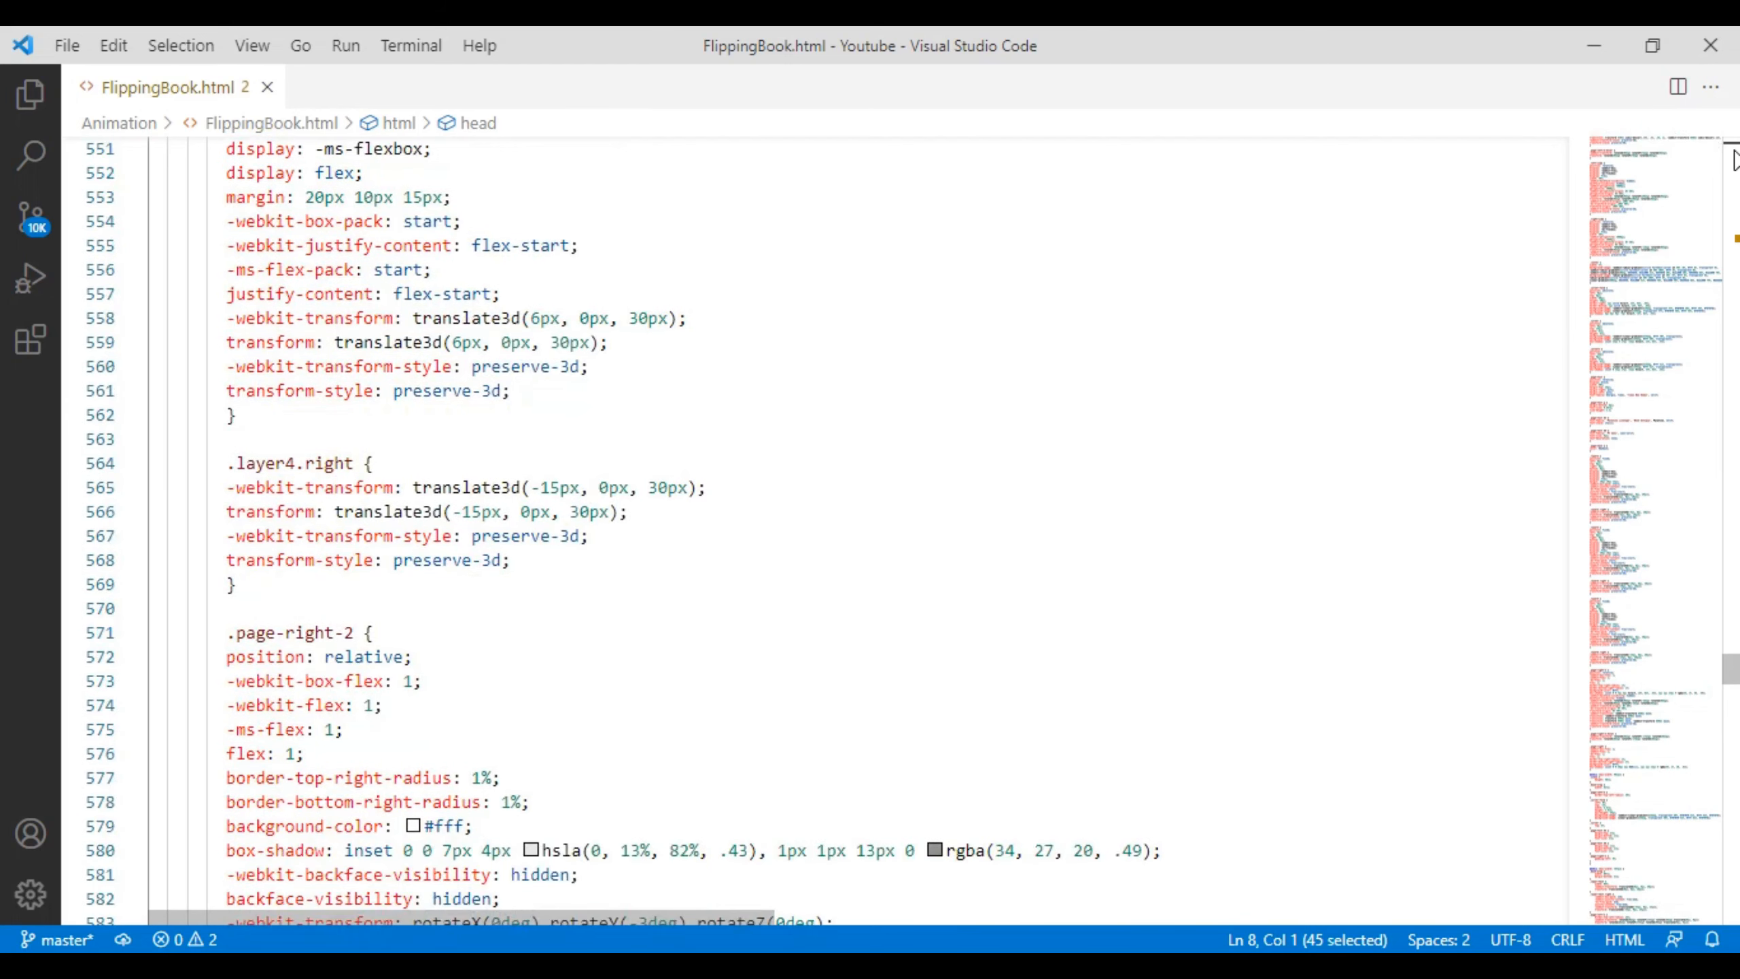
{"action": "scroll", "scroll_direction": "down", "scroll_amount": 3}
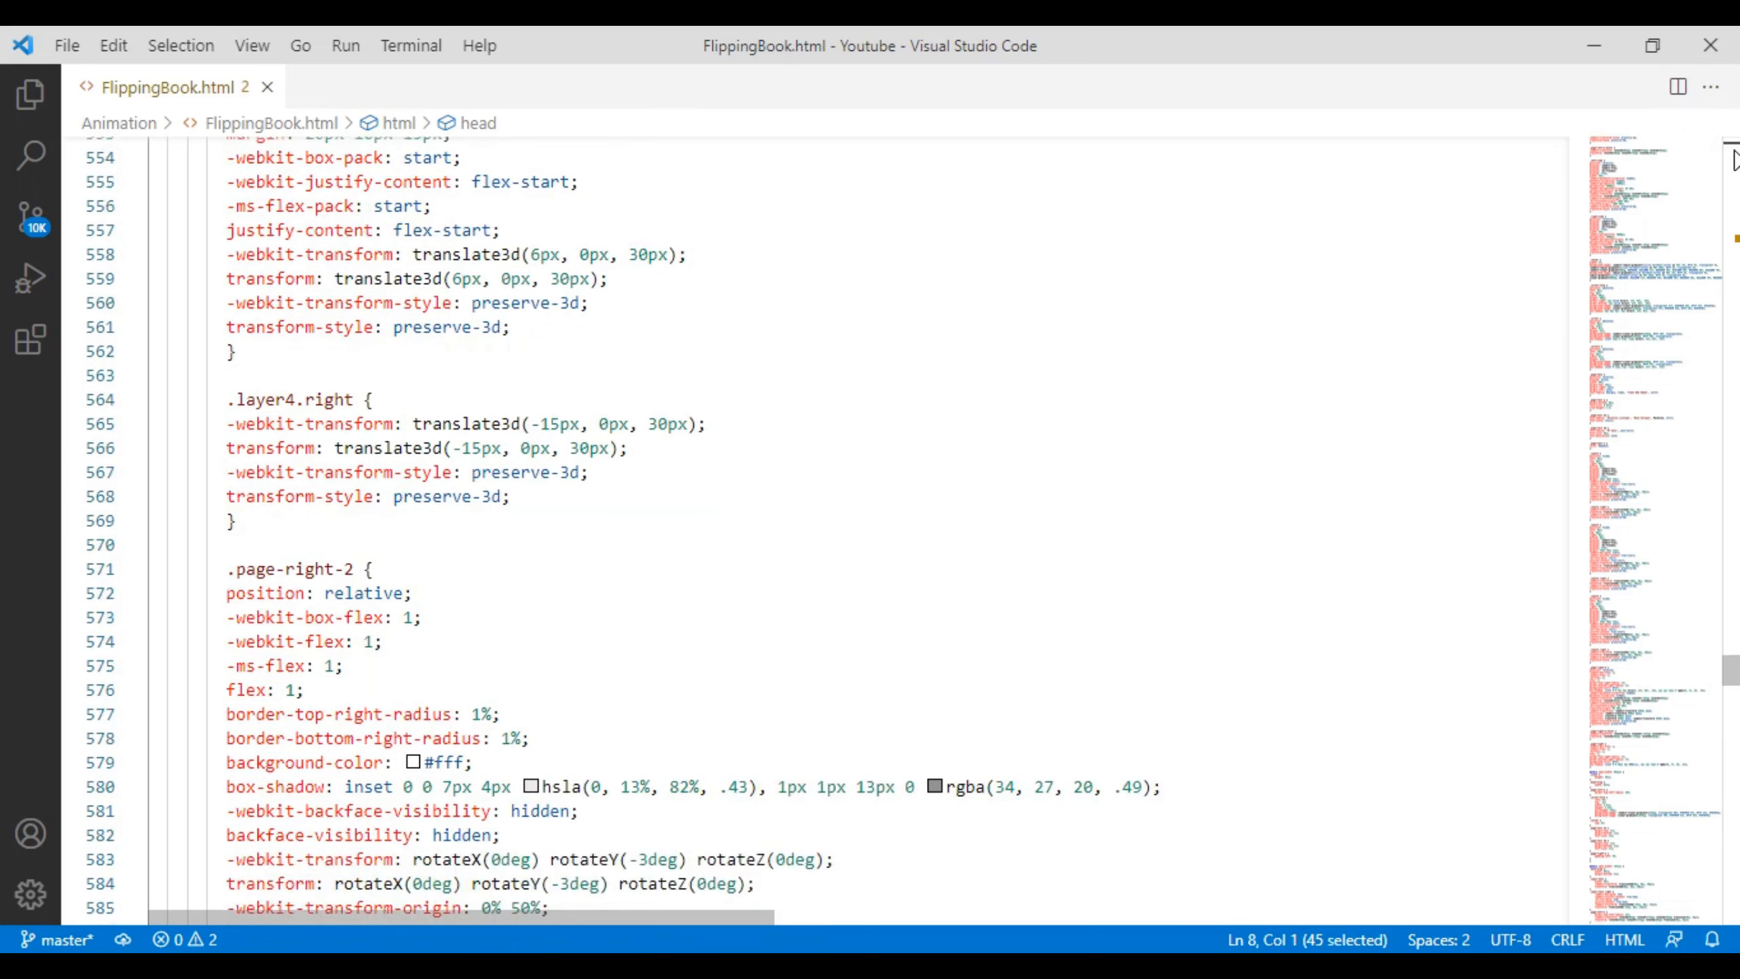
{"action": "scroll", "scroll_direction": "down", "scroll_amount": 3}
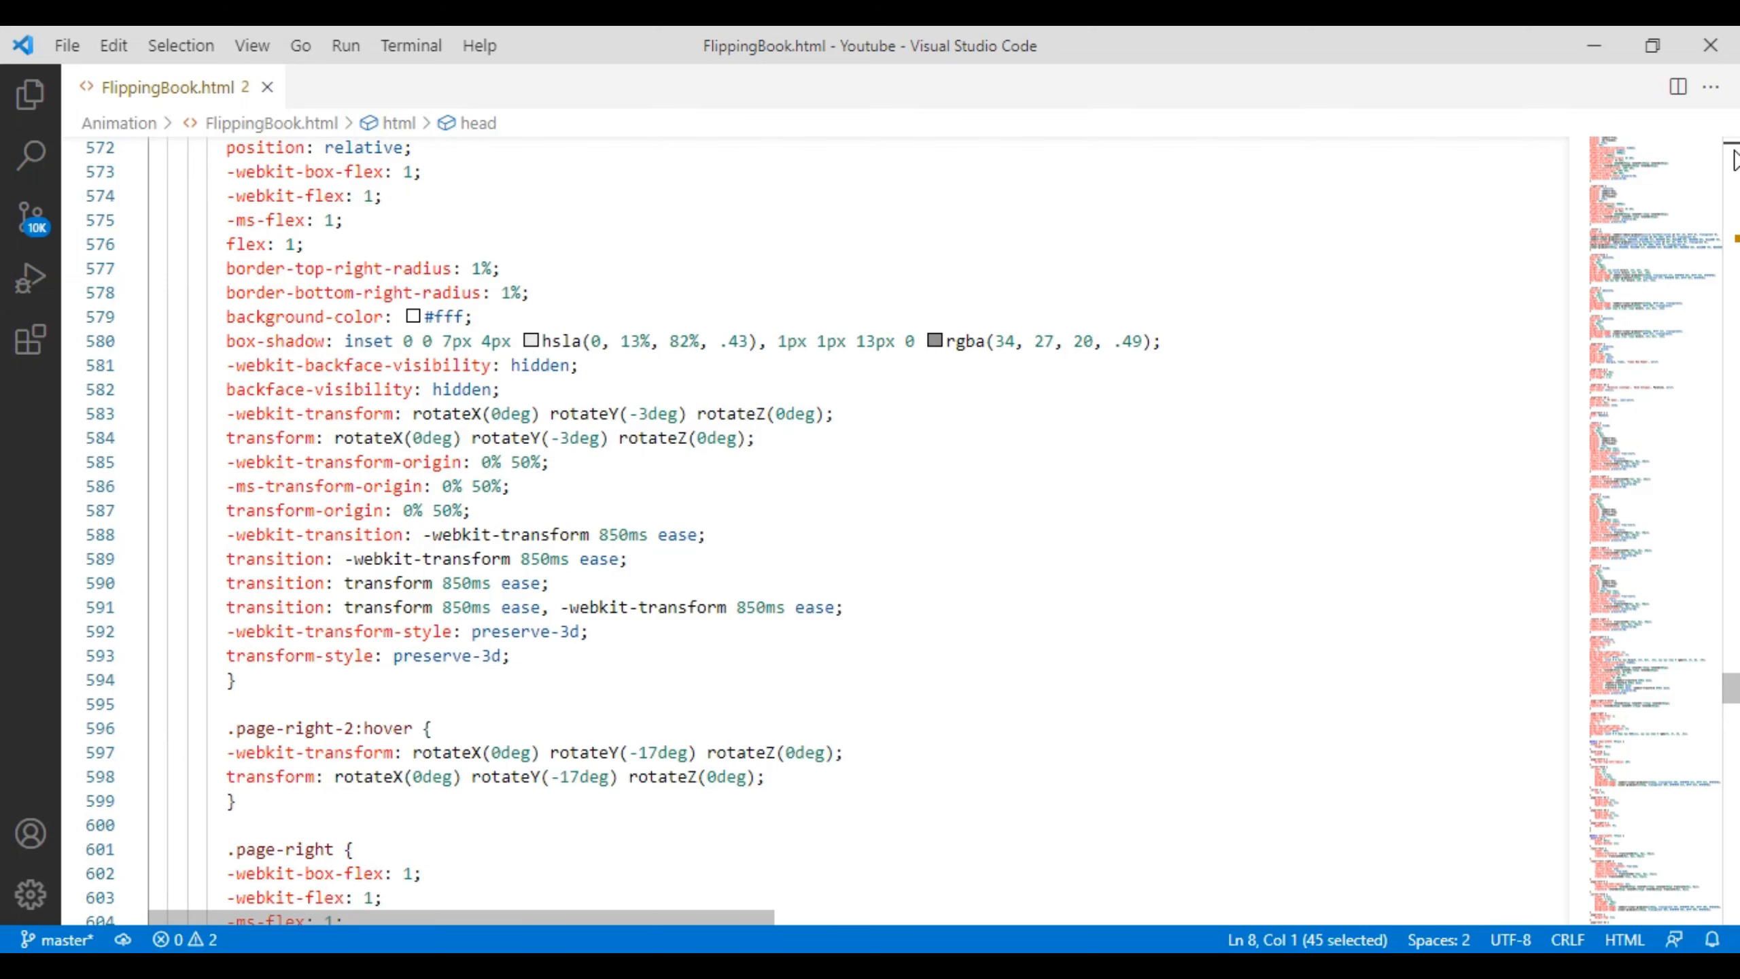
{"action": "scroll", "scroll_direction": "down", "scroll_amount": 3}
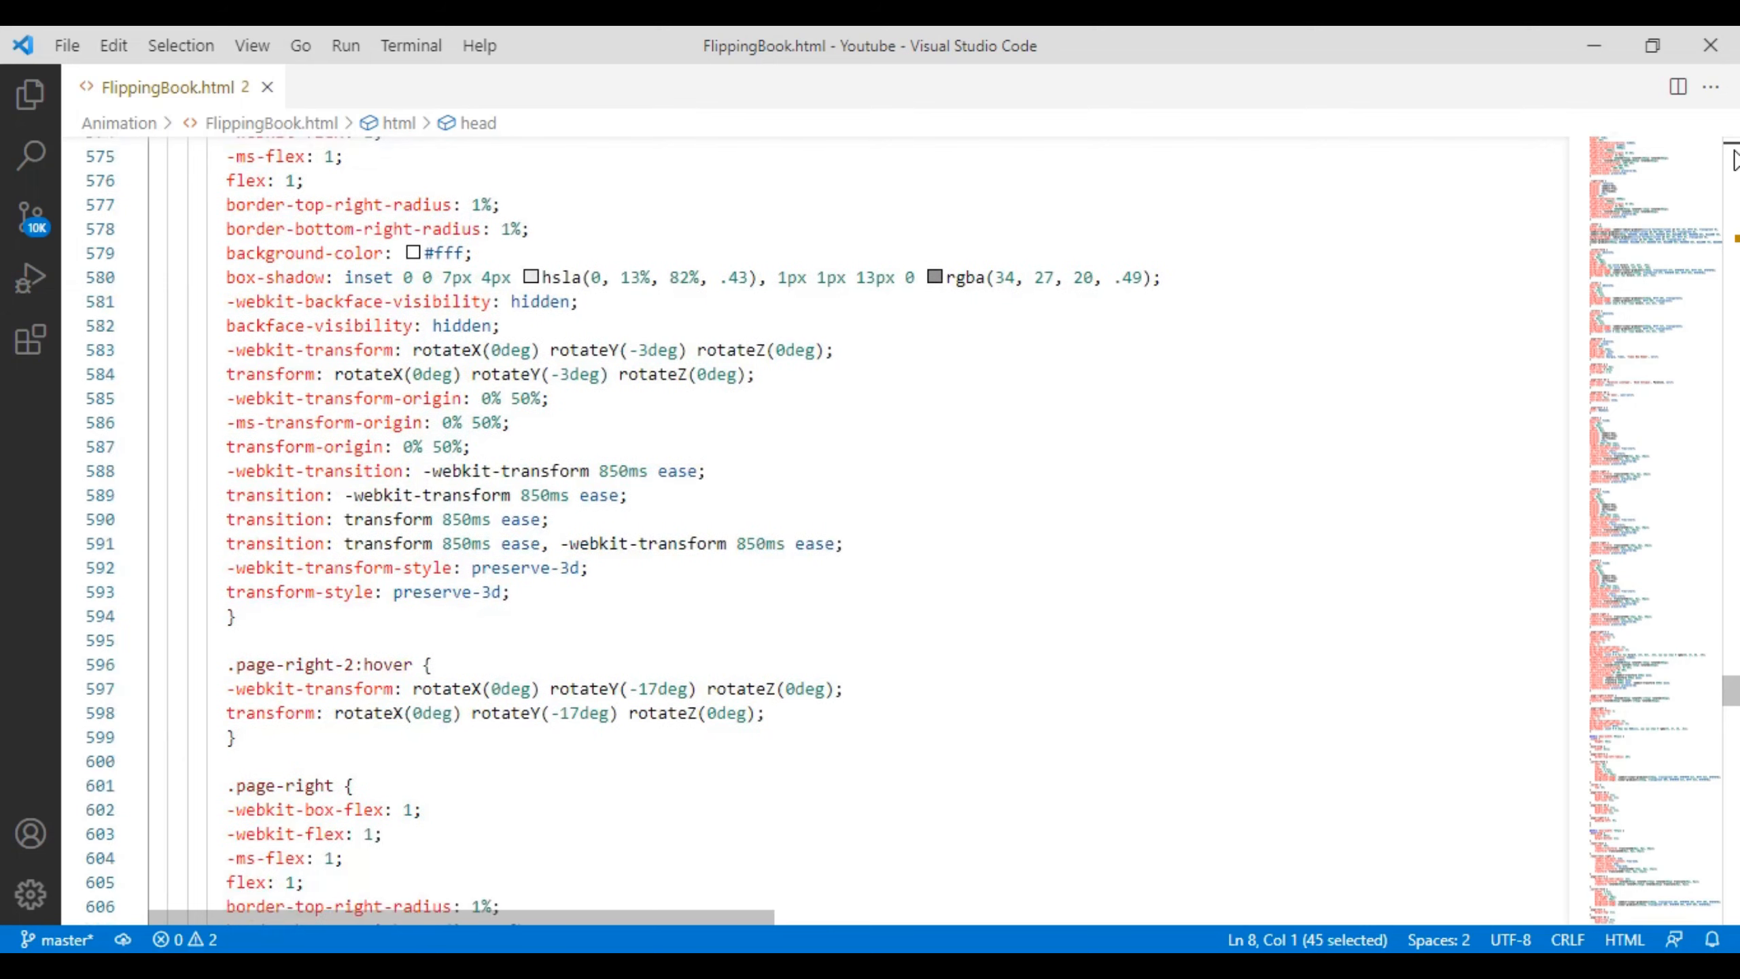
{"action": "scroll", "scroll_direction": "down", "scroll_amount": 3}
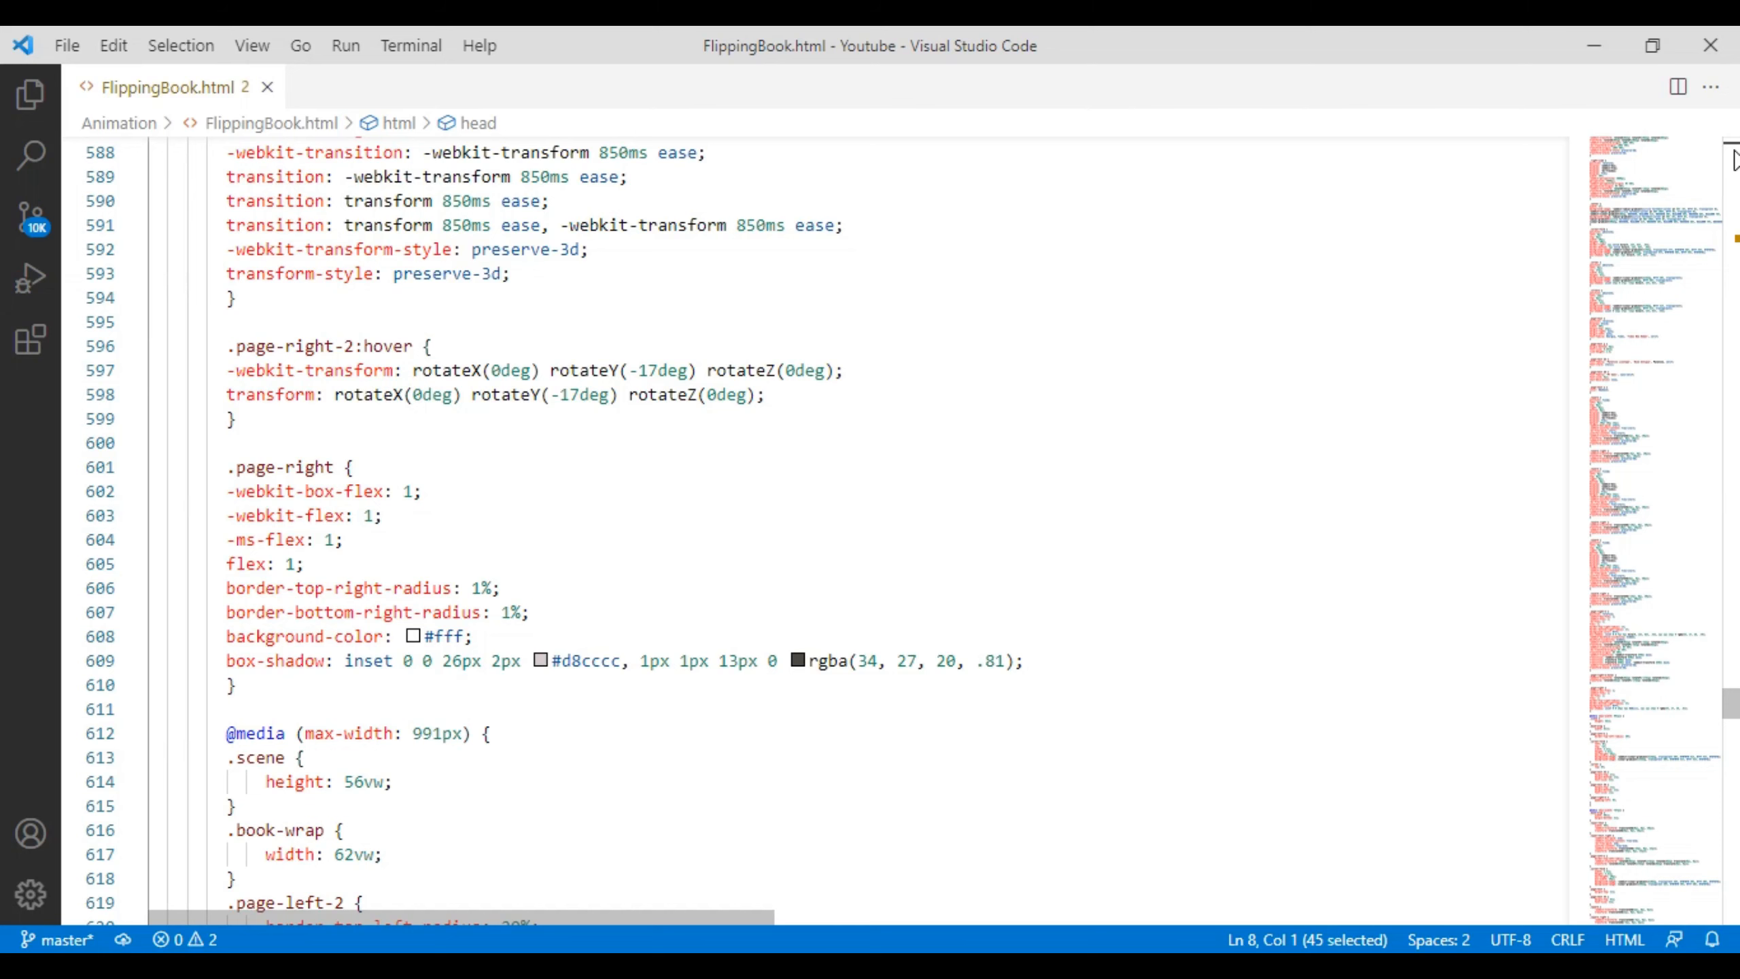
{"action": "scroll", "scroll_direction": "down", "scroll_amount": 3}
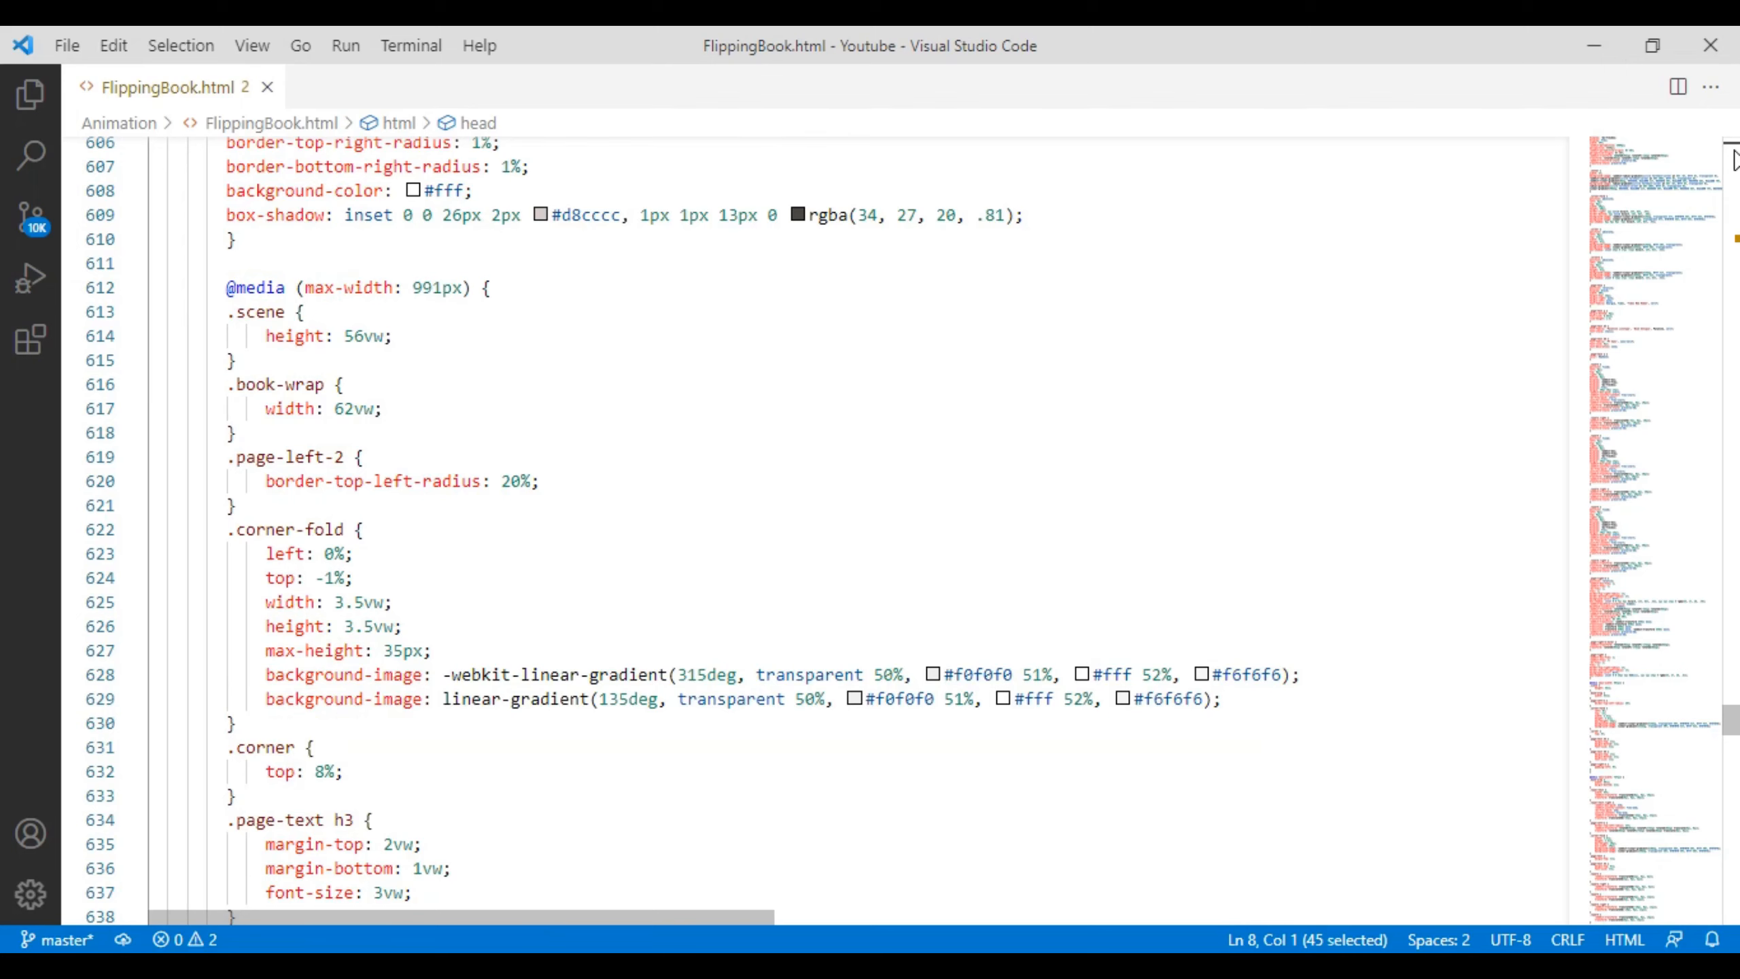
{"action": "scroll", "scroll_direction": "down", "scroll_amount": 3}
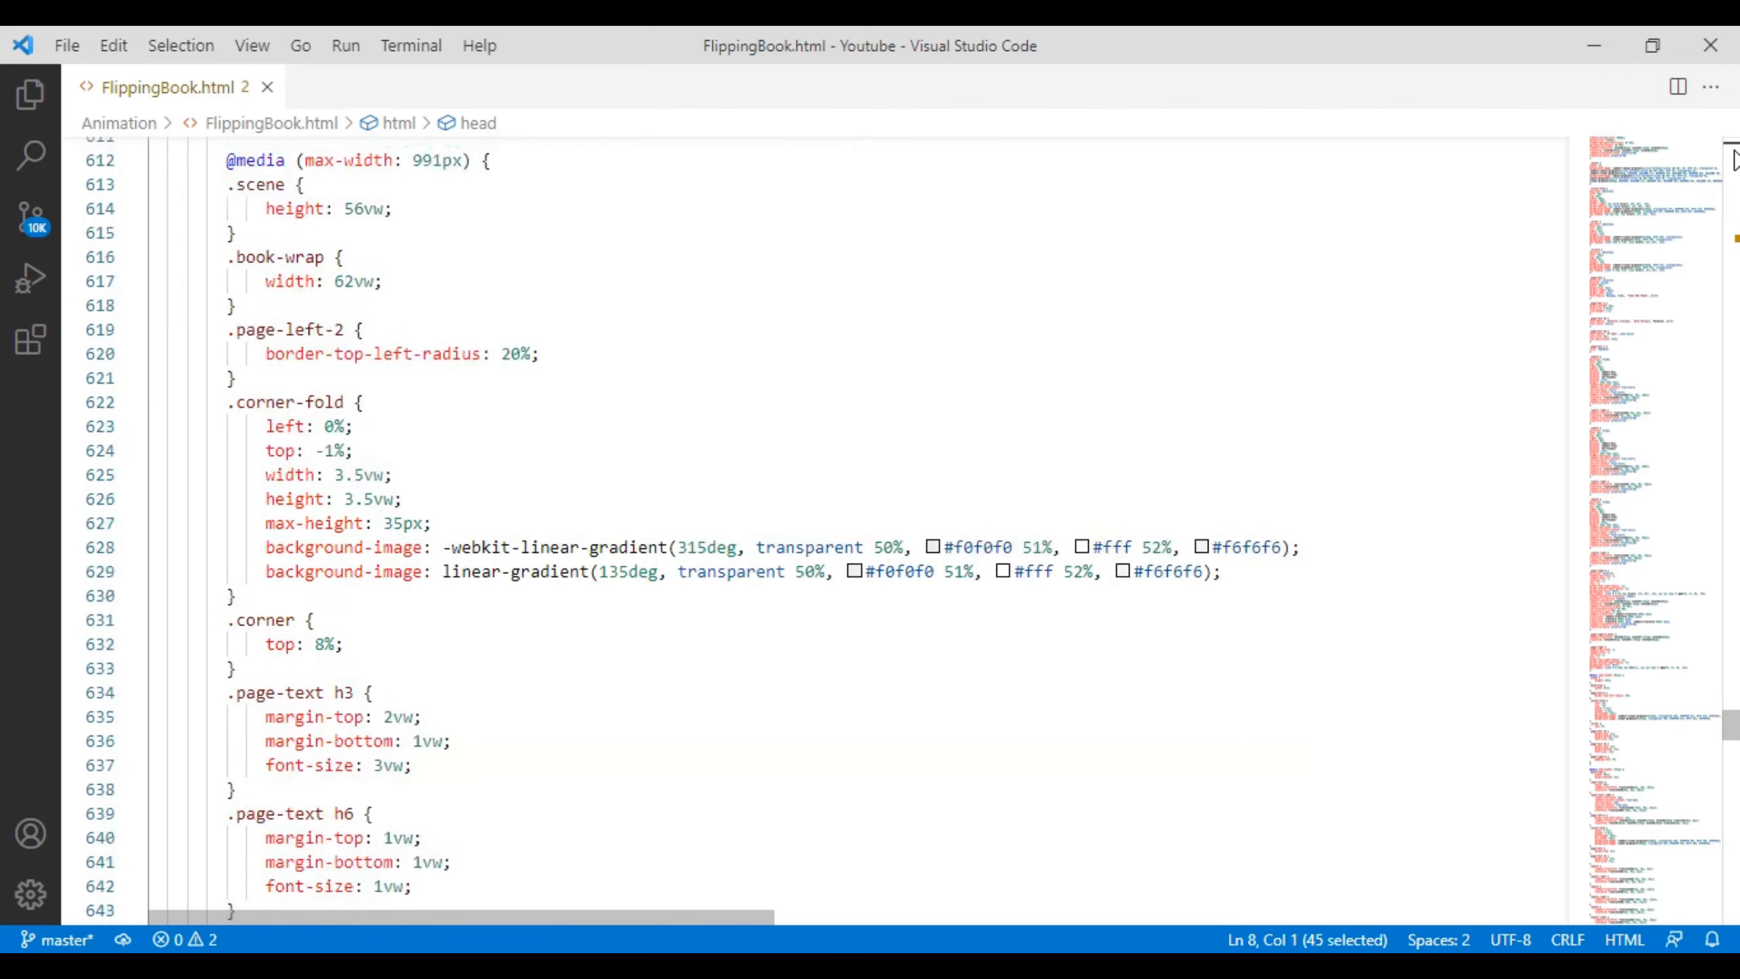
{"action": "scroll", "scroll_direction": "down", "scroll_amount": 3}
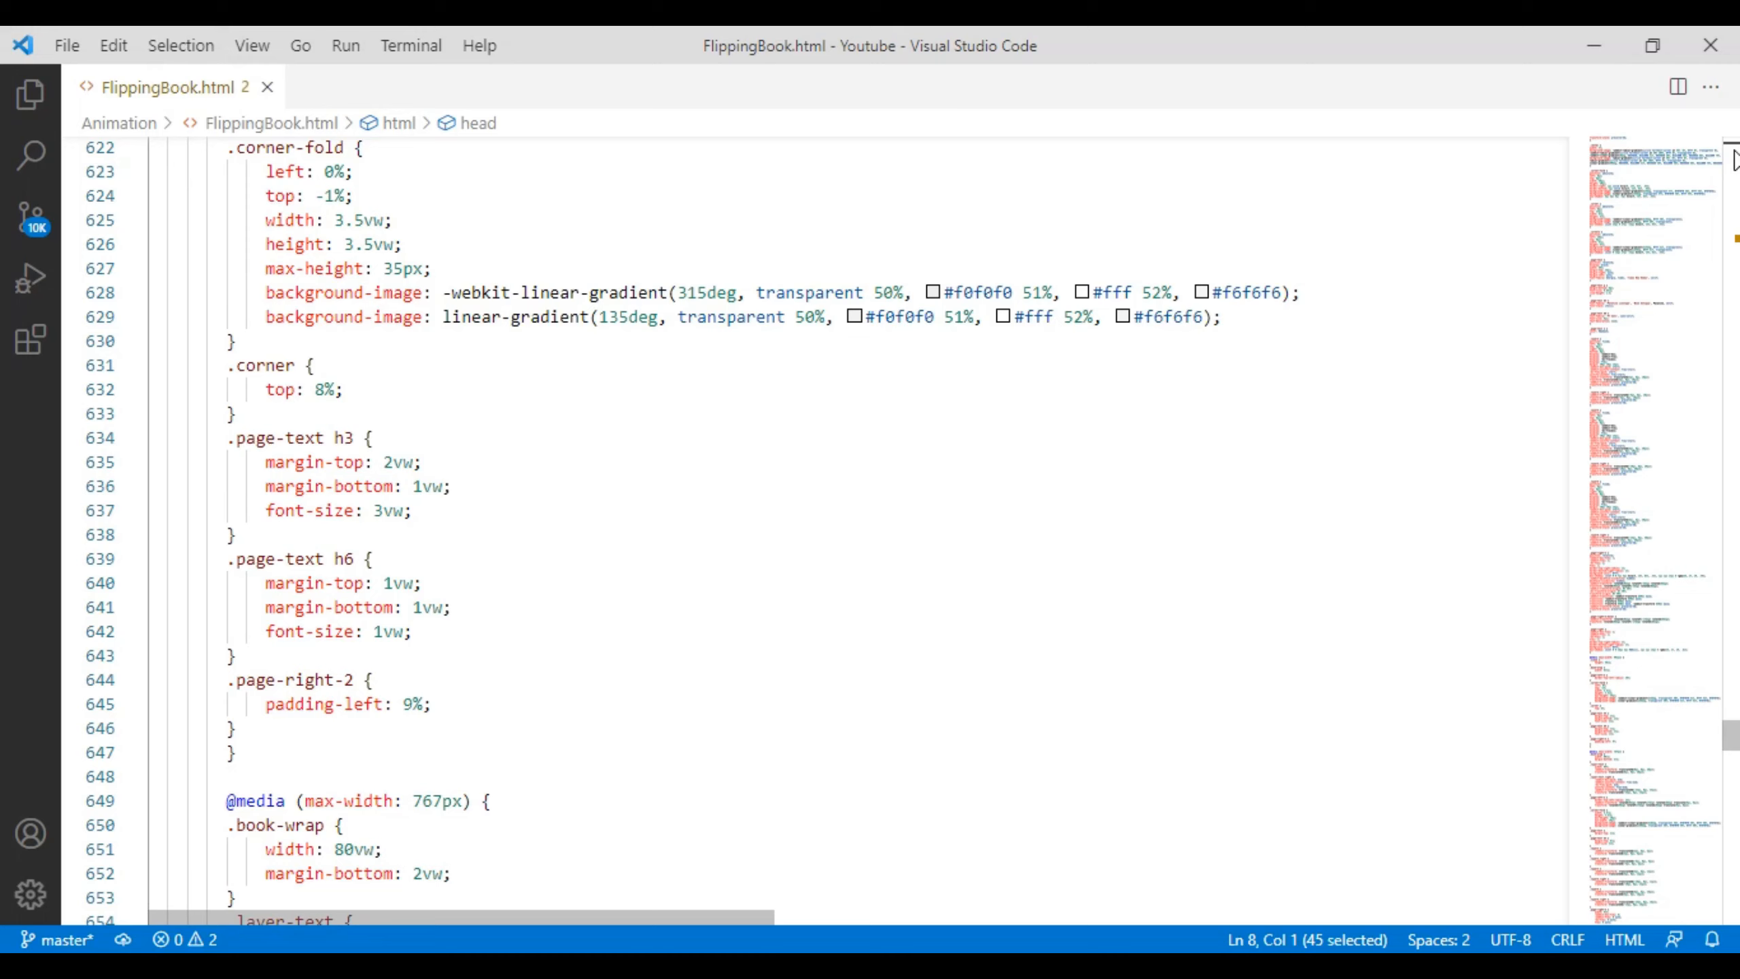
{"action": "scroll", "scroll_direction": "down", "scroll_amount": 3}
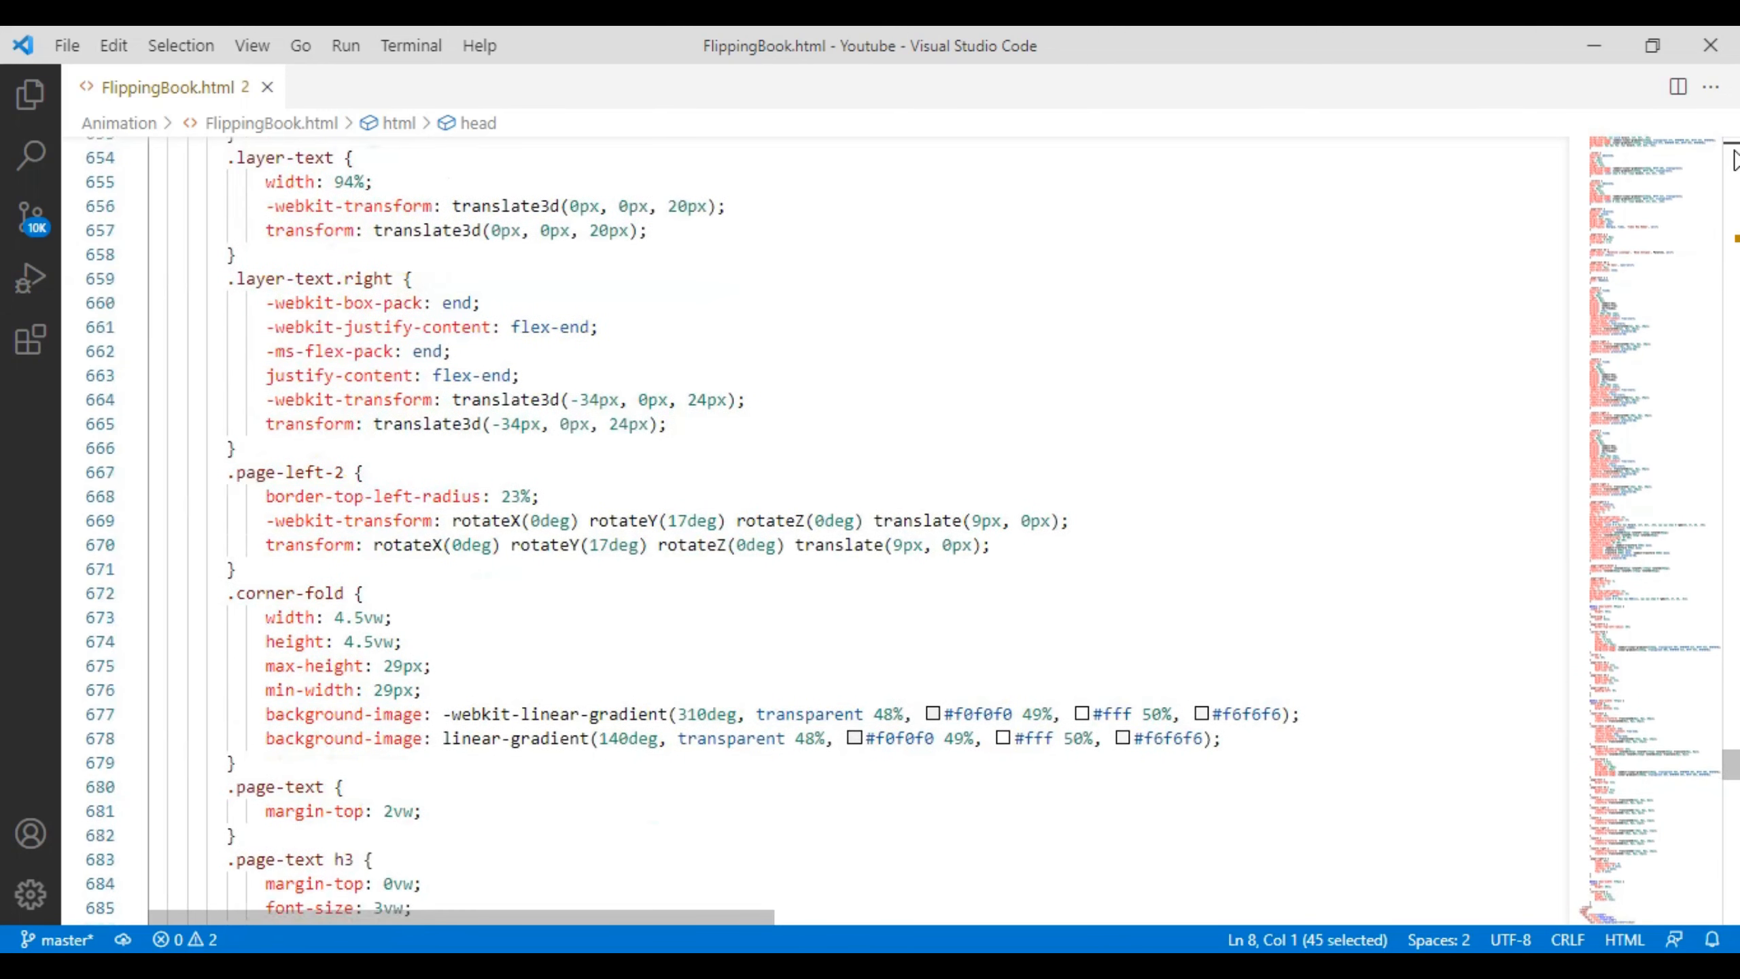
{"action": "scroll", "scroll_direction": "down", "scroll_amount": 3}
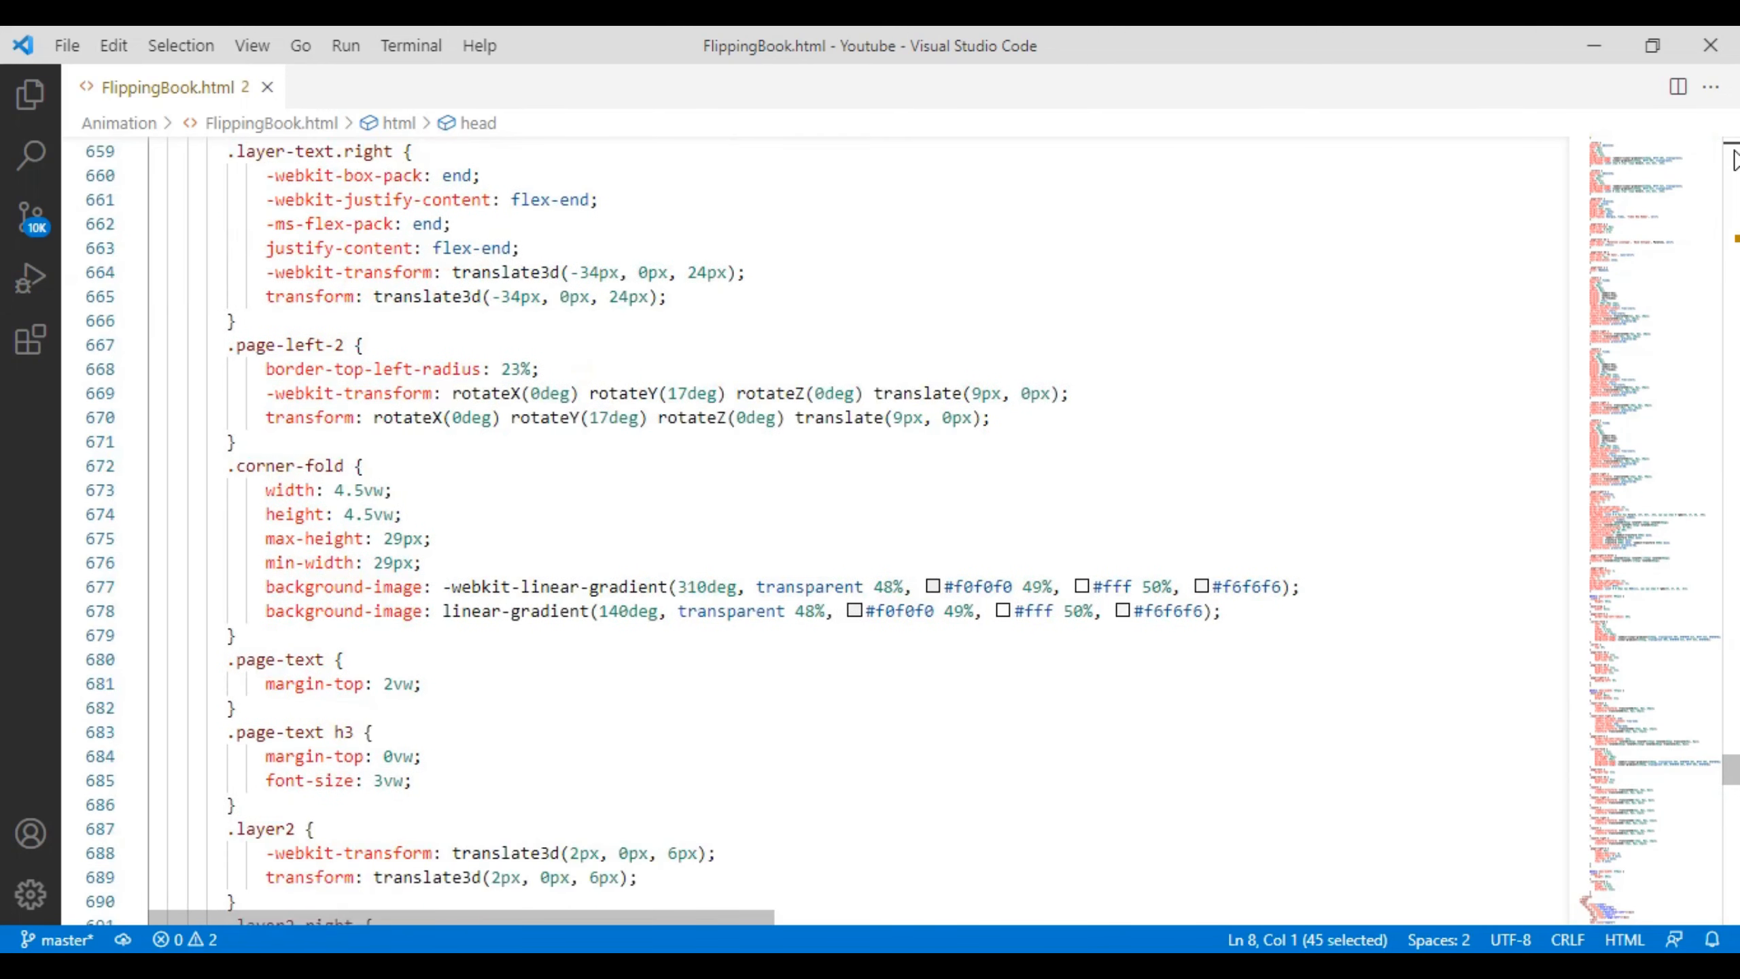
{"action": "scroll", "scroll_direction": "down", "scroll_amount": 3}
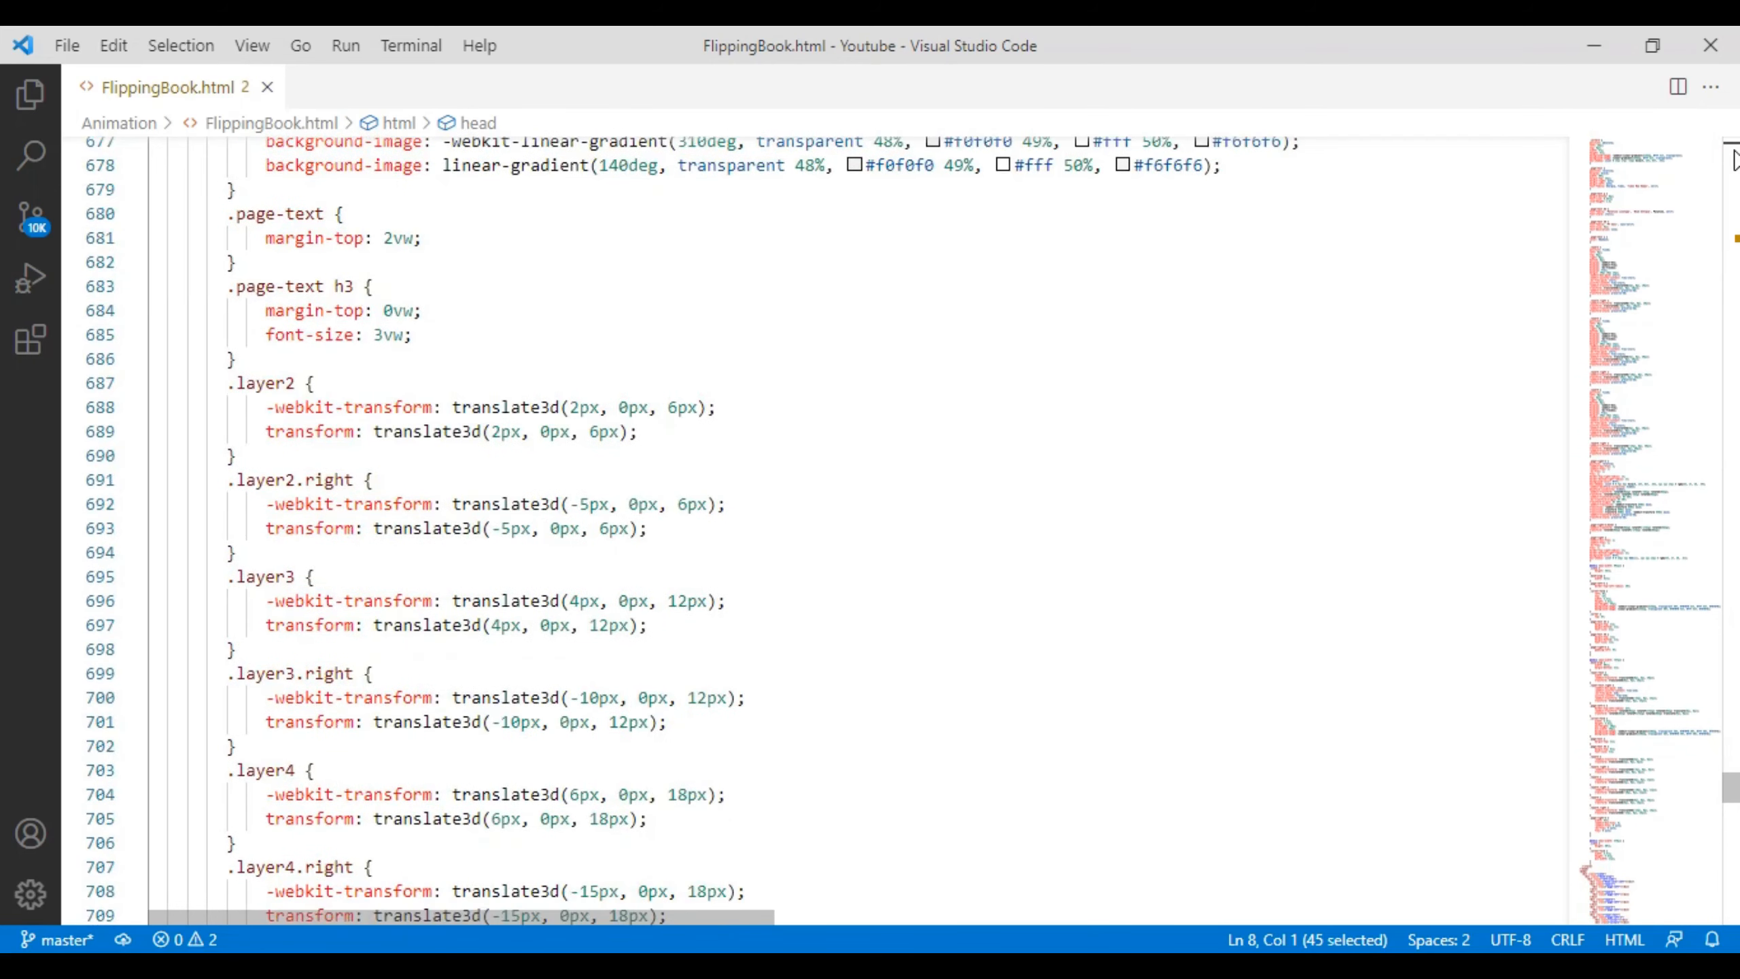
{"action": "scroll", "scroll_direction": "down", "scroll_amount": 3}
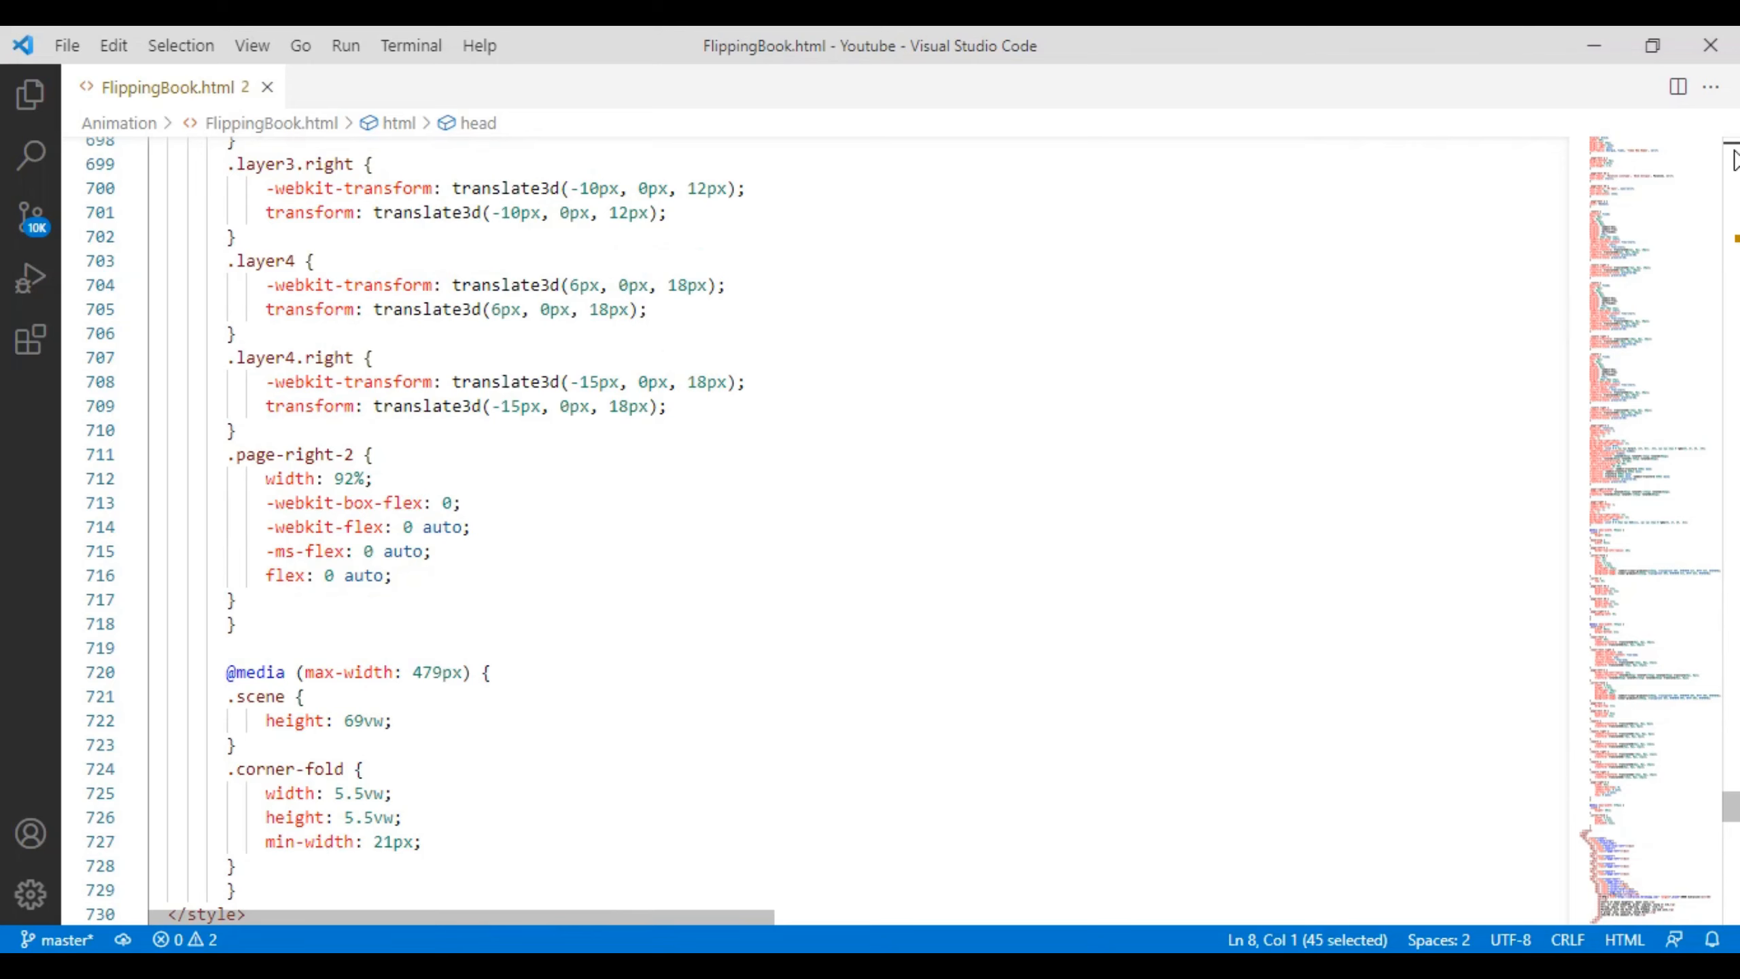
{"action": "scroll", "scroll_direction": "down", "scroll_amount": 3}
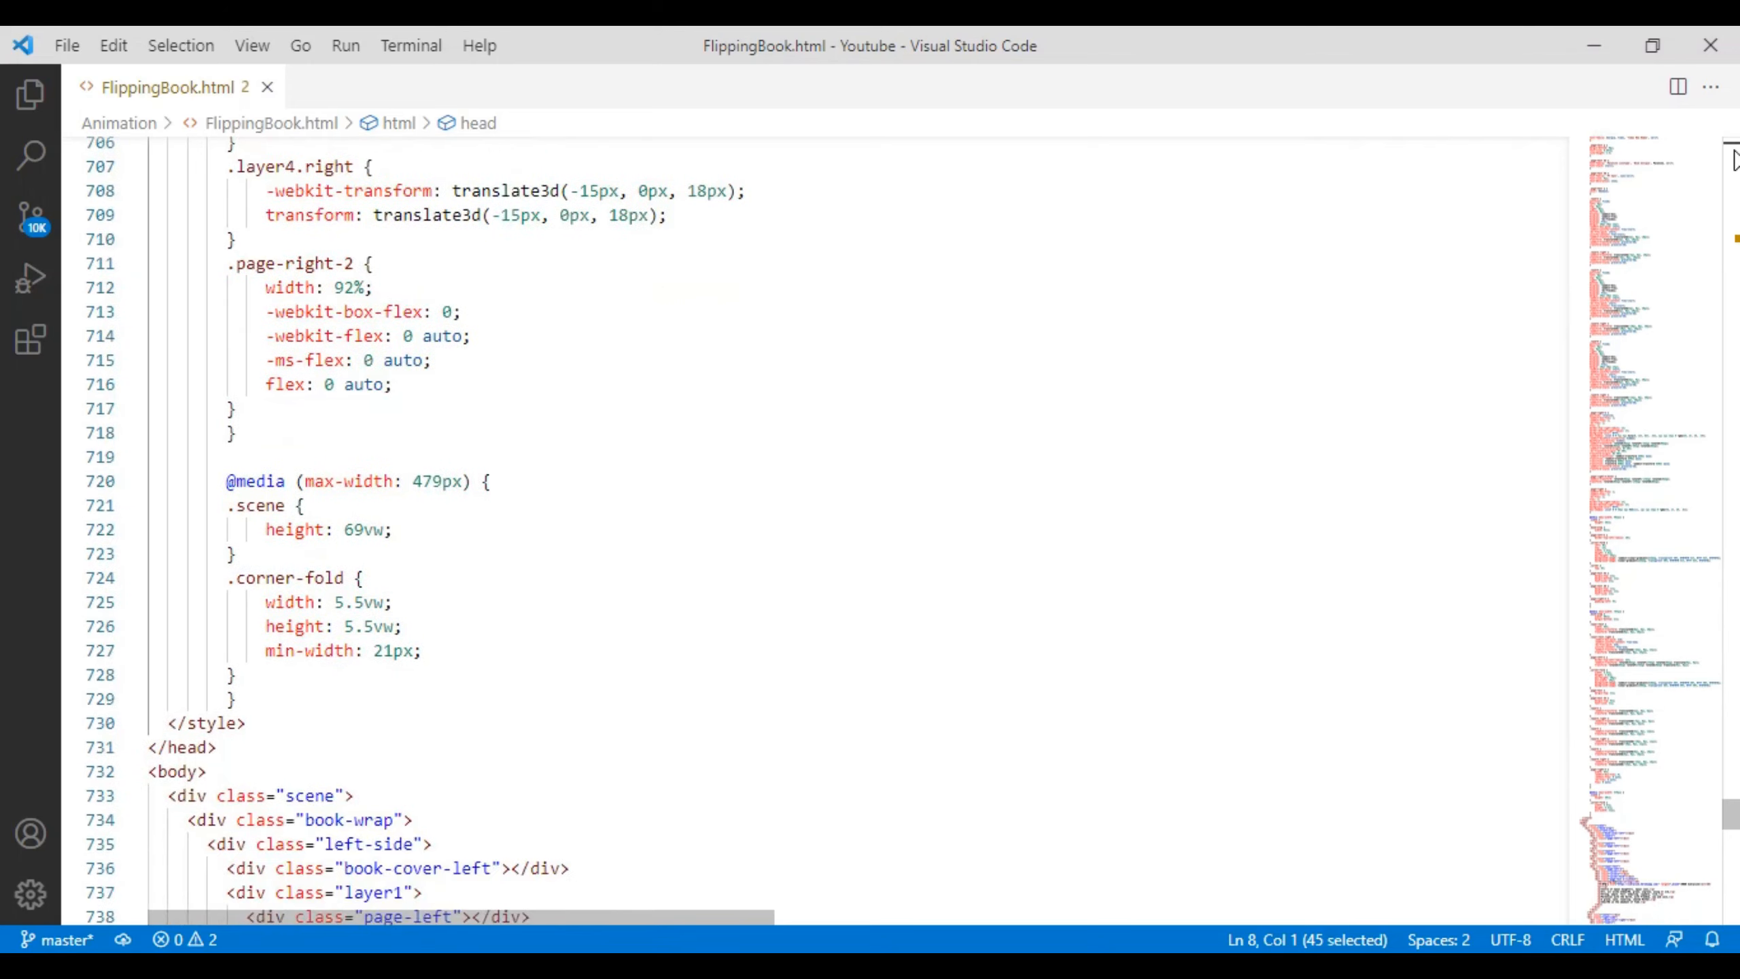
{"action": "scroll", "scroll_direction": "down", "scroll_amount": 3}
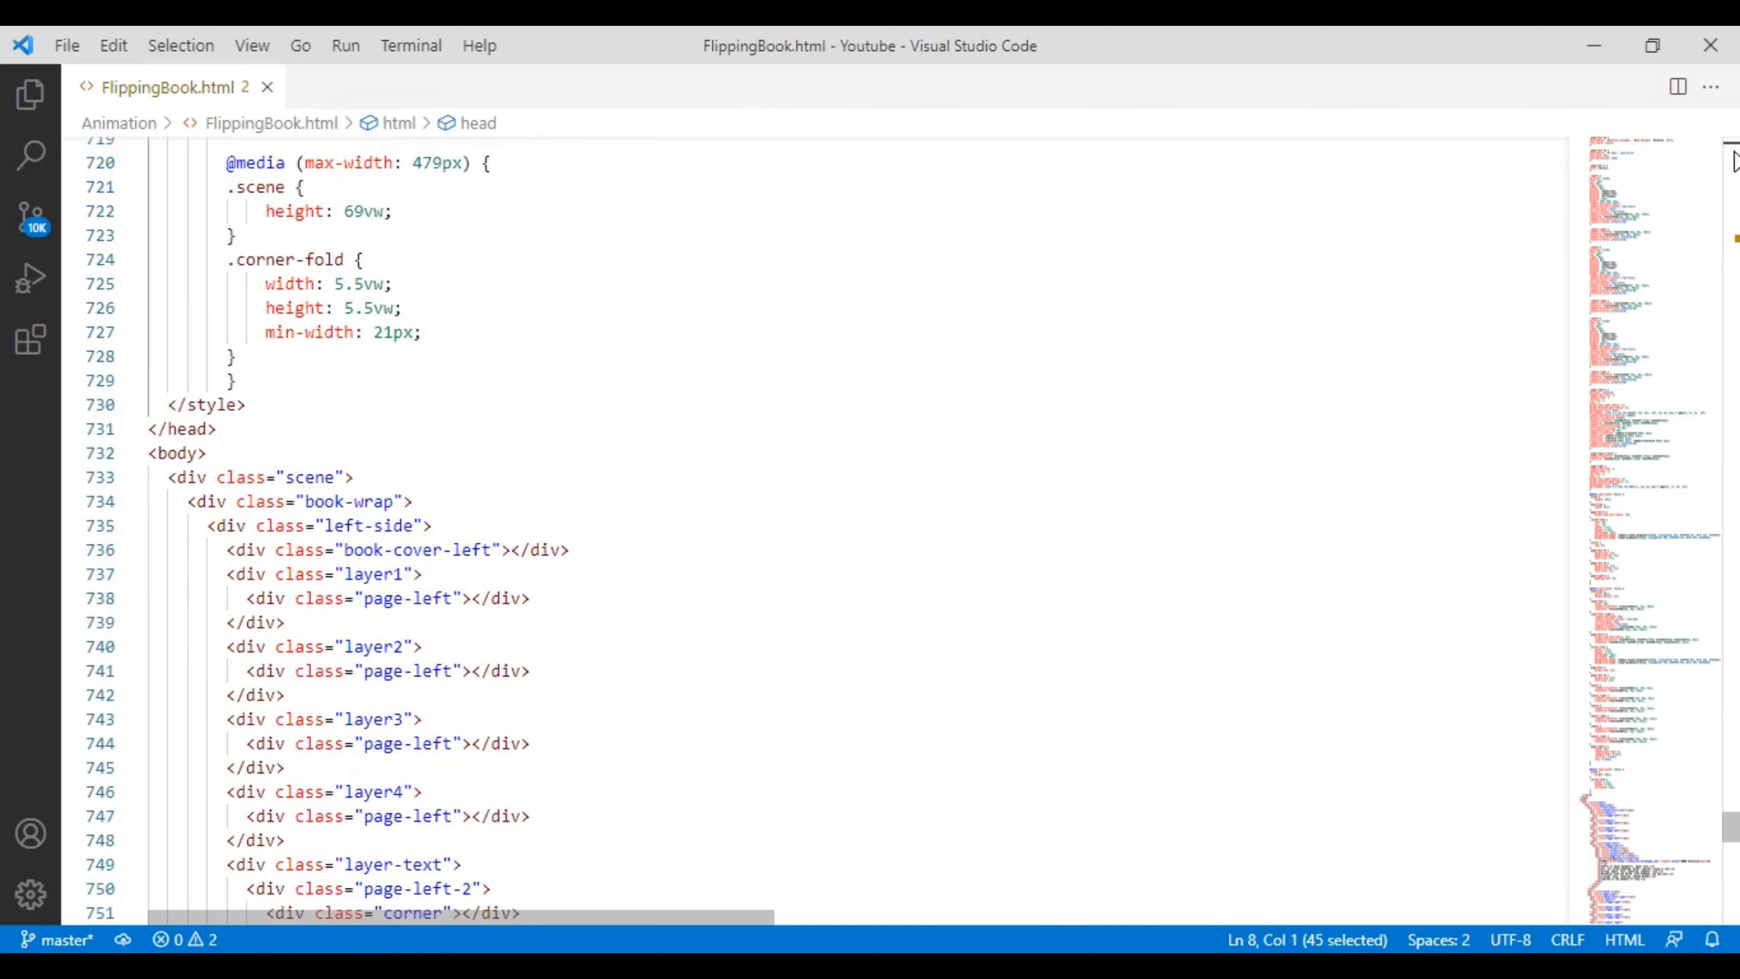
{"action": "scroll", "scroll_direction": "down", "scroll_amount": 3}
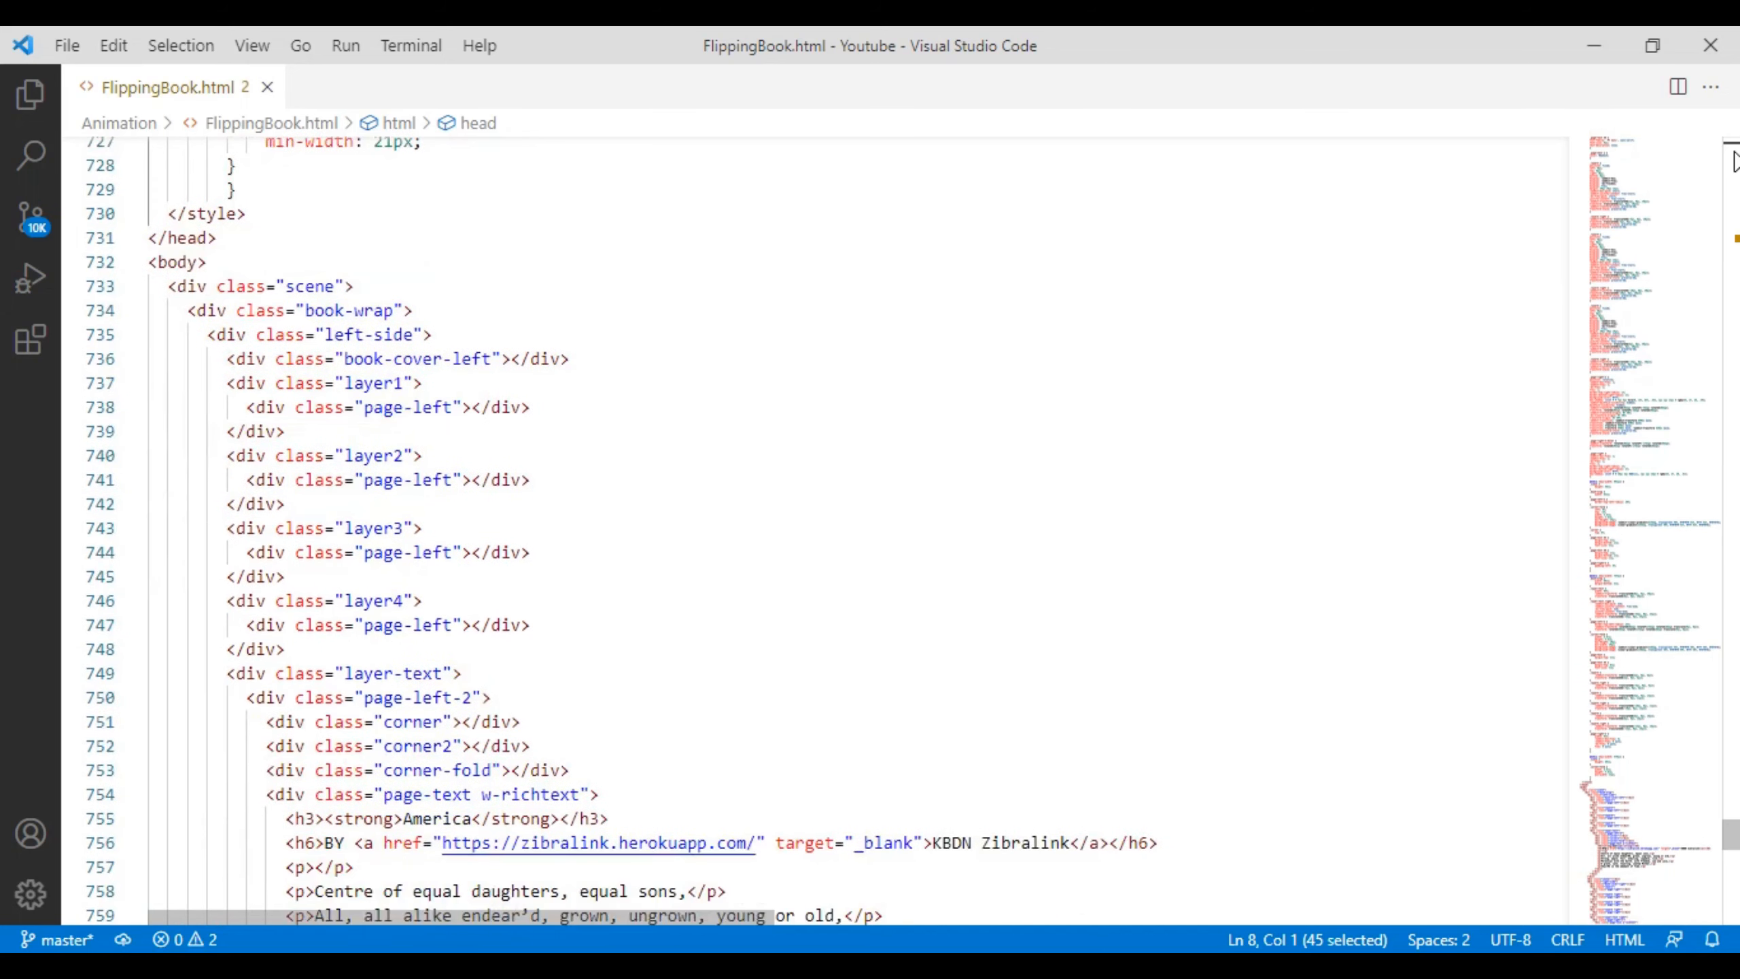
{"action": "scroll", "scroll_direction": "down", "scroll_amount": 3}
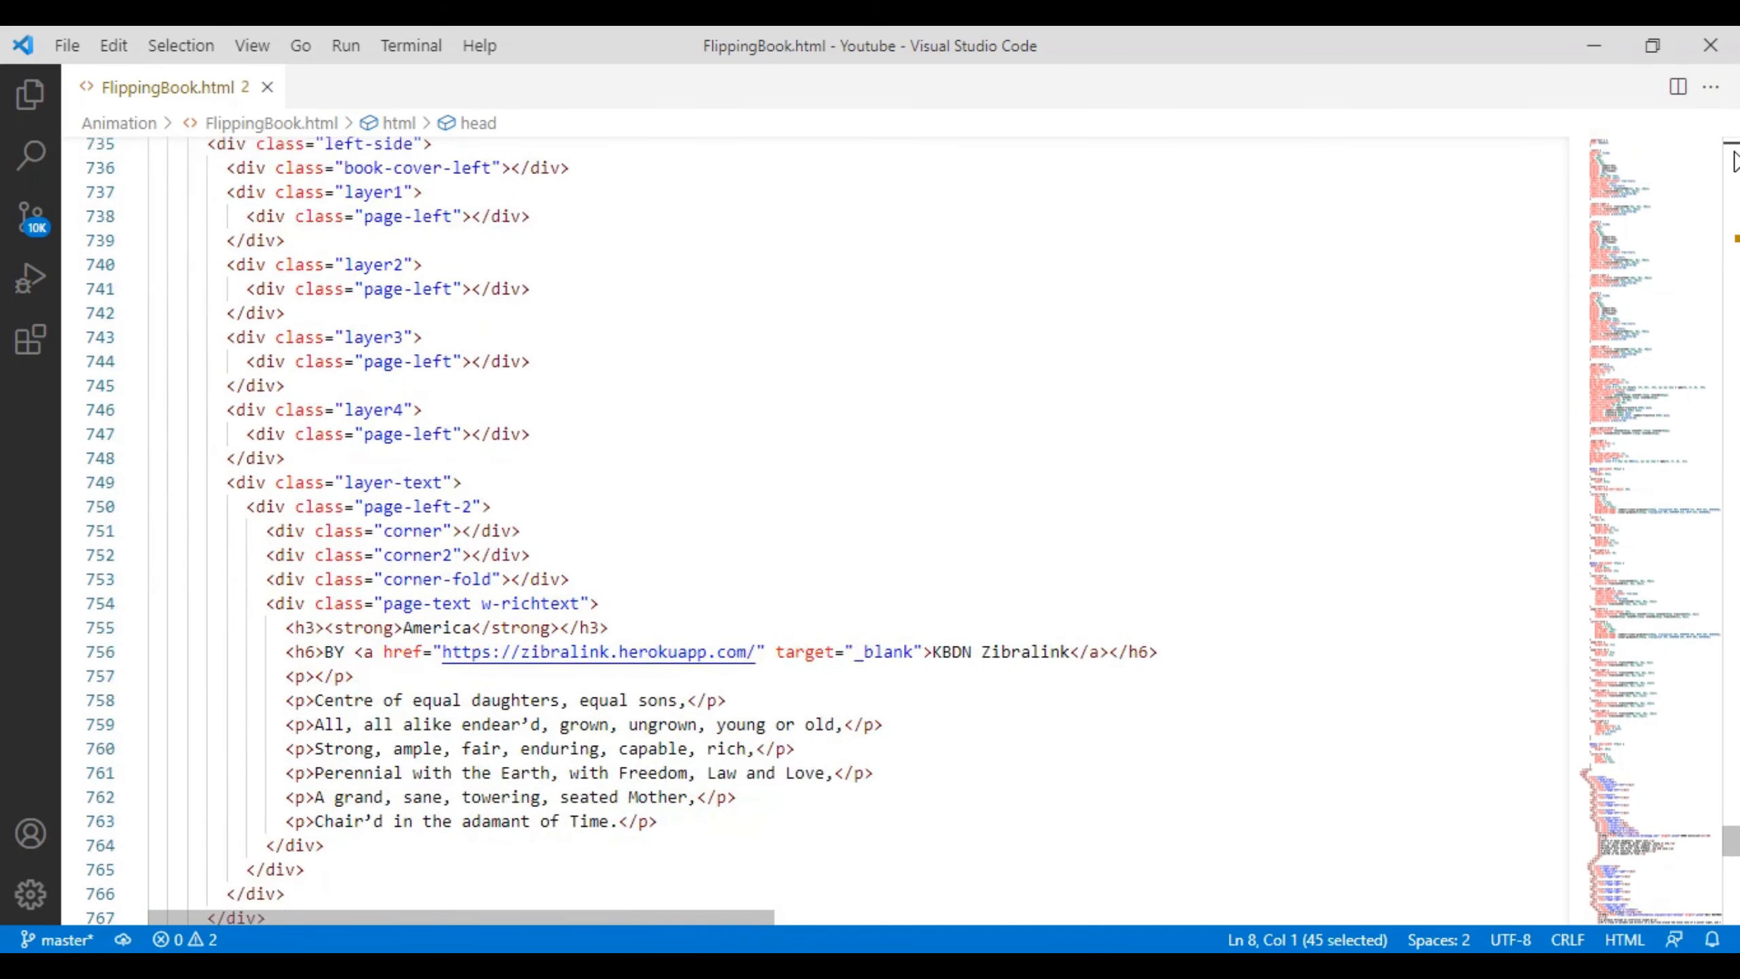
{"action": "scroll", "scroll_direction": "down", "scroll_amount": 3}
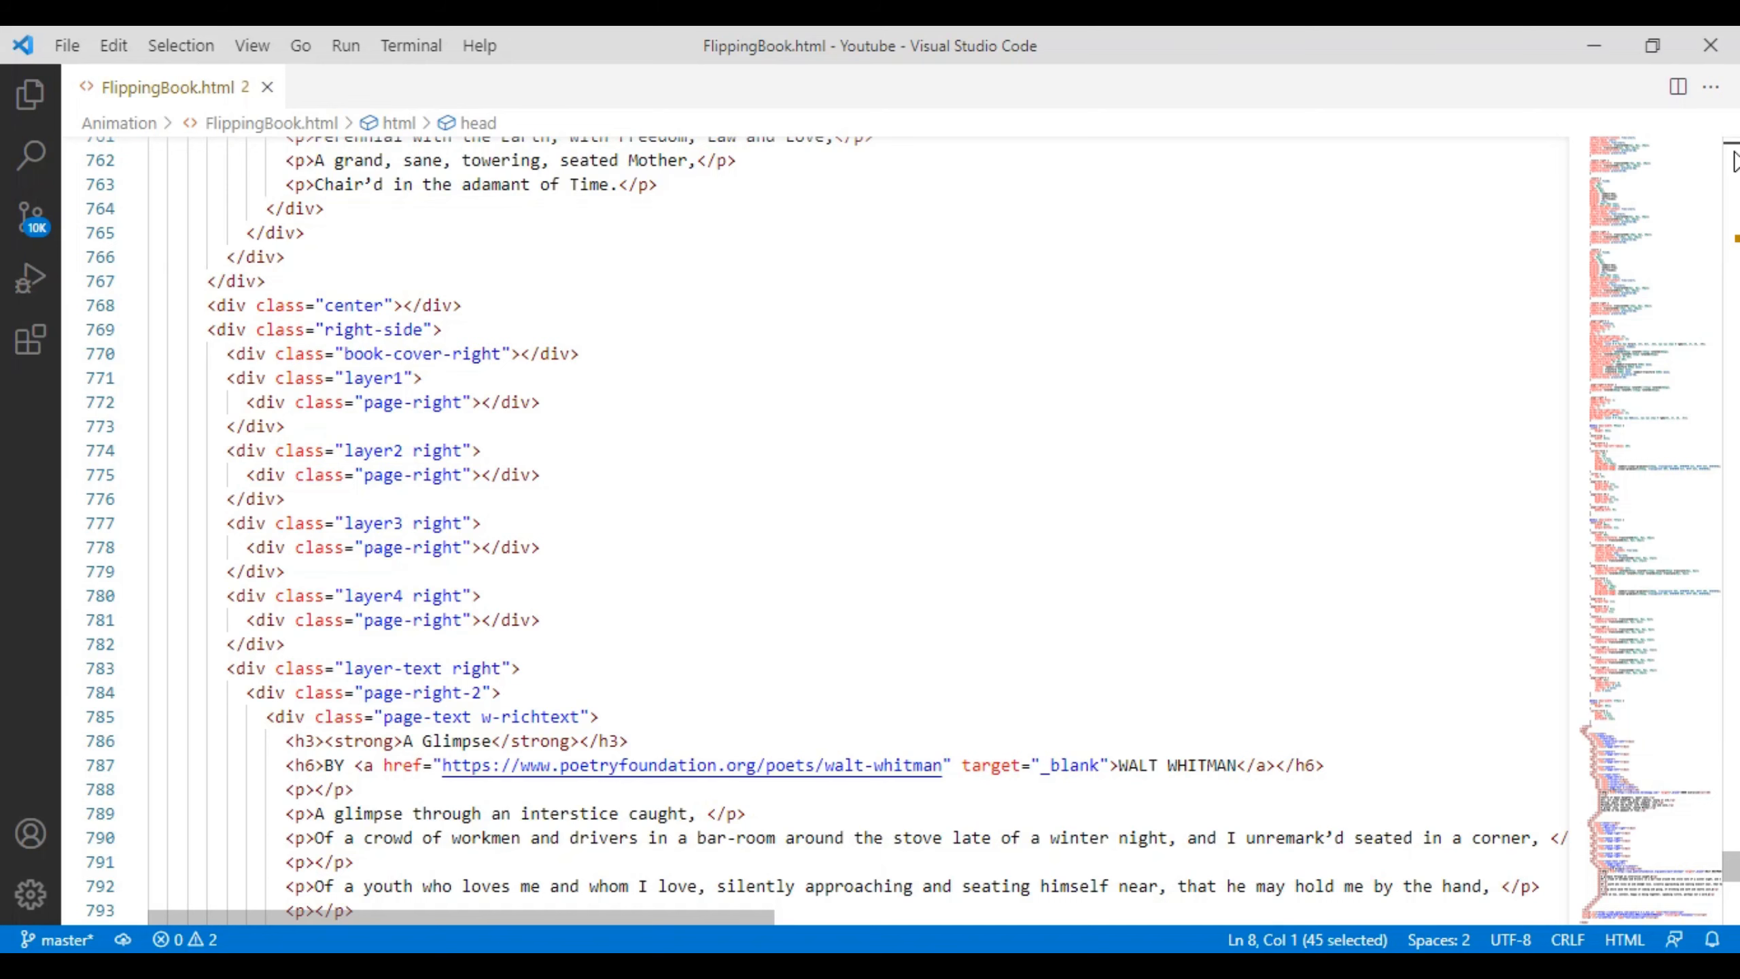
{"action": "scroll", "scroll_direction": "down", "scroll_amount": 3}
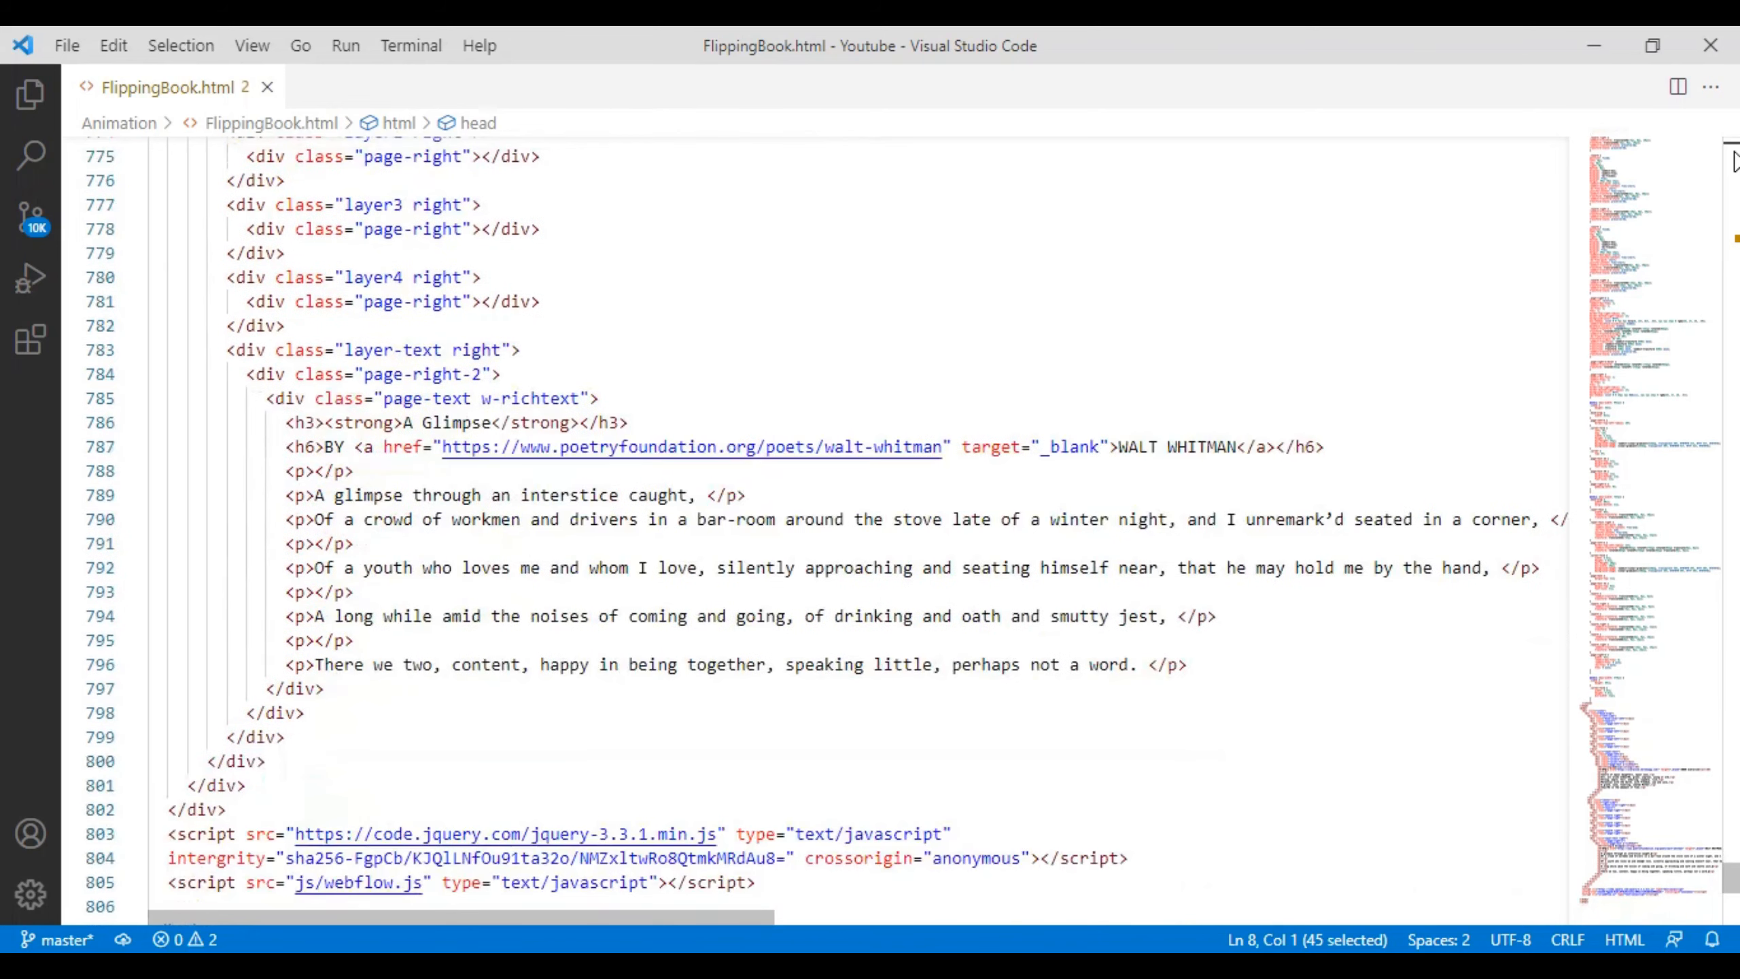